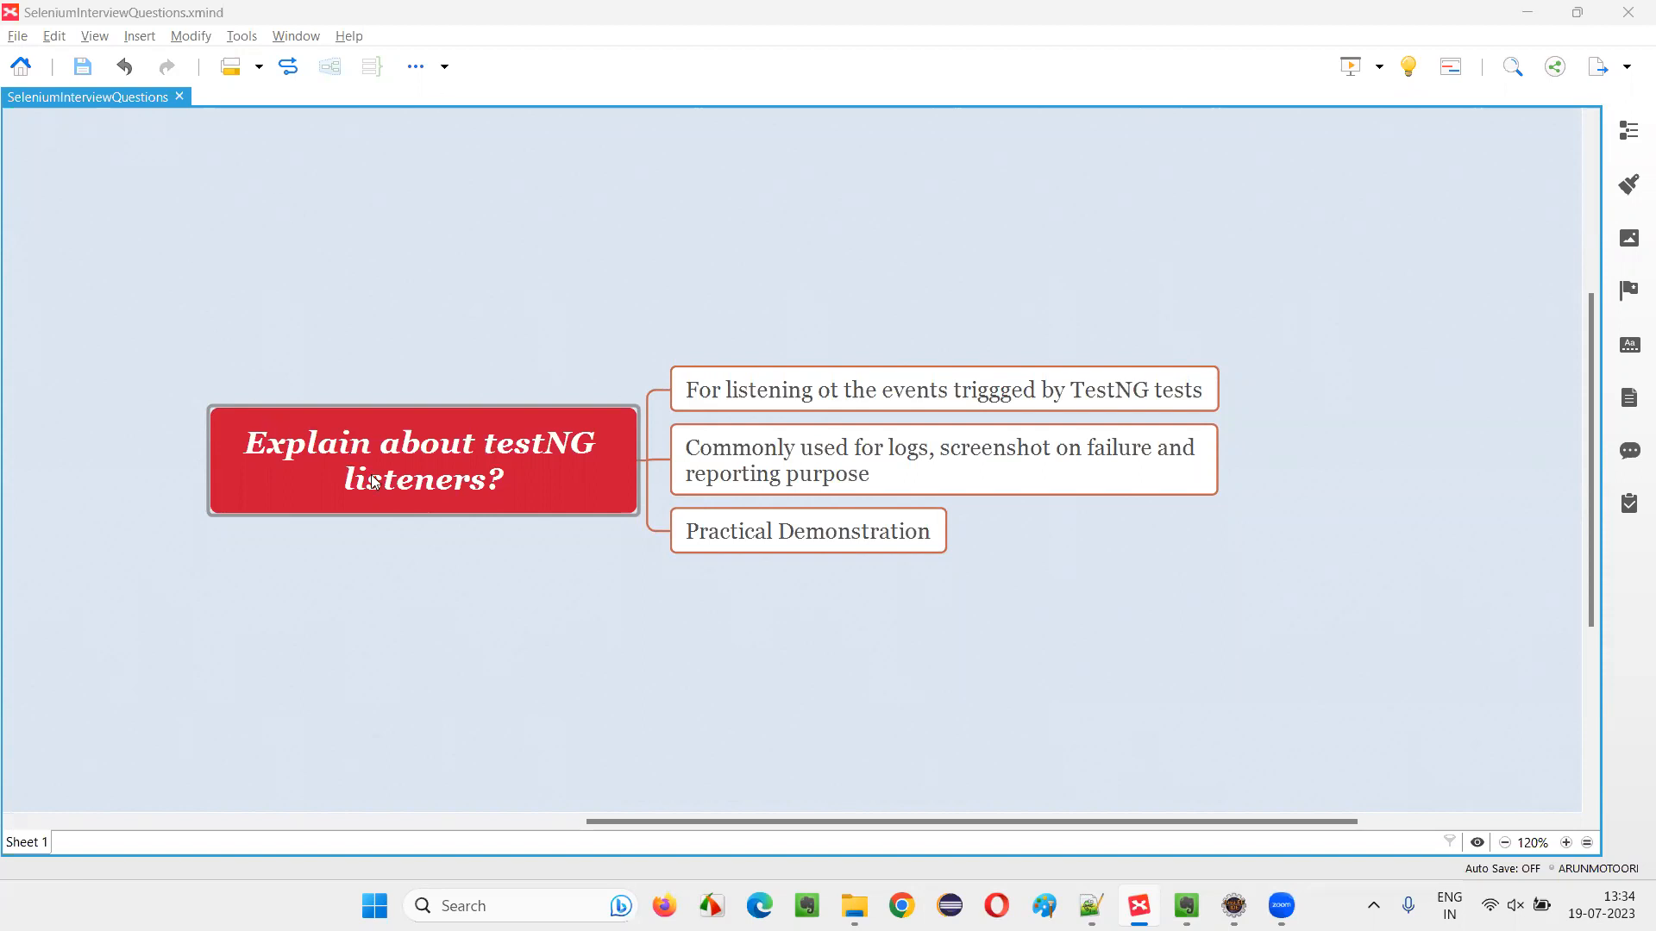
- Review the XMind listener topics (TestNG events, logs/screenshots/reporting) and select Practical Demonstration
{"action": "left_click", "coordinate": [423, 460]}
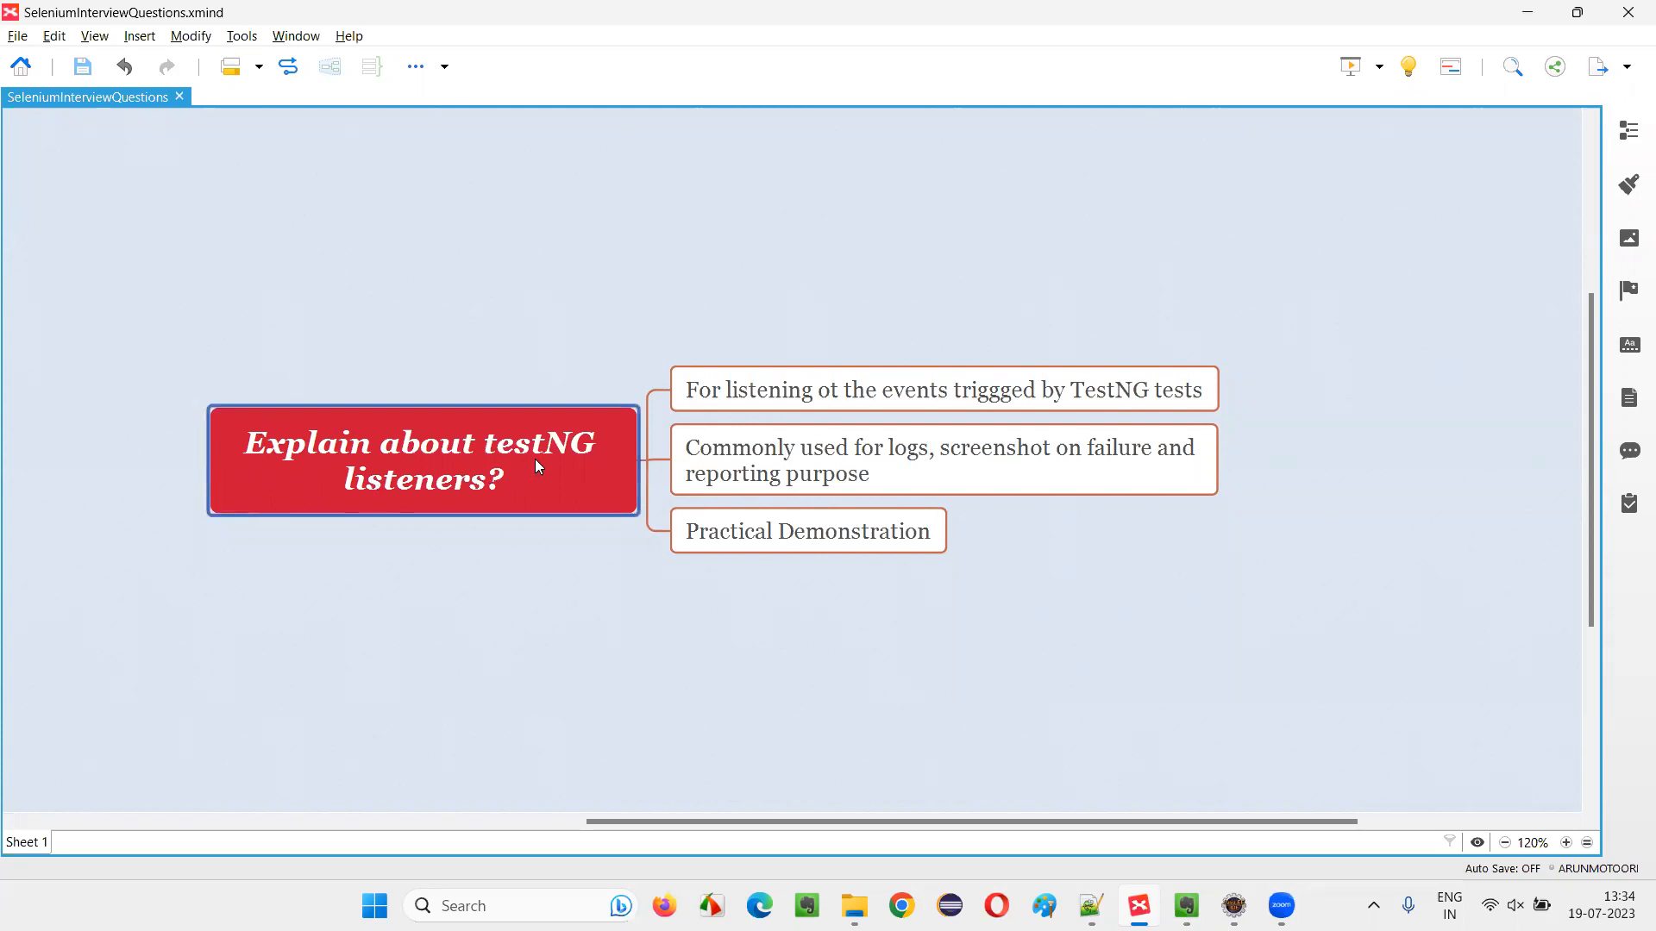
{"action": "mouse_move", "coordinate": [484, 508]}
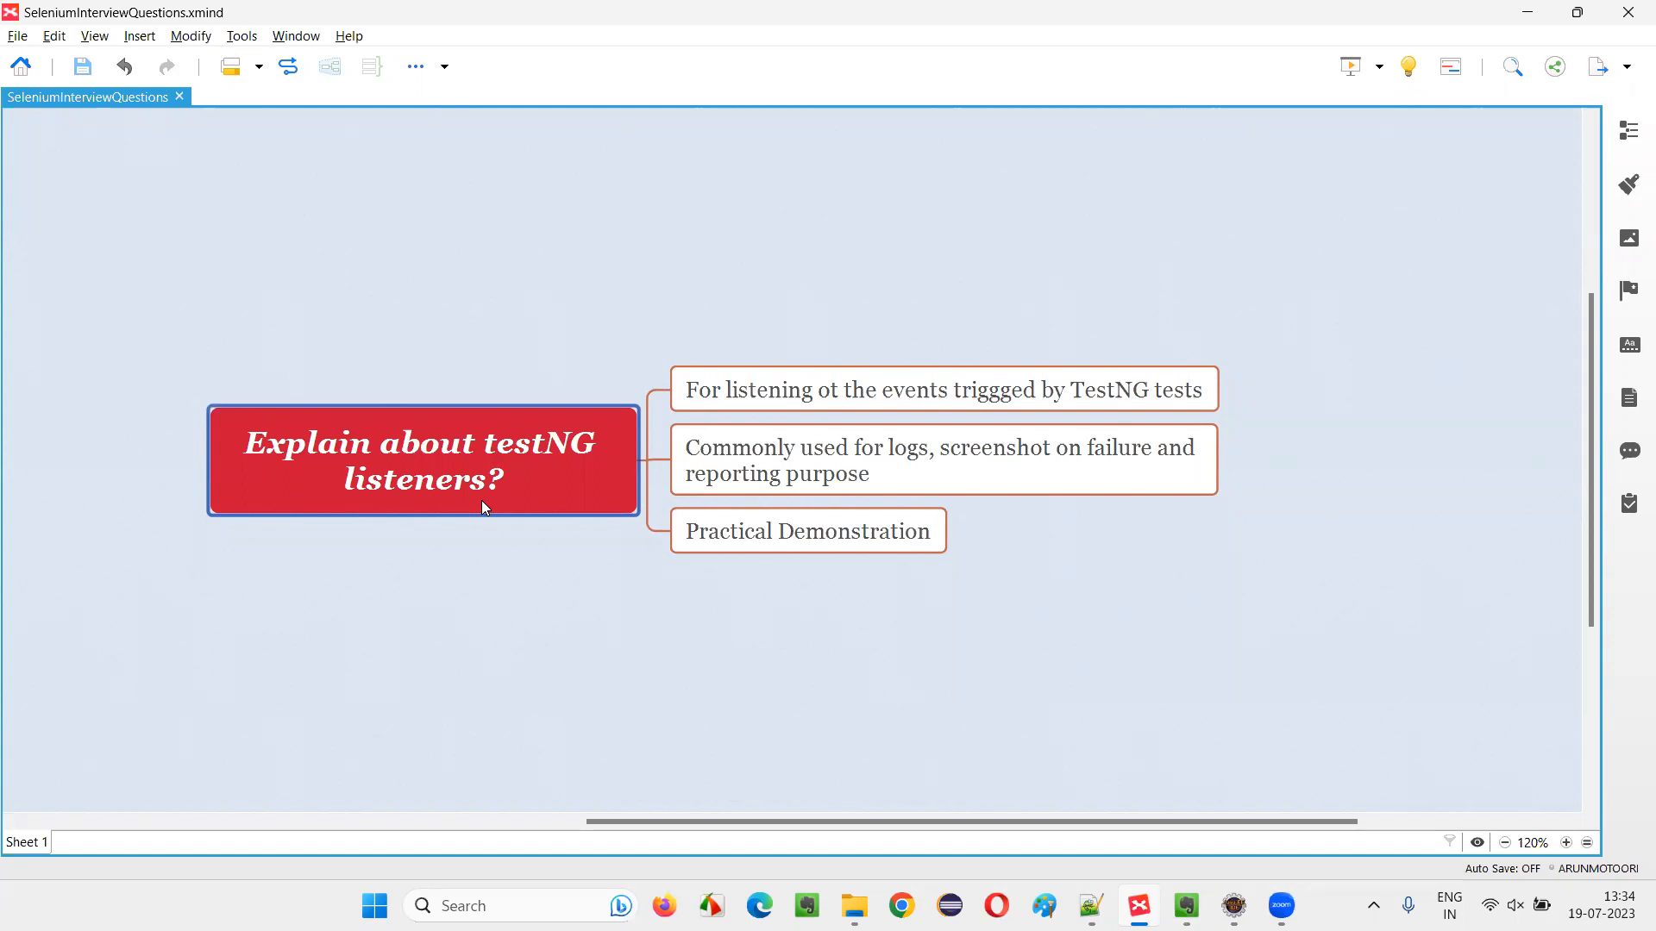
{"action": "left_click", "coordinate": [942, 388]}
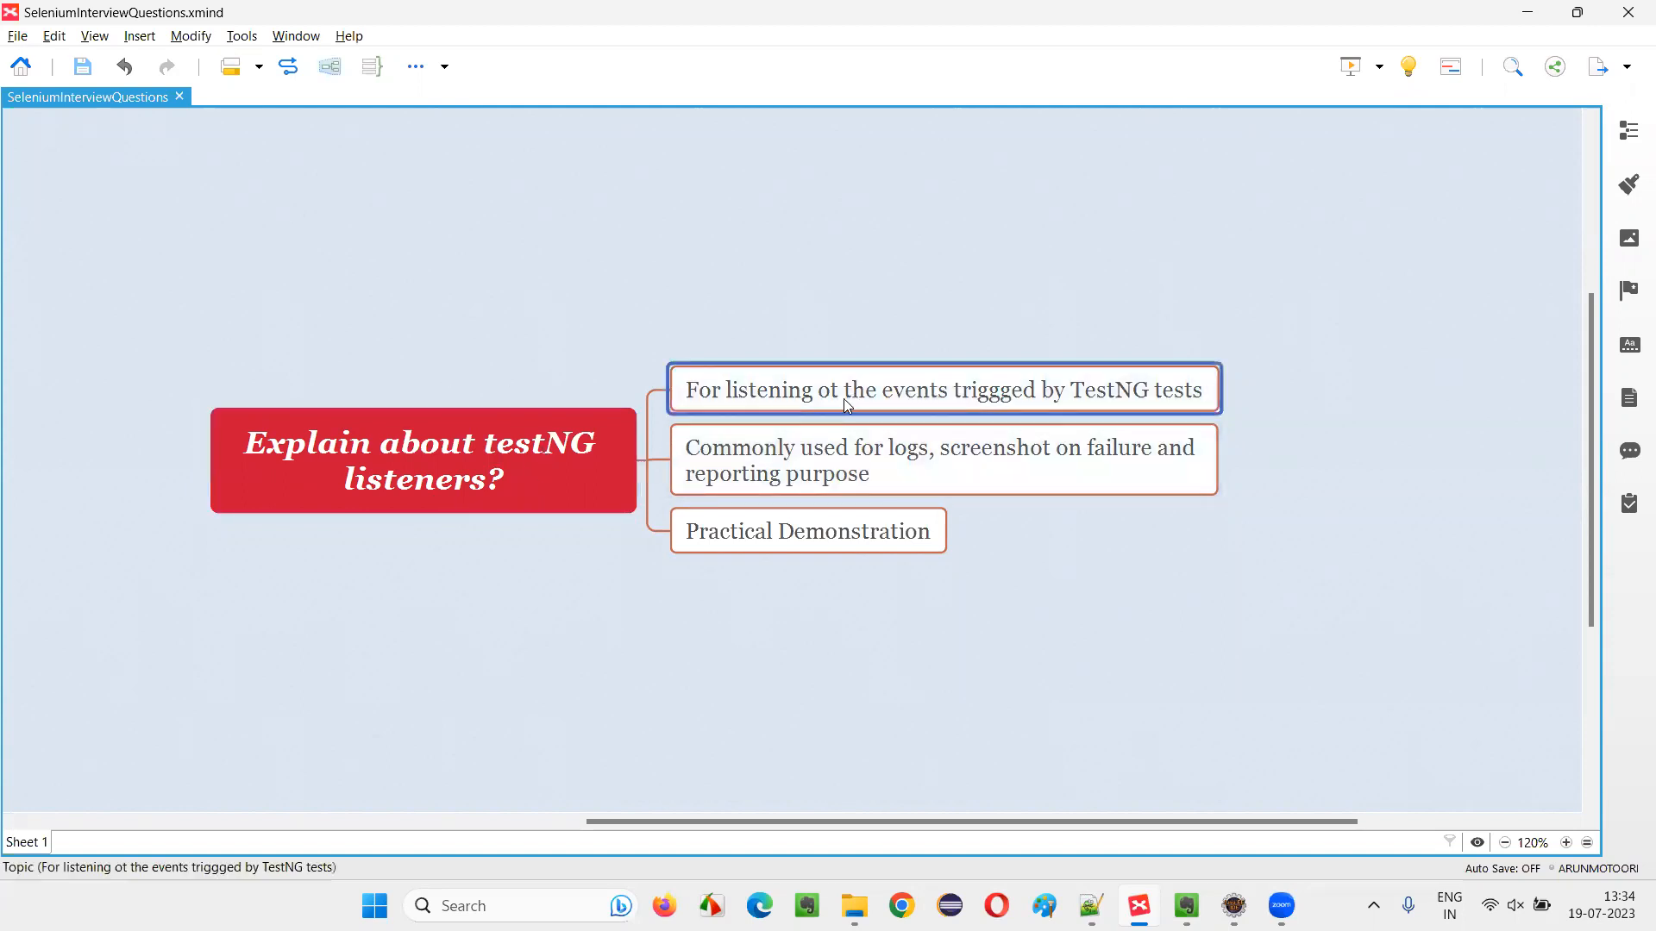
{"action": "mouse_move", "coordinate": [1006, 419]}
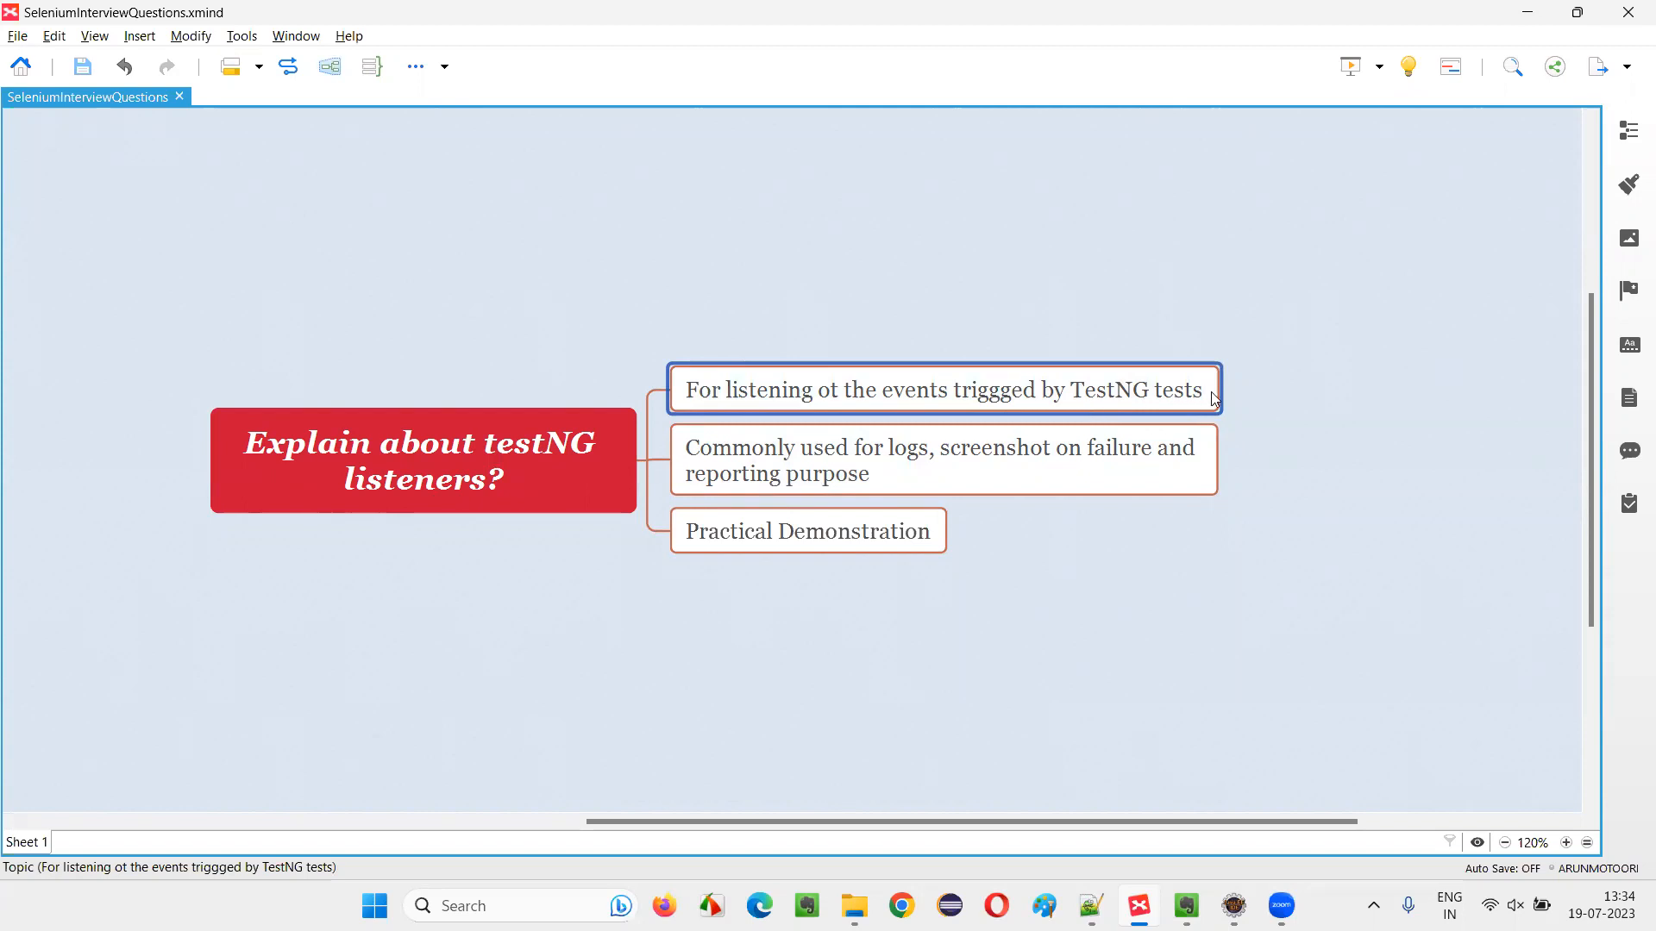
{"action": "mouse_move", "coordinate": [1249, 274]}
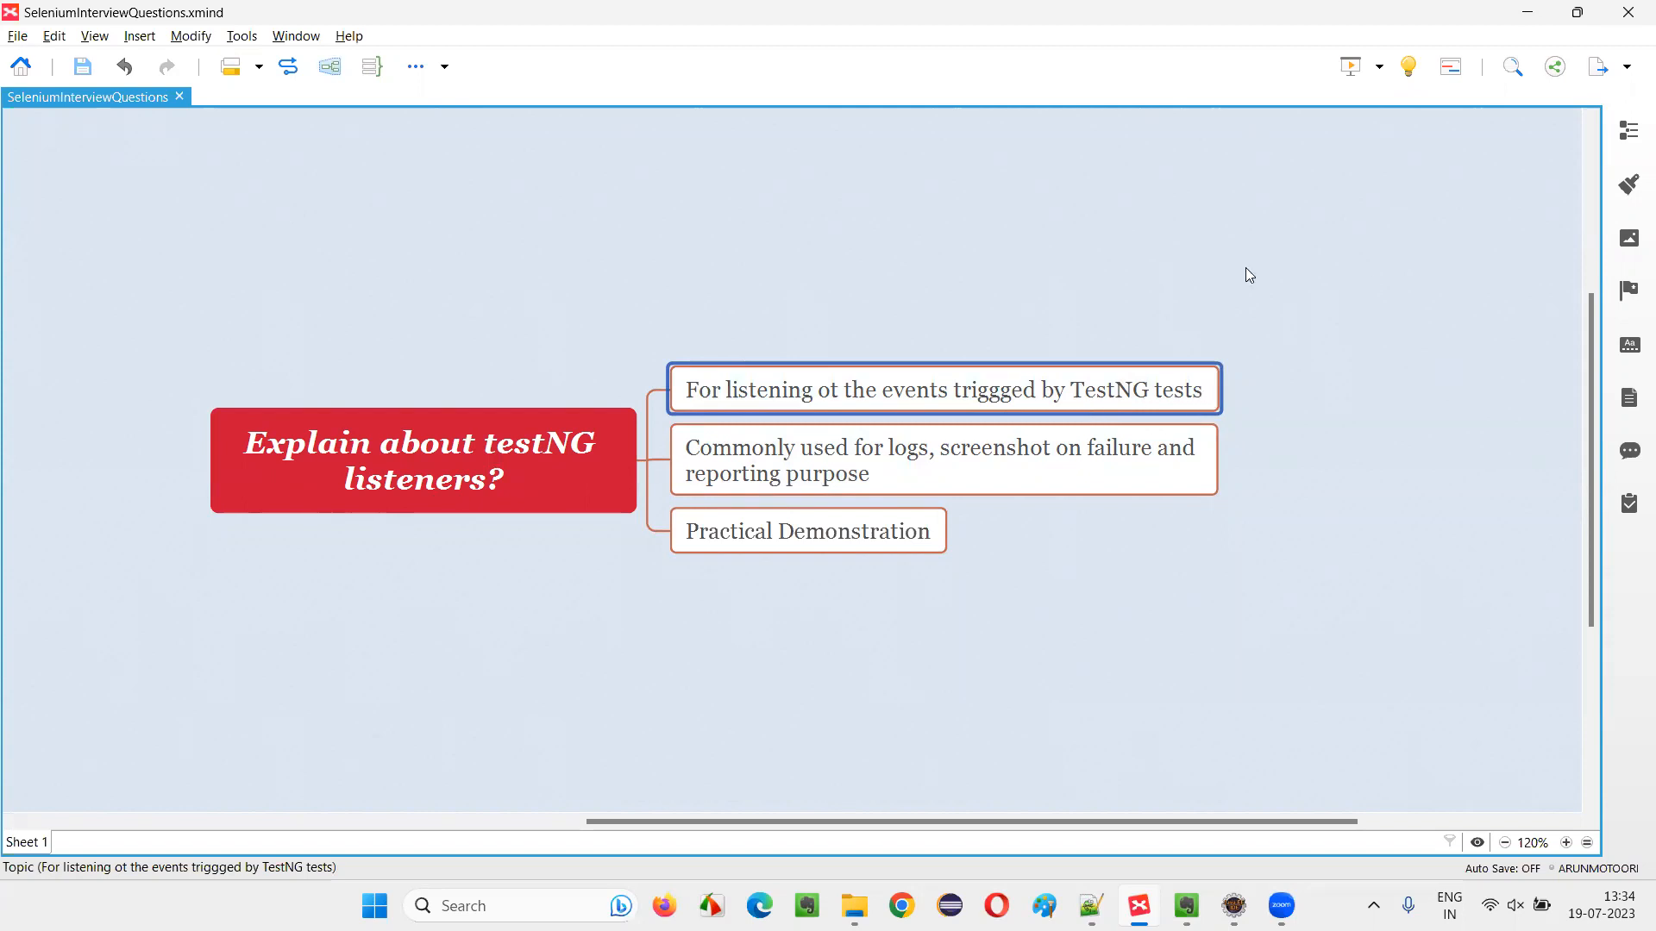
{"action": "mouse_move", "coordinate": [1476, 645]}
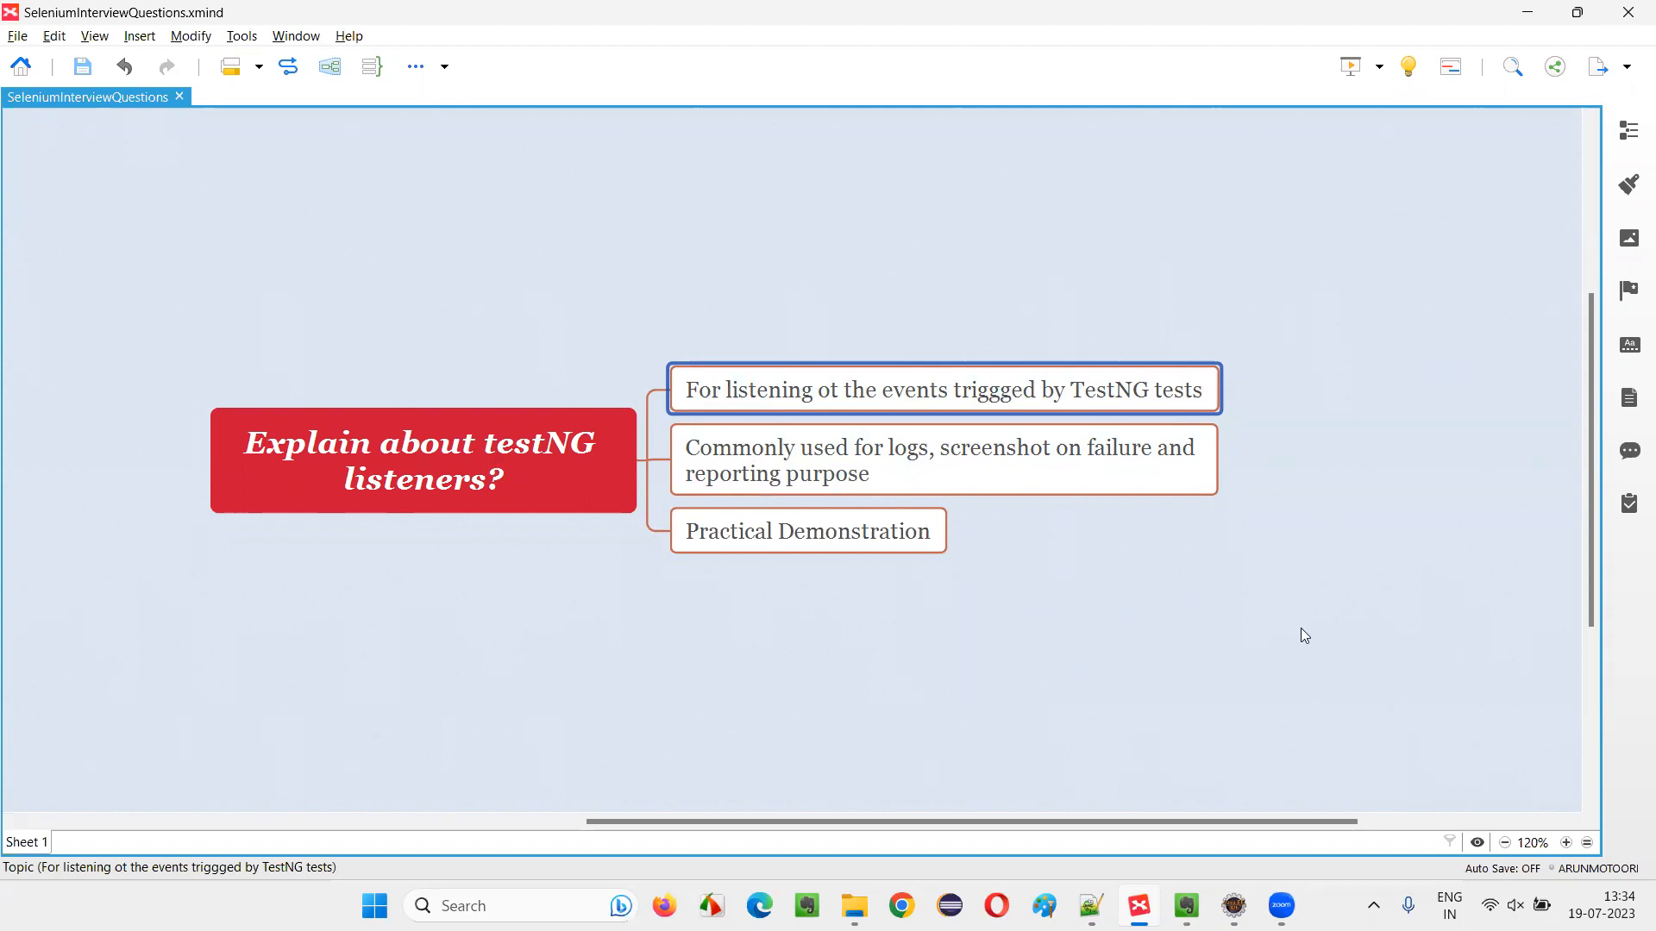
{"action": "mouse_move", "coordinate": [1242, 654]}
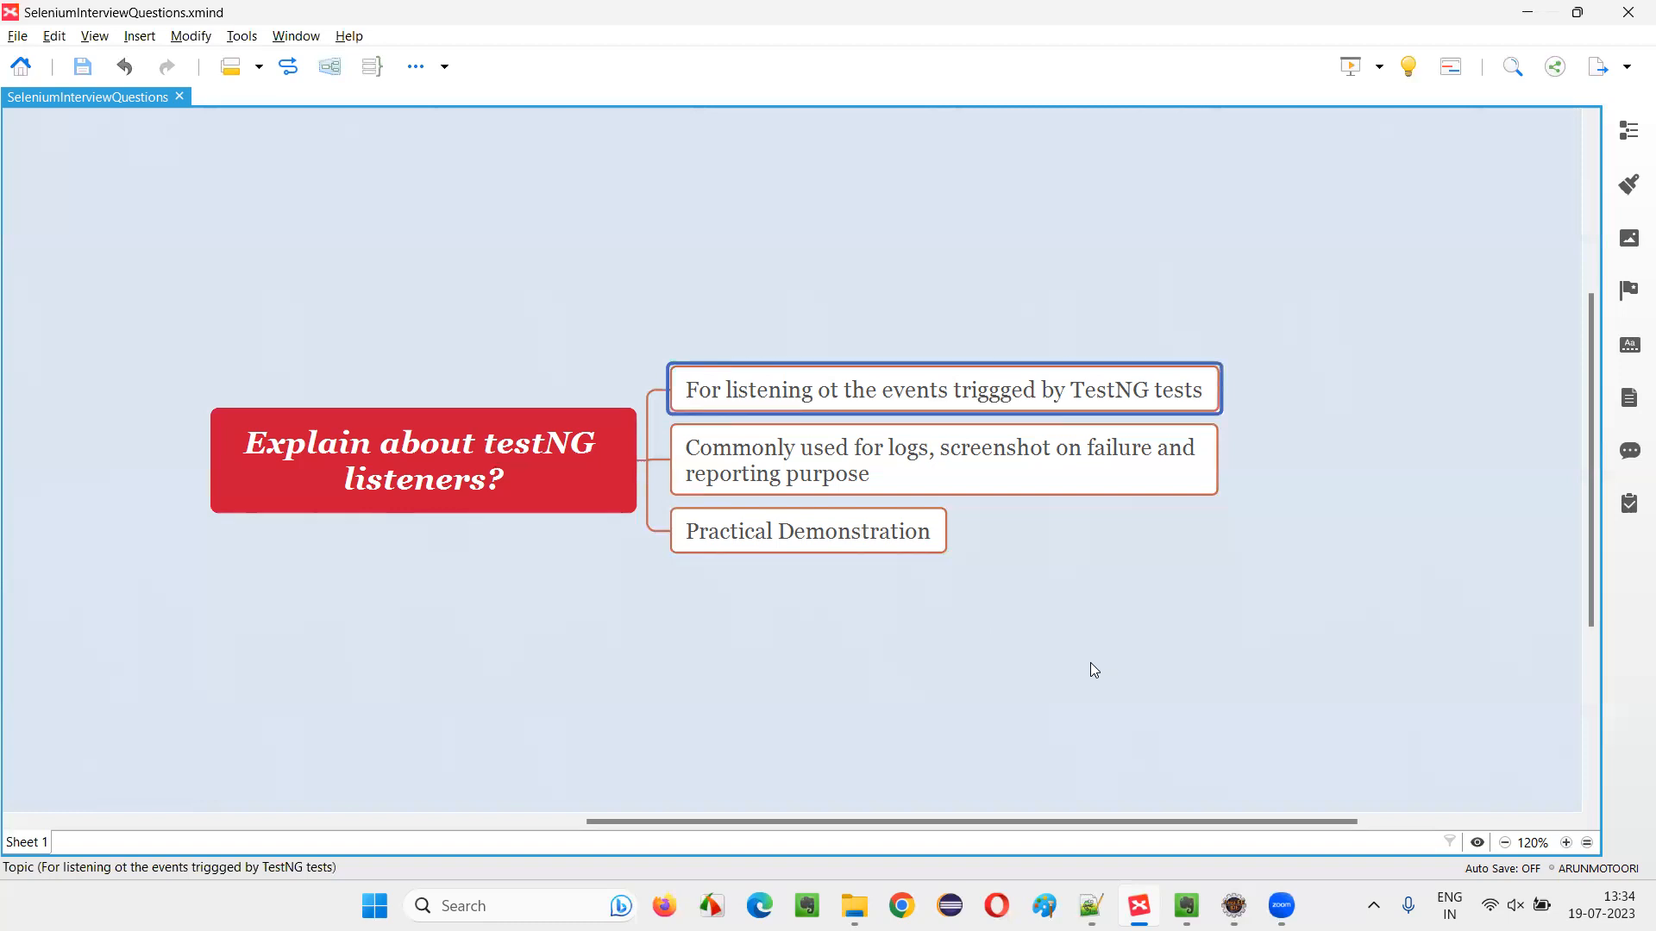
{"action": "mouse_move", "coordinate": [1090, 683]}
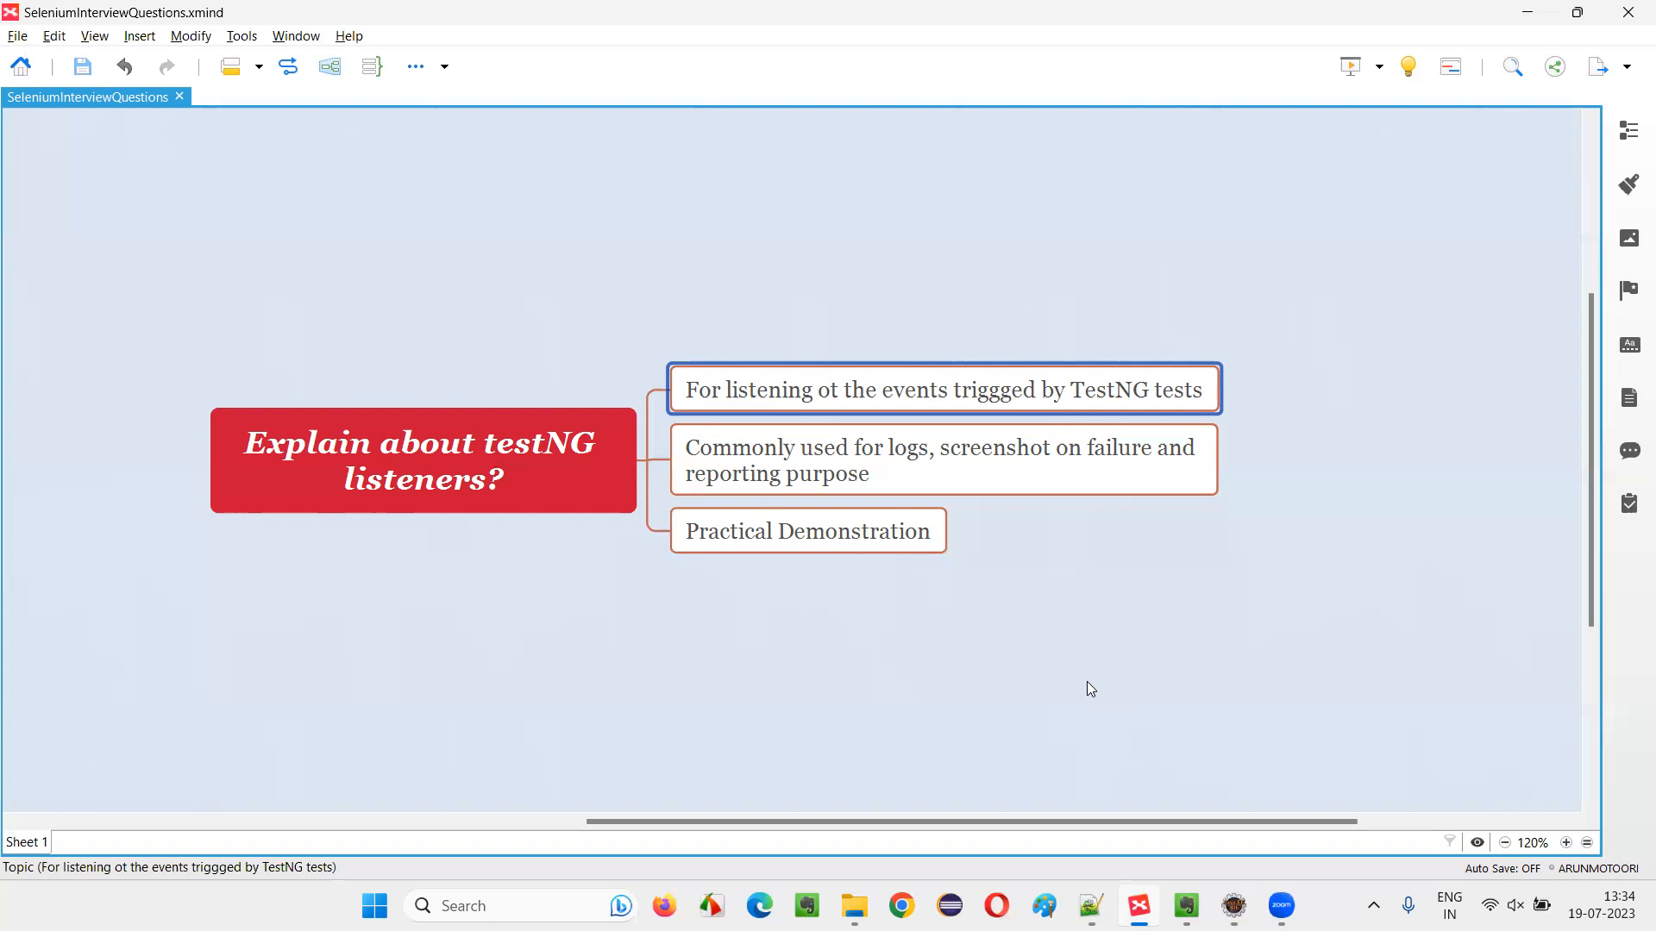
{"action": "mouse_move", "coordinate": [1092, 693]}
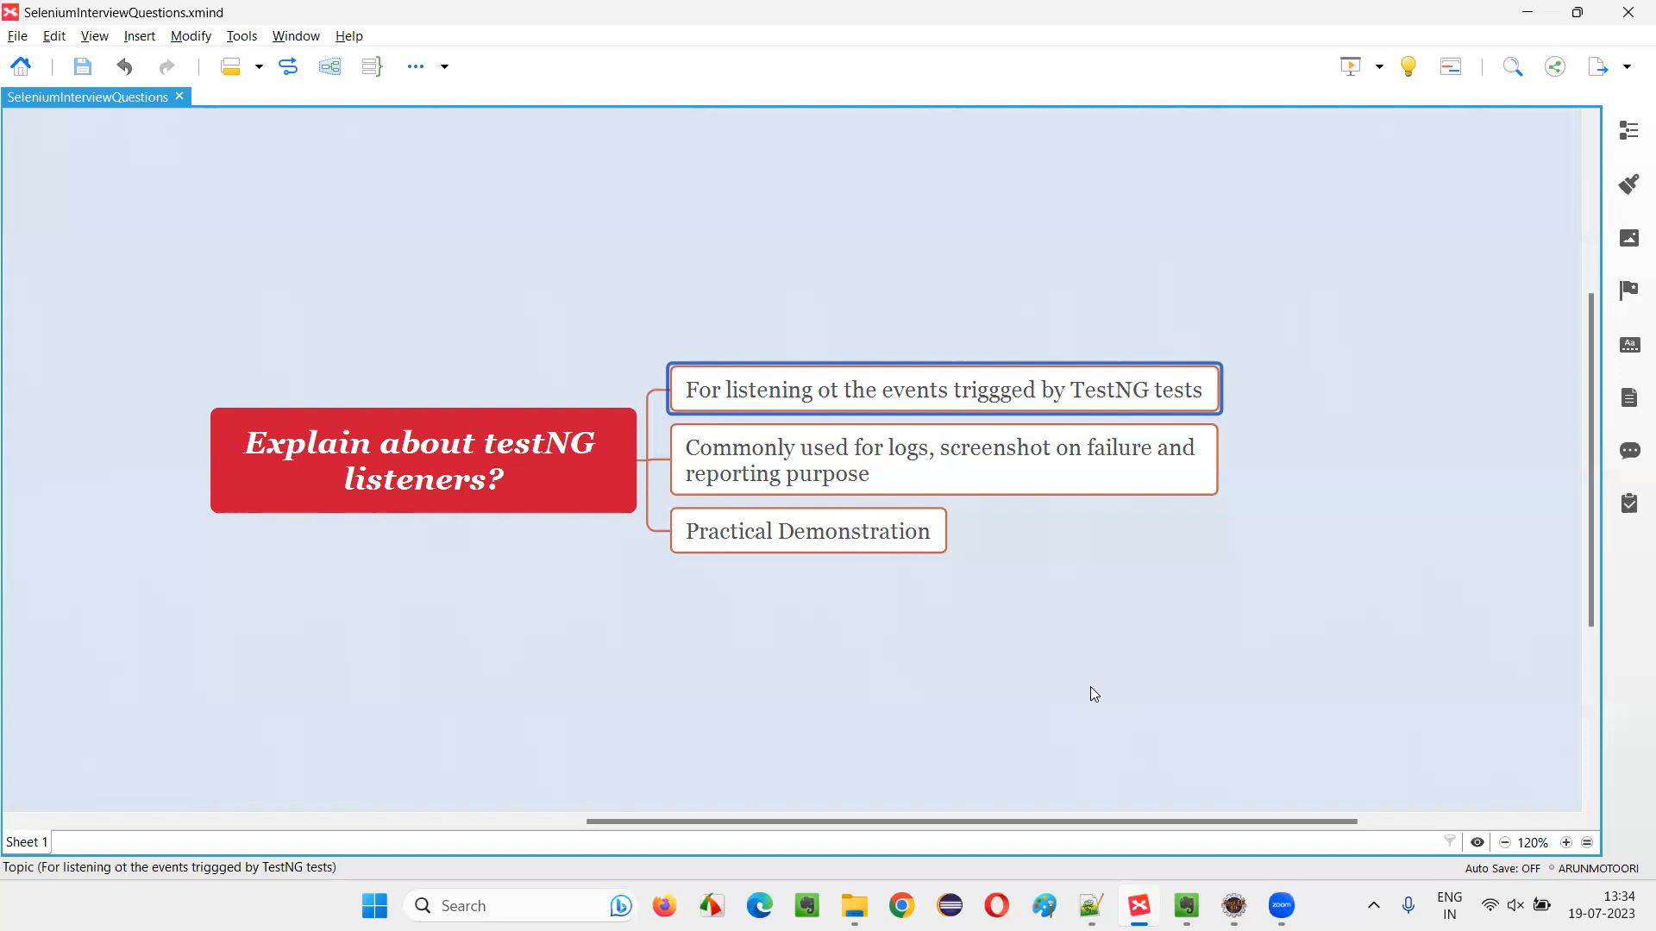
{"action": "mouse_move", "coordinate": [1069, 622]}
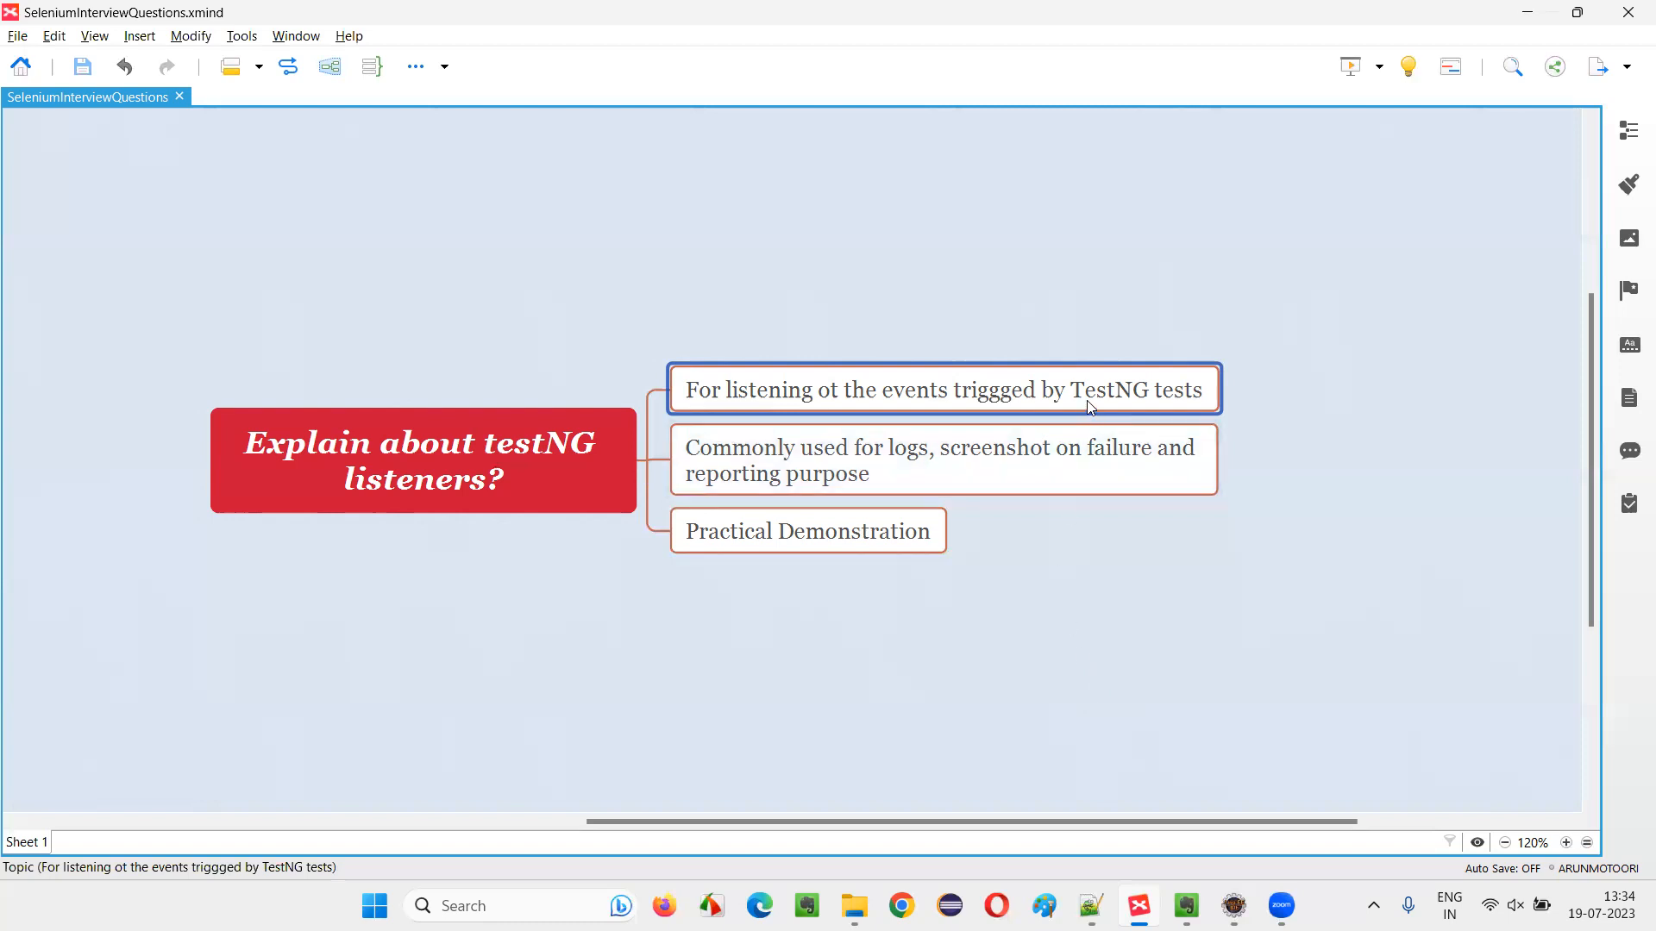
{"action": "mouse_move", "coordinate": [746, 399]}
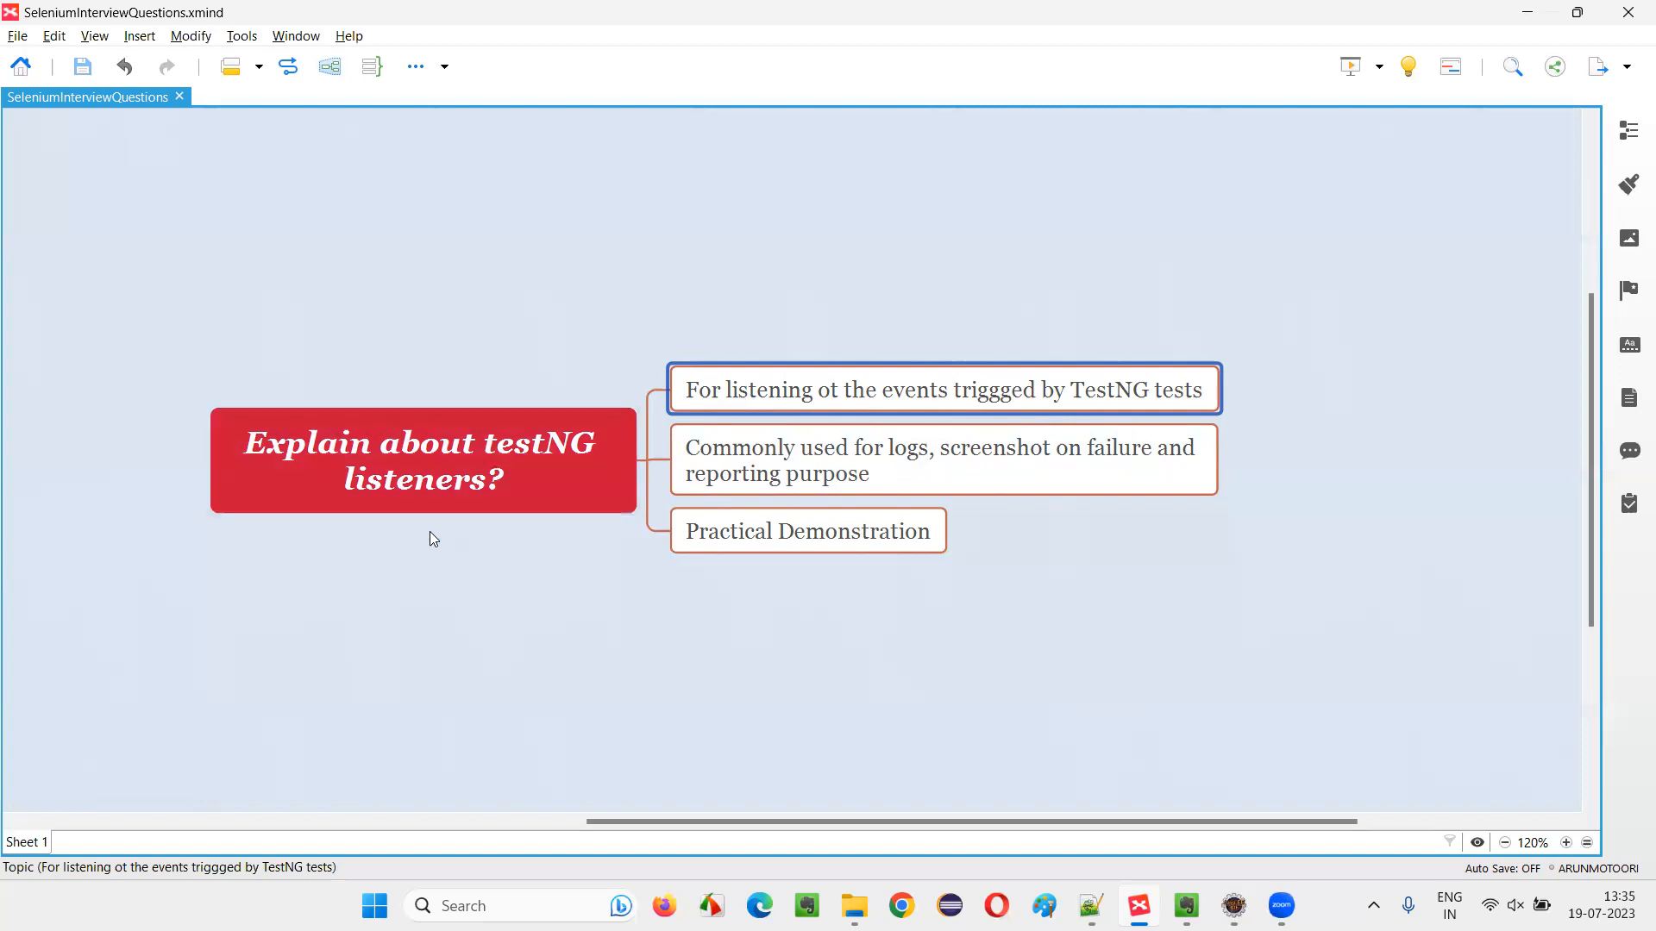
{"action": "left_click", "coordinate": [422, 461]}
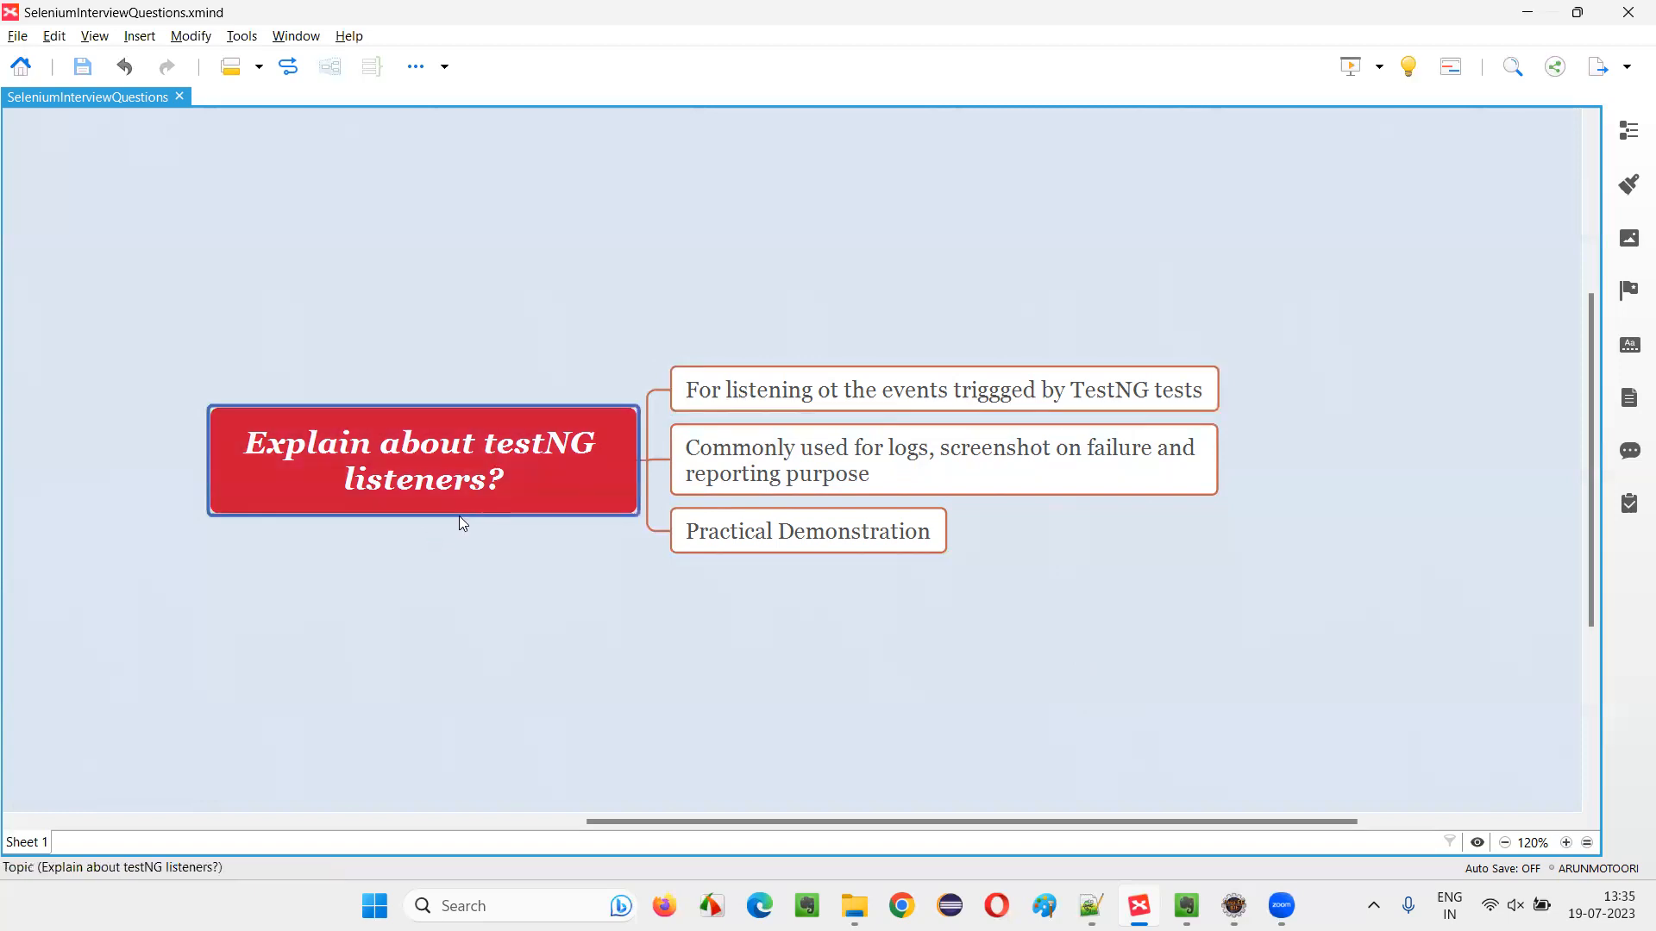
{"action": "left_click", "coordinate": [942, 389]}
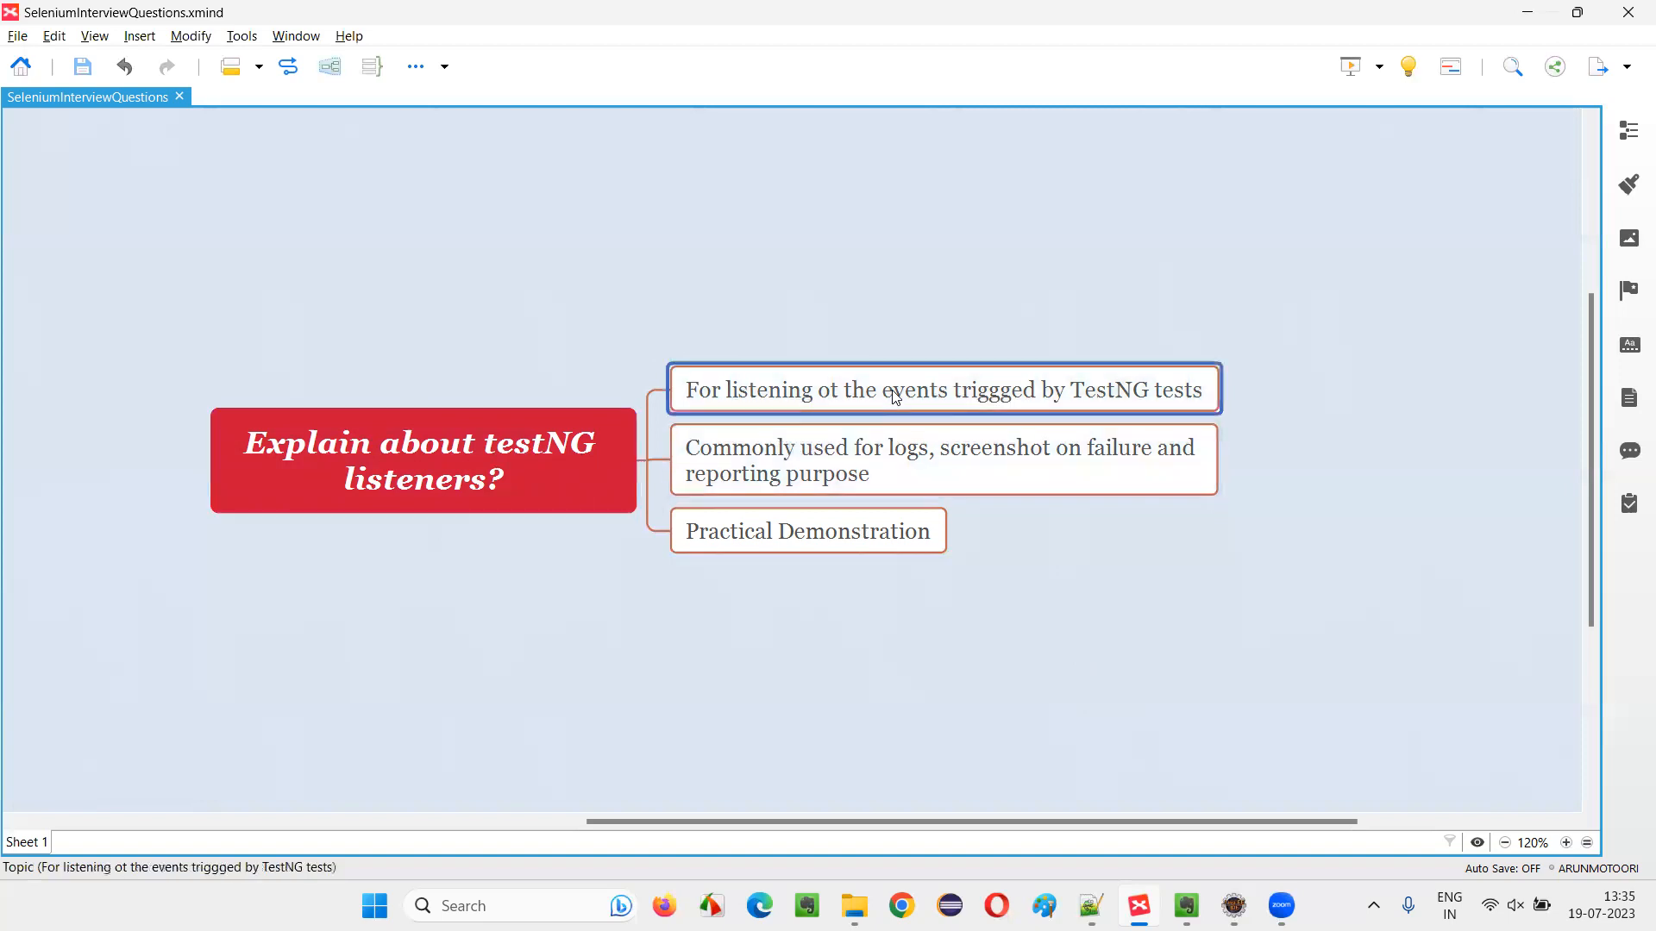
{"action": "left_click", "coordinate": [940, 459]}
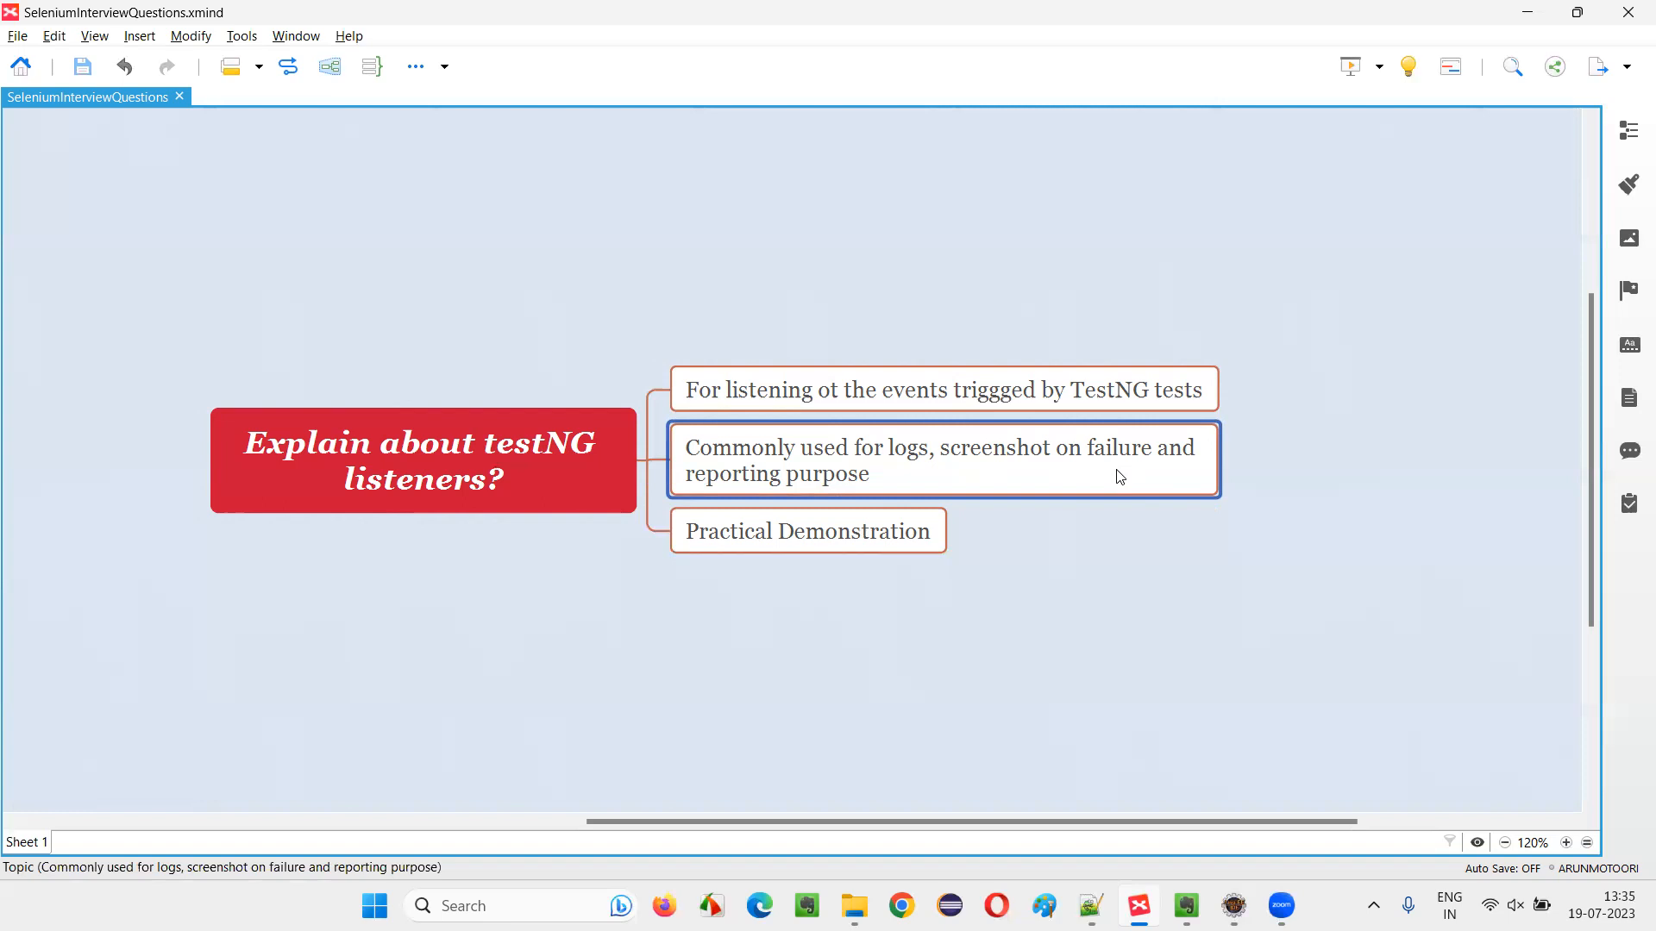
{"action": "mouse_move", "coordinate": [1115, 481]}
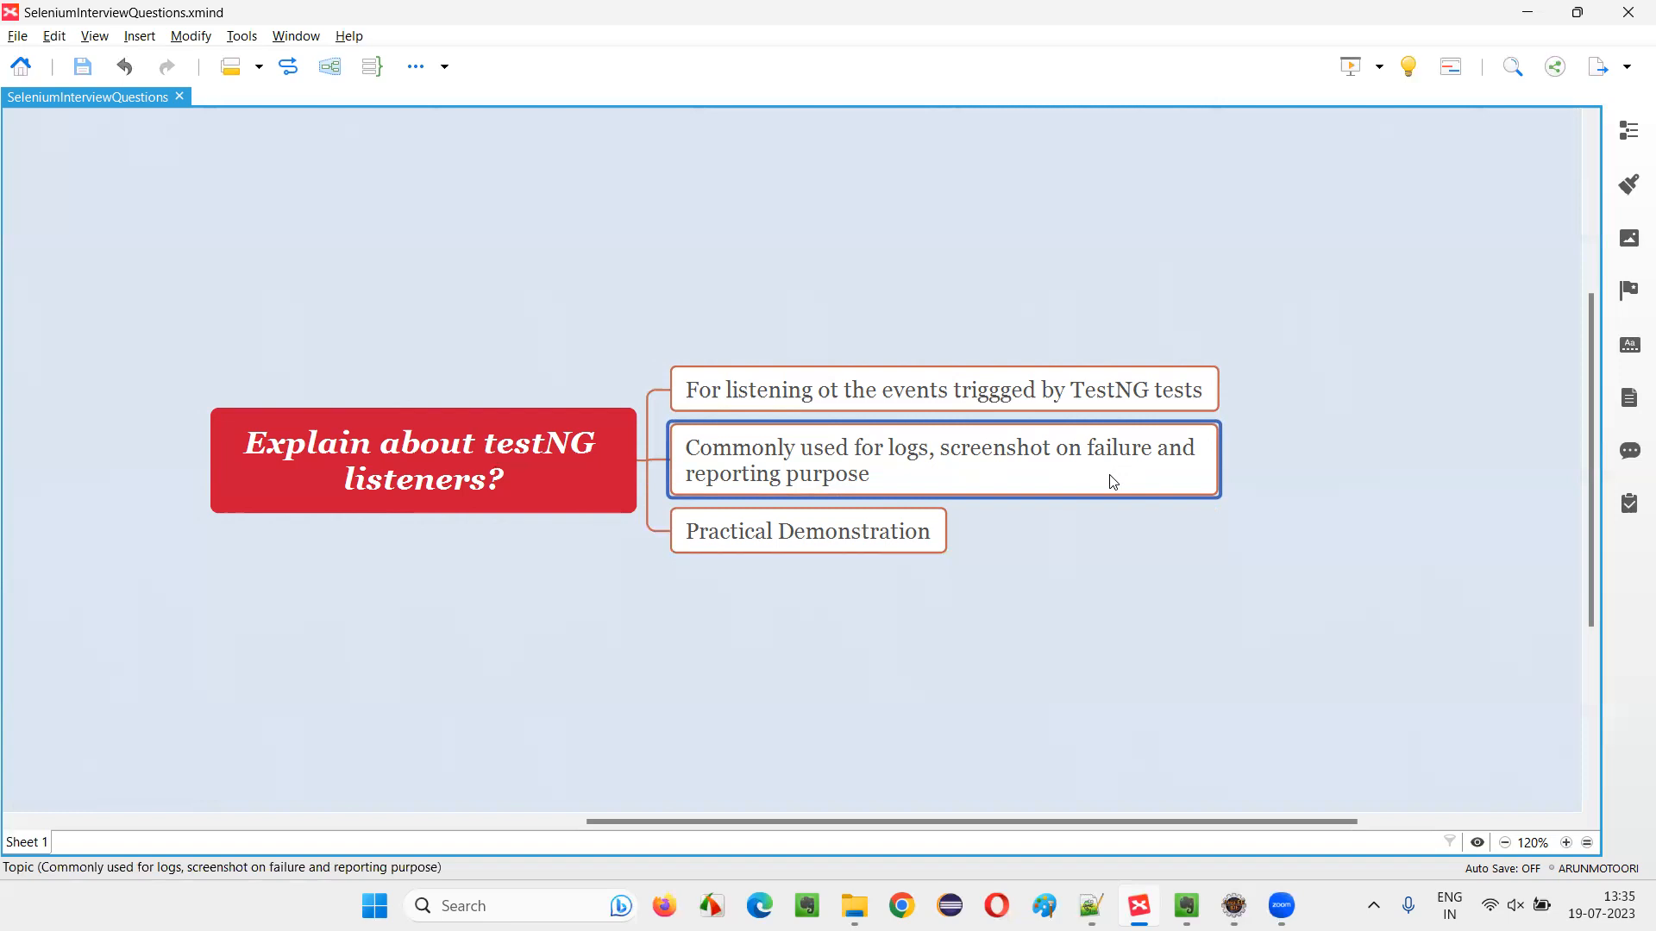
{"action": "left_click", "coordinate": [423, 461]}
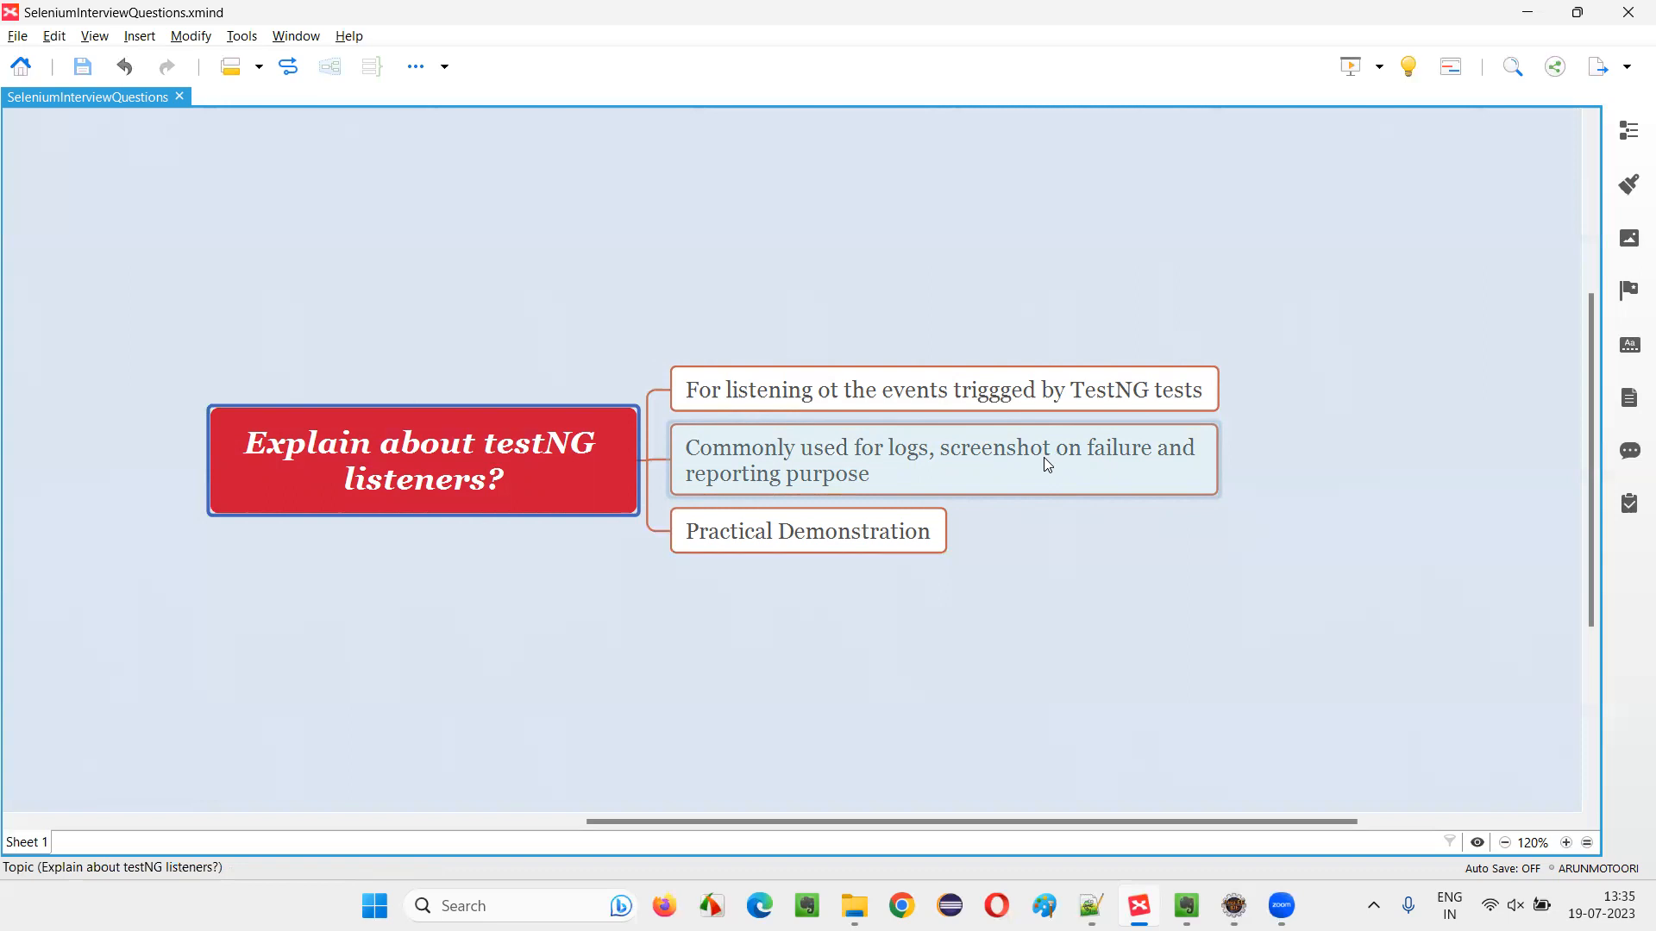
{"action": "mouse_move", "coordinate": [1119, 472]}
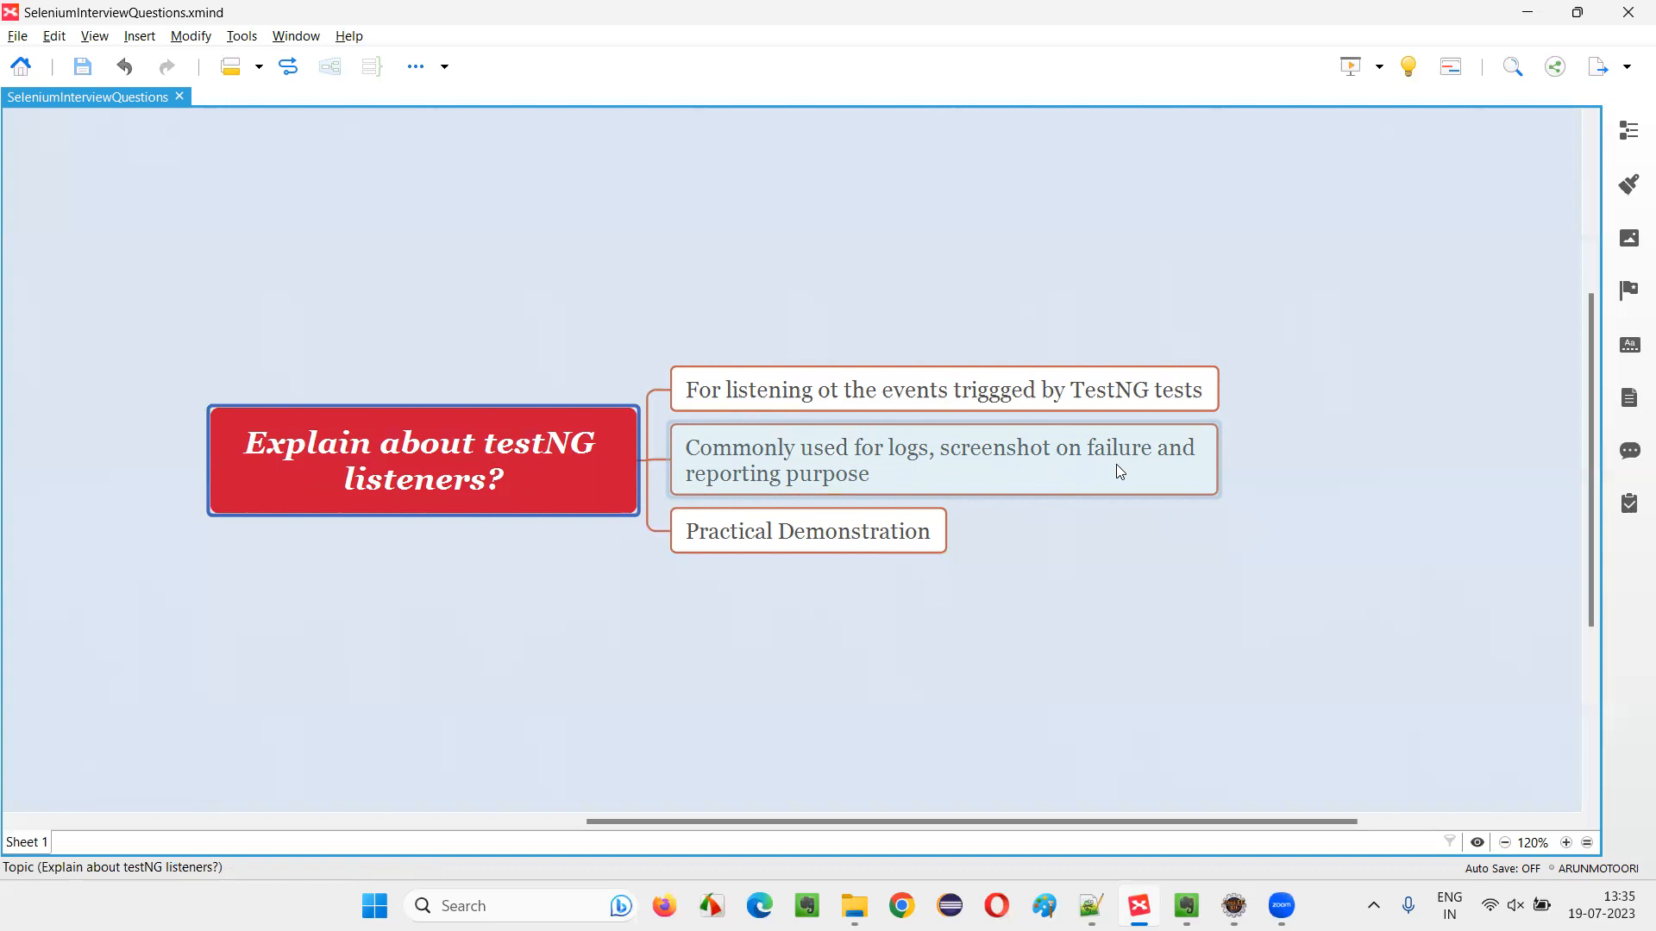
{"action": "mouse_move", "coordinate": [920, 473]}
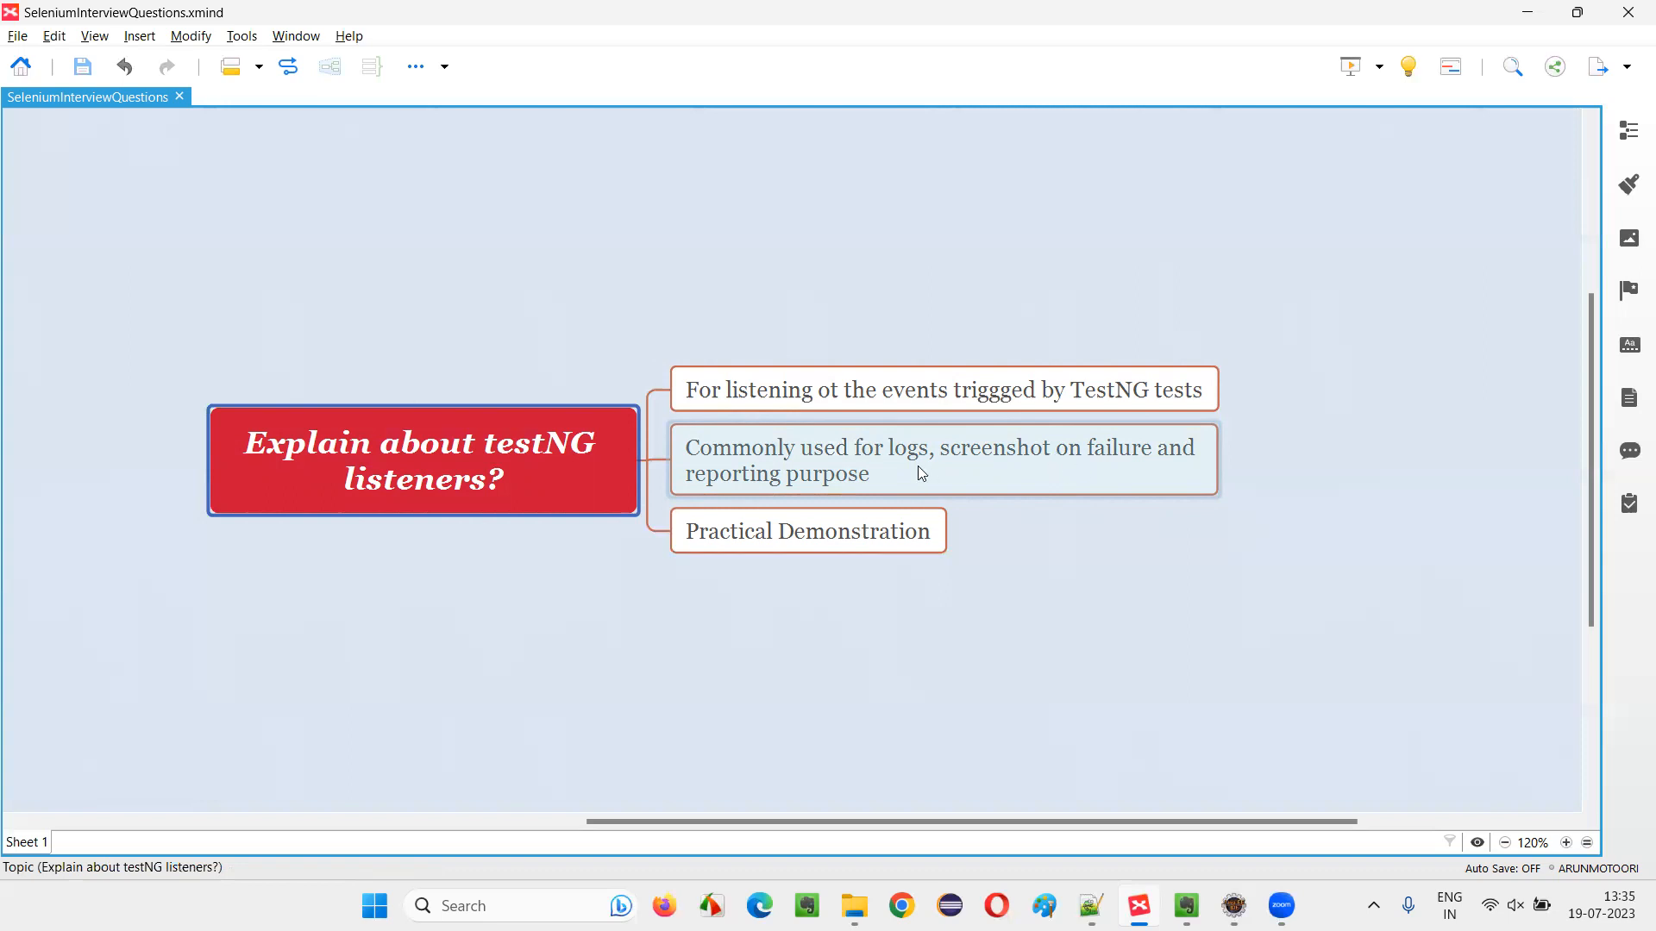
{"action": "mouse_move", "coordinate": [925, 483]}
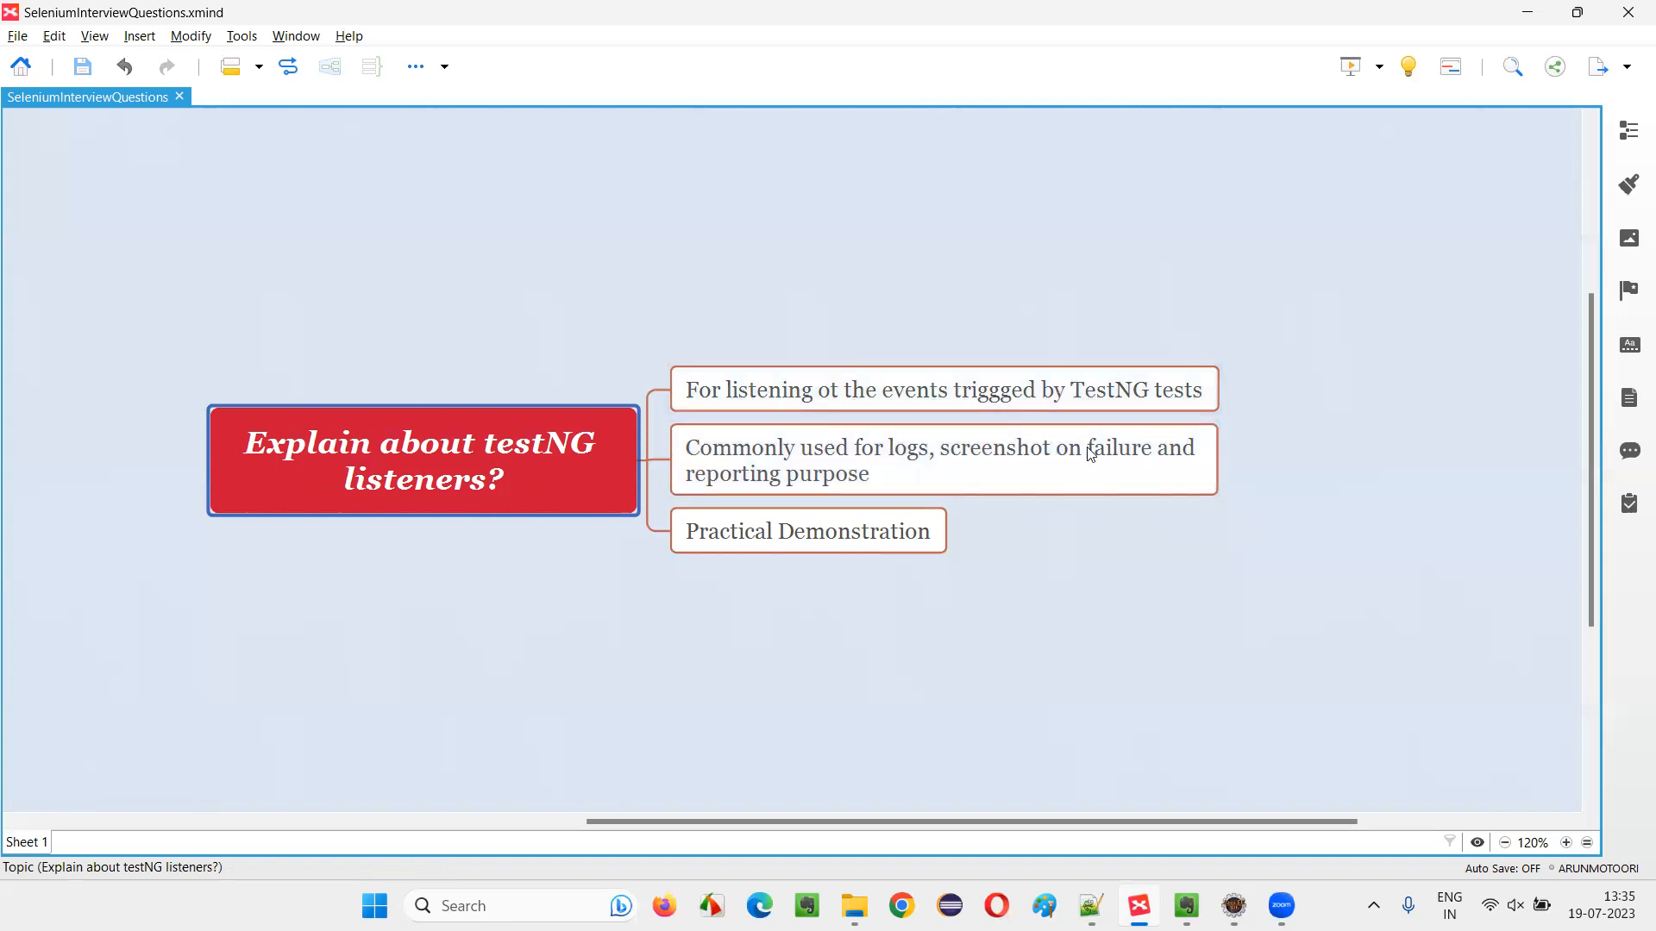
{"action": "left_click", "coordinate": [940, 460]}
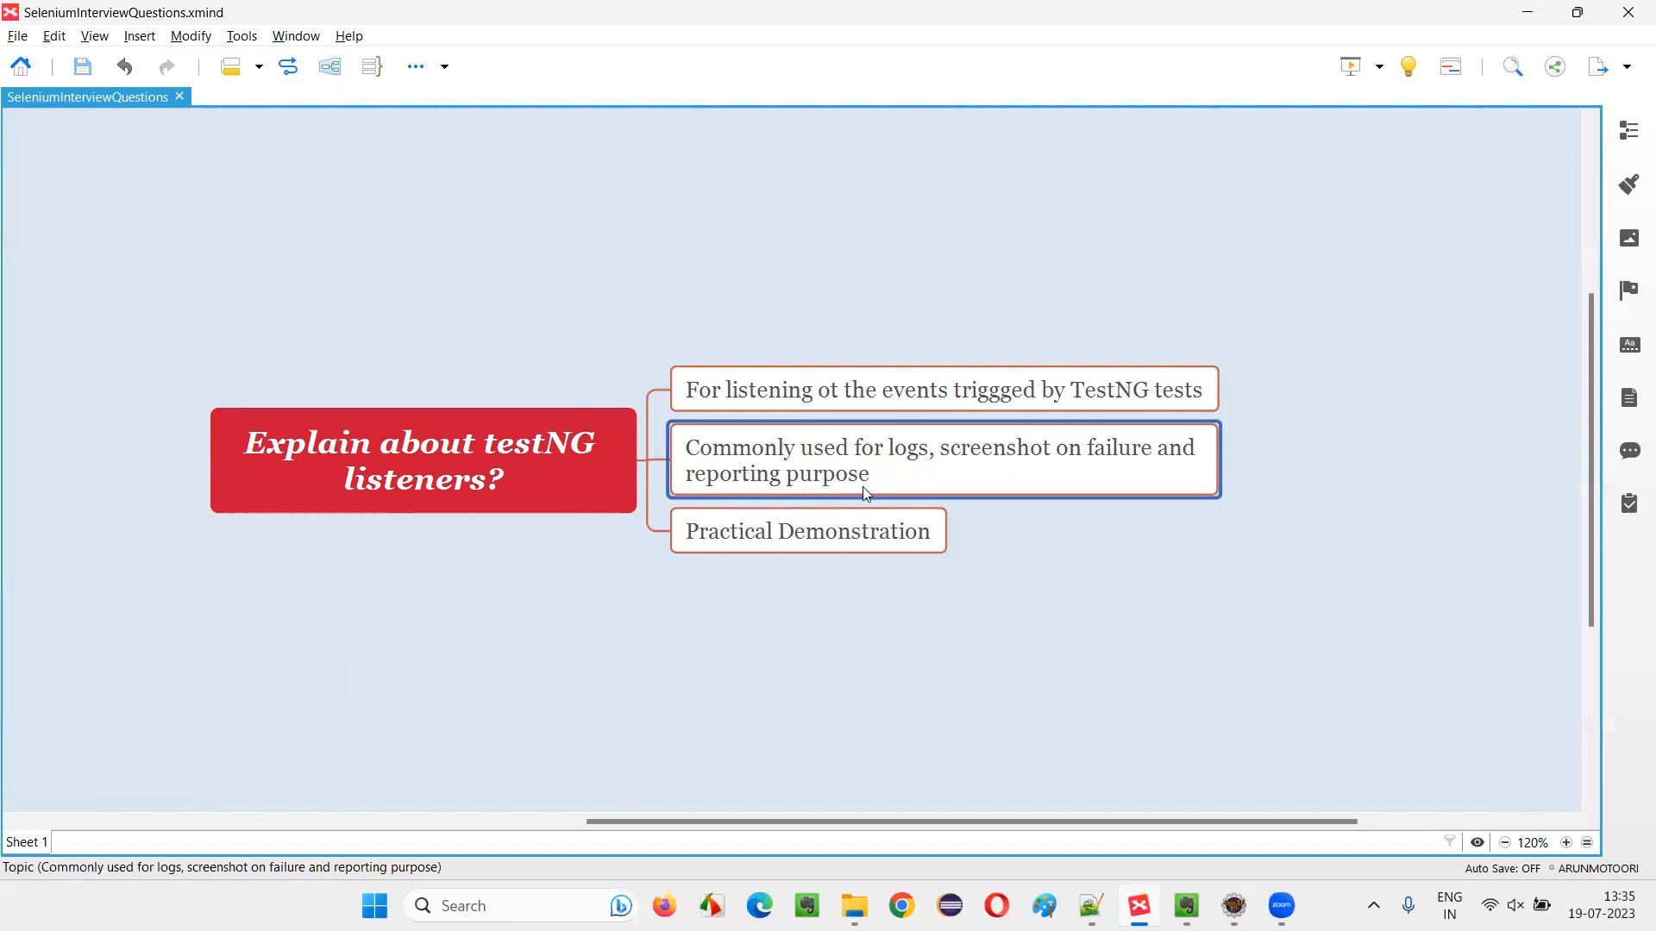
{"action": "left_click", "coordinate": [423, 460]}
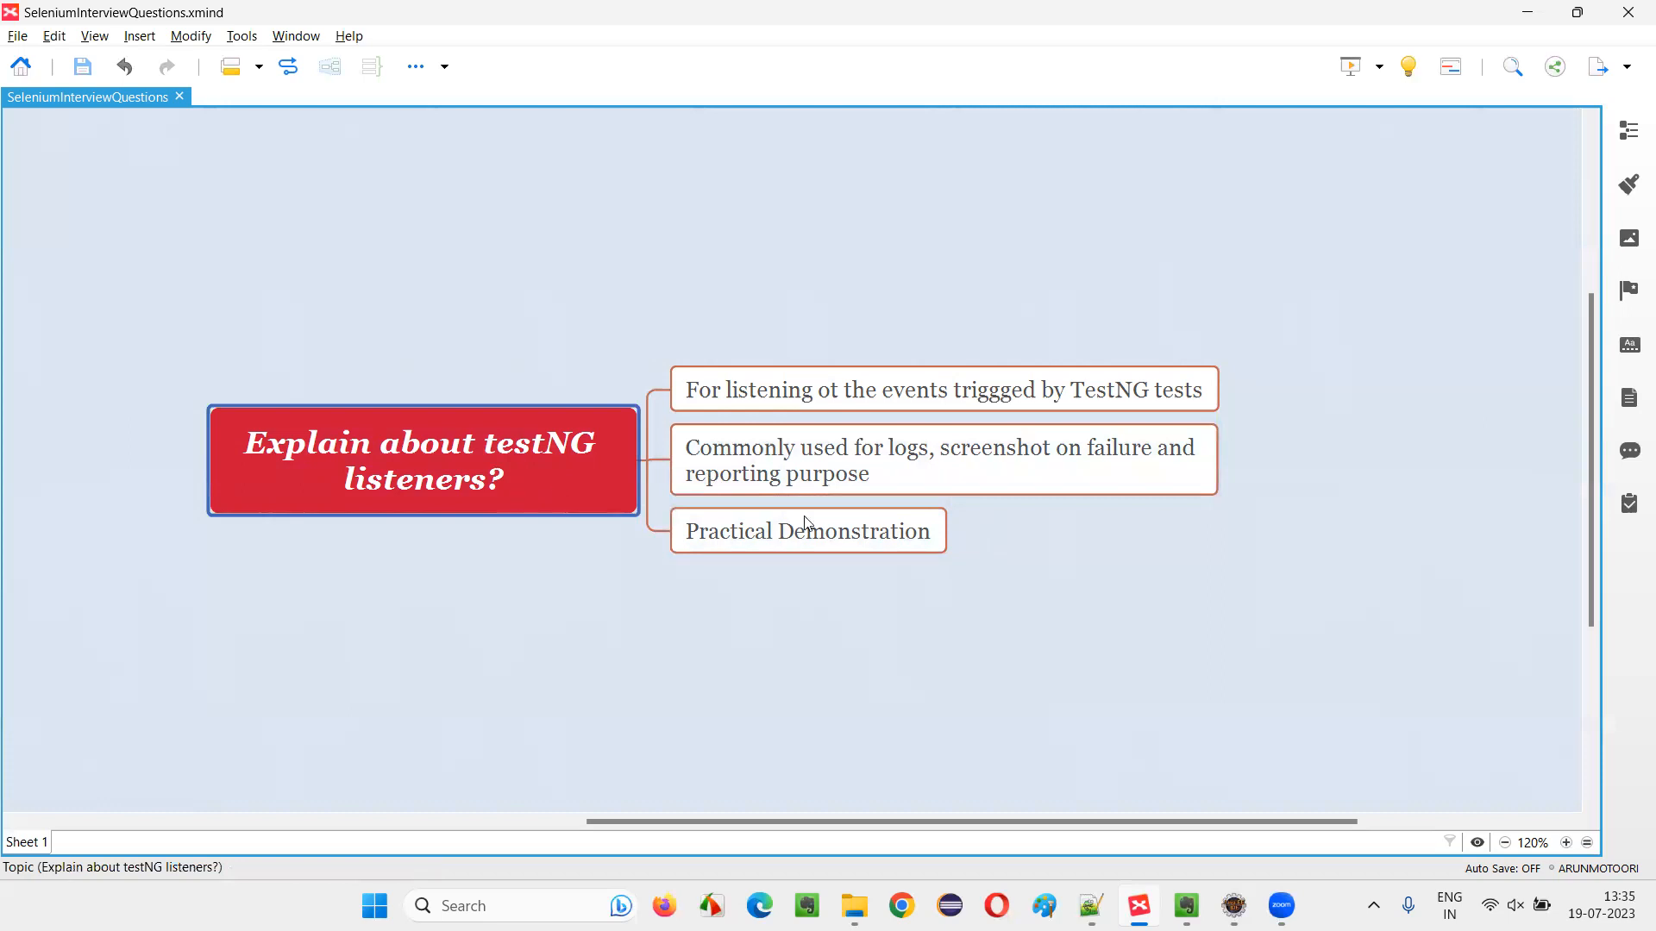
{"action": "left_click", "coordinate": [807, 530]}
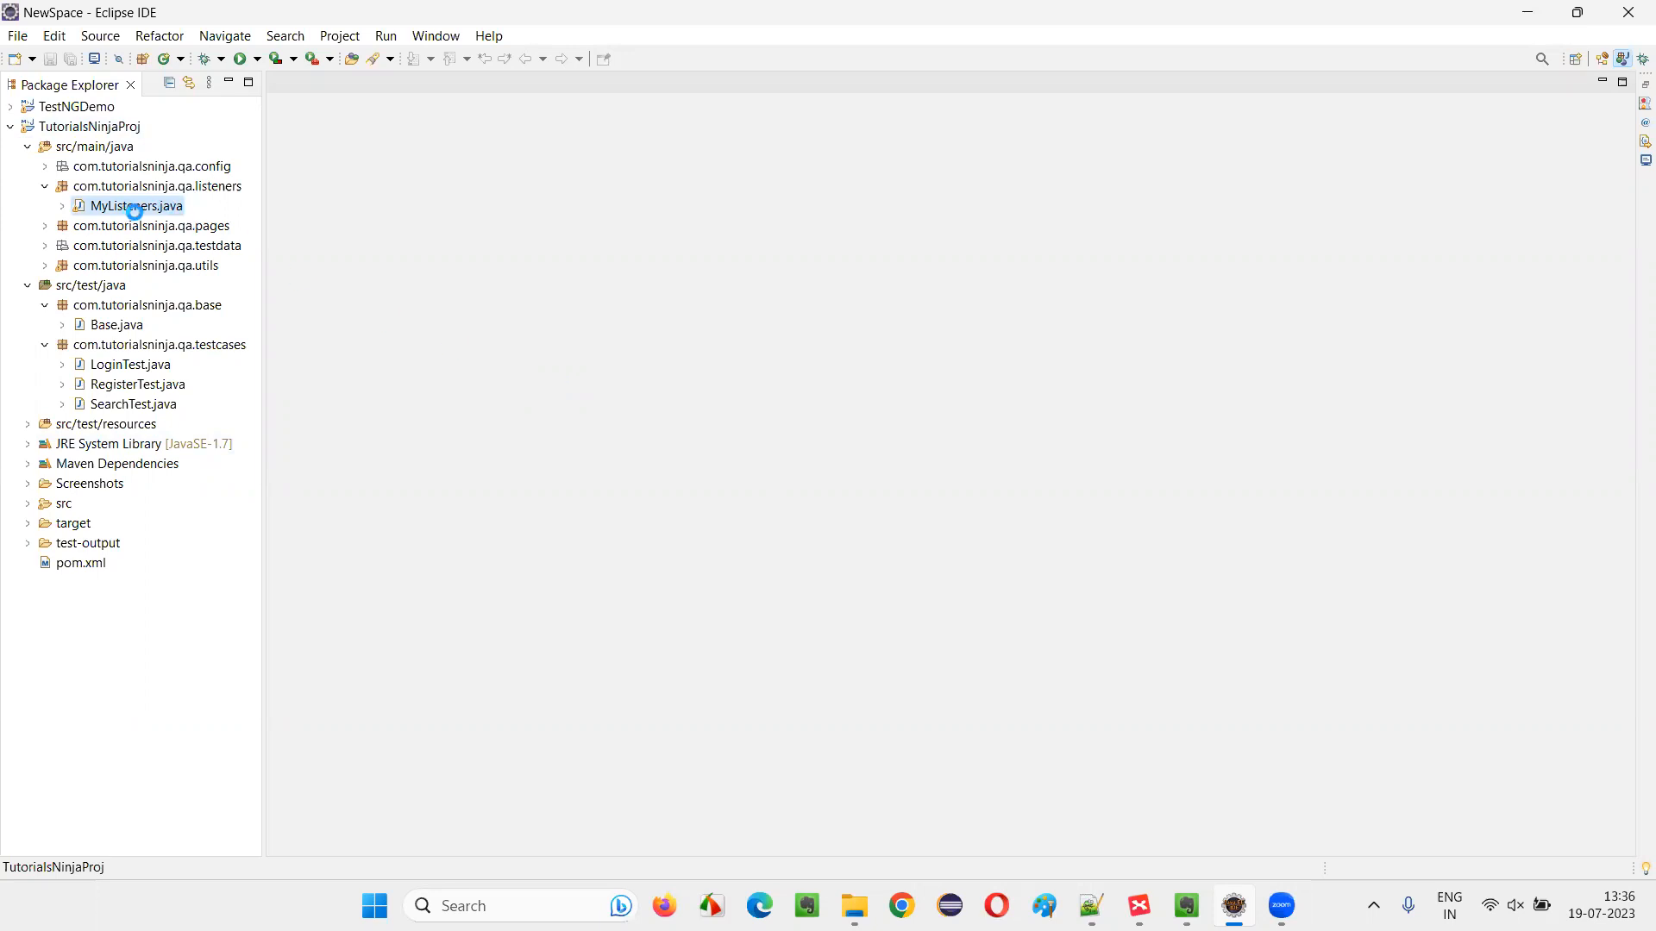
- Open MyListeners.java and highlight the ITestListener interface and the onStart method
{"action": "double_click", "coordinate": [136, 205]}
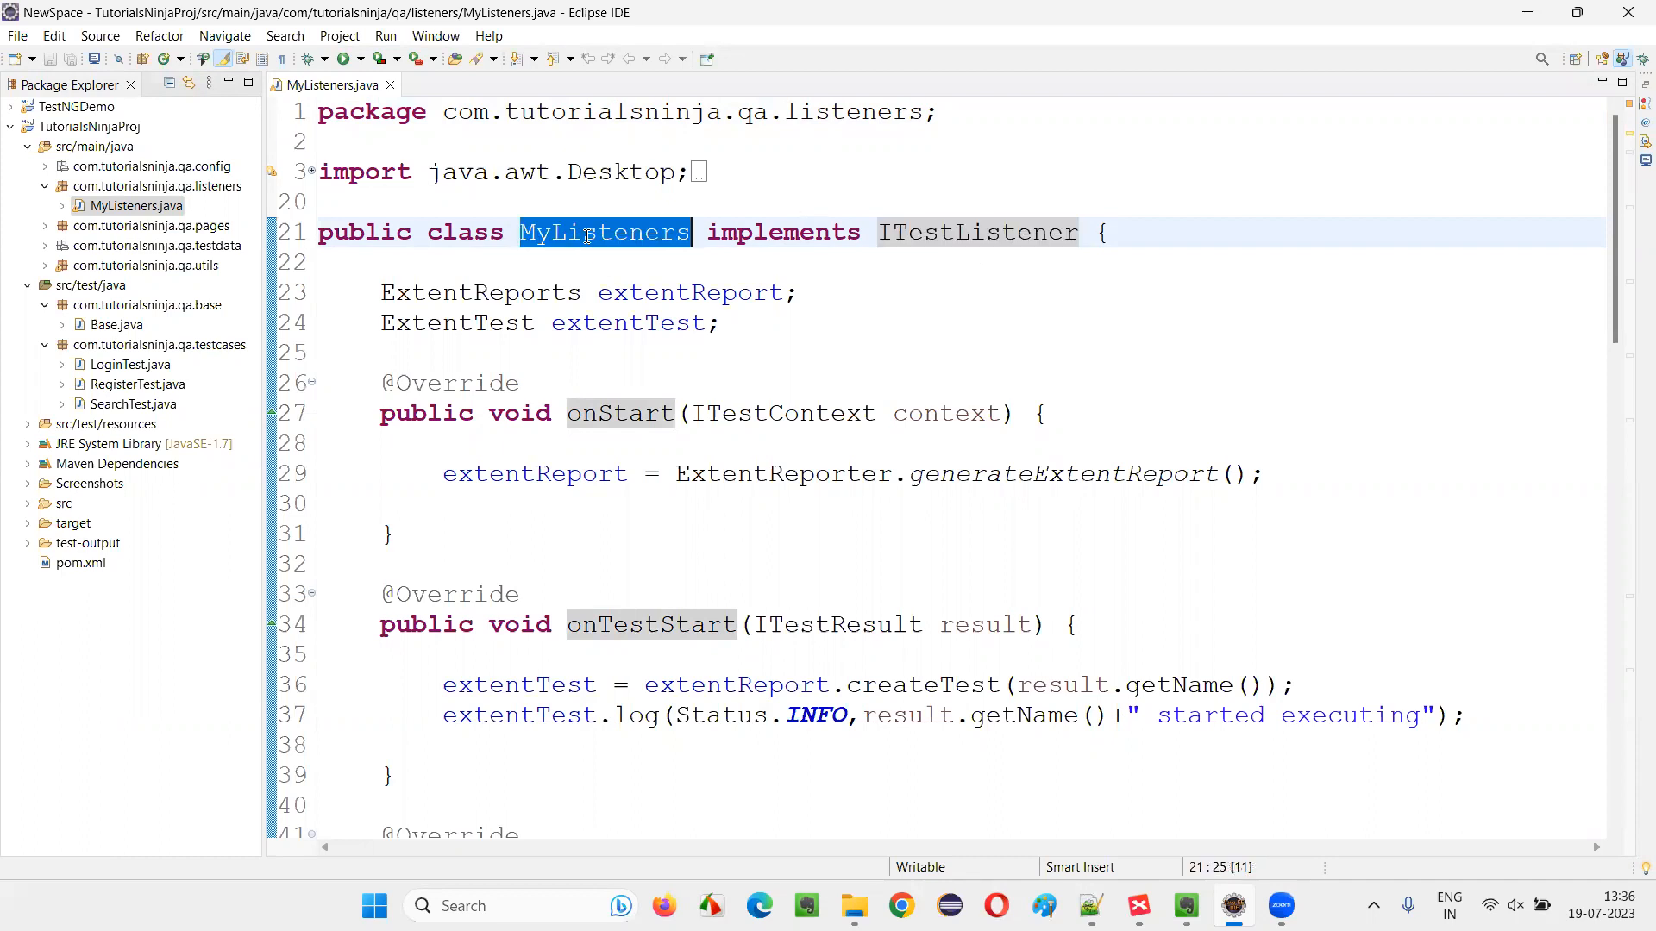
{"action": "double_click", "coordinate": [972, 232]}
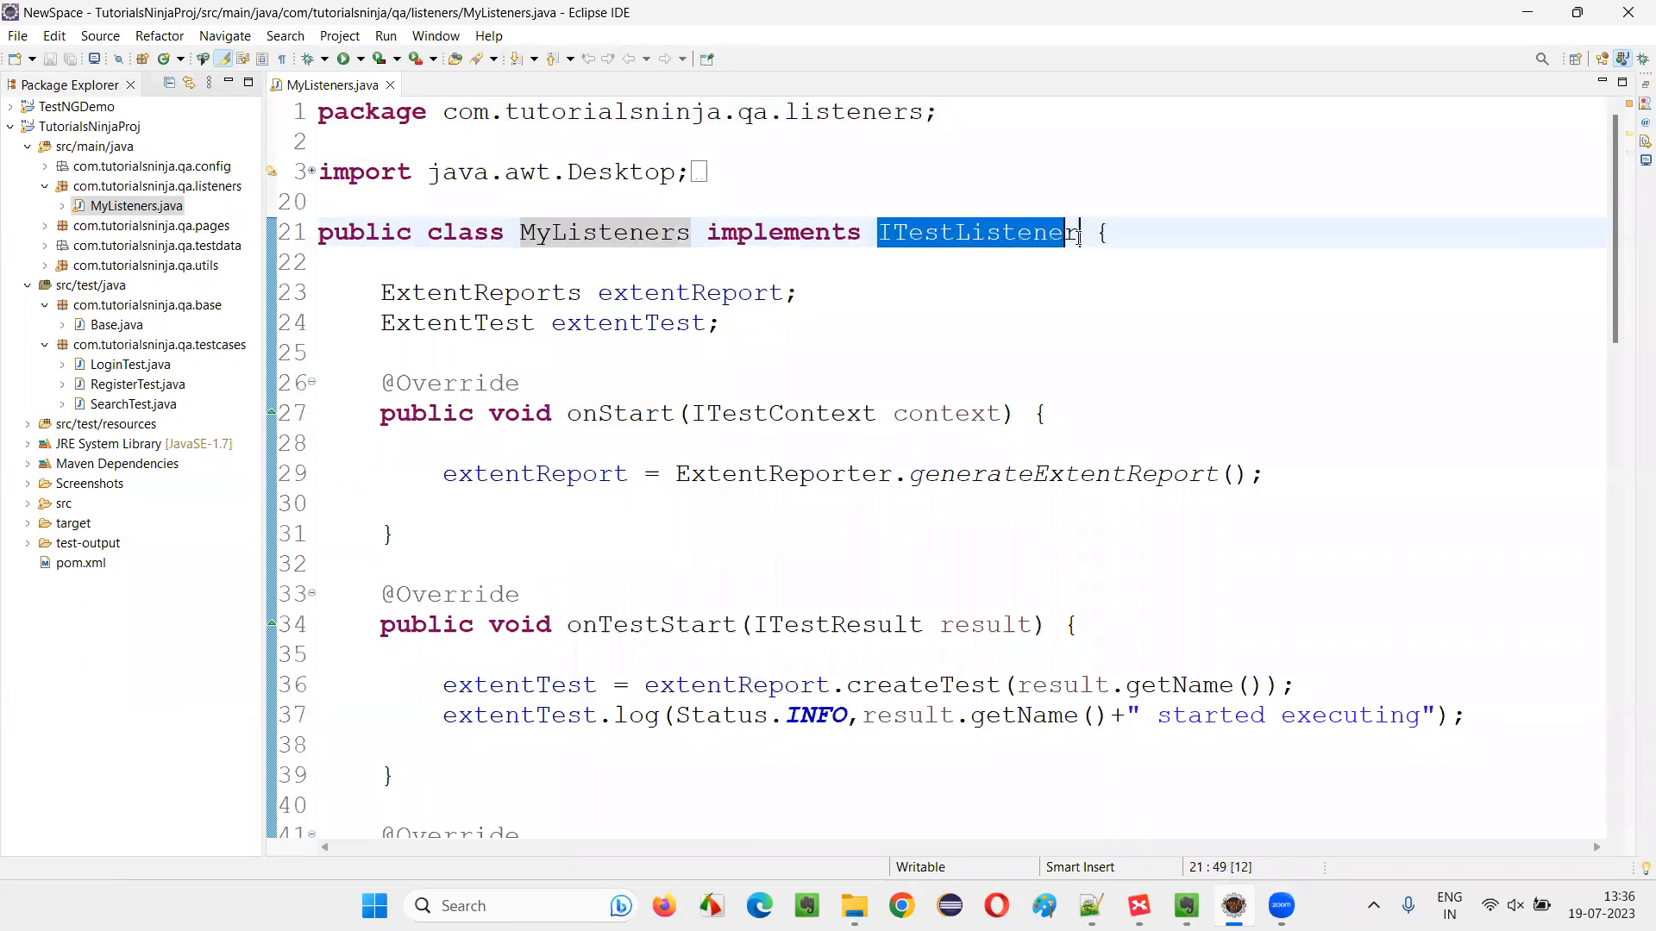
{"action": "scroll", "scroll_direction": "down", "scroll_amount": 3}
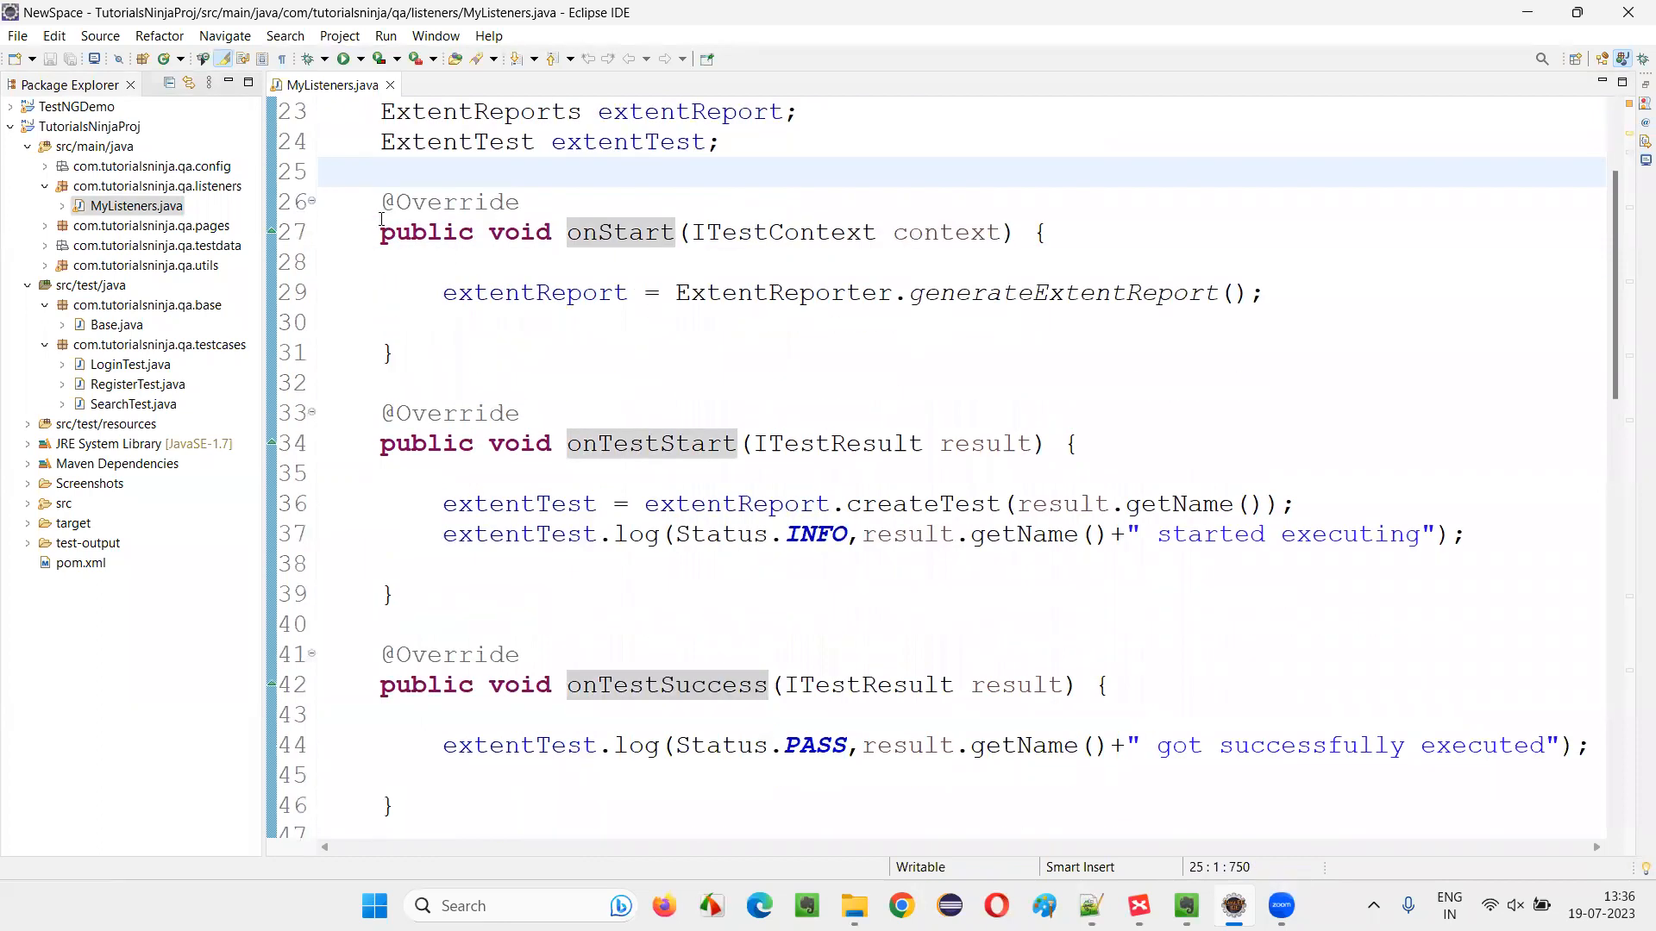
{"action": "scroll", "scroll_direction": "down", "scroll_amount": 3}
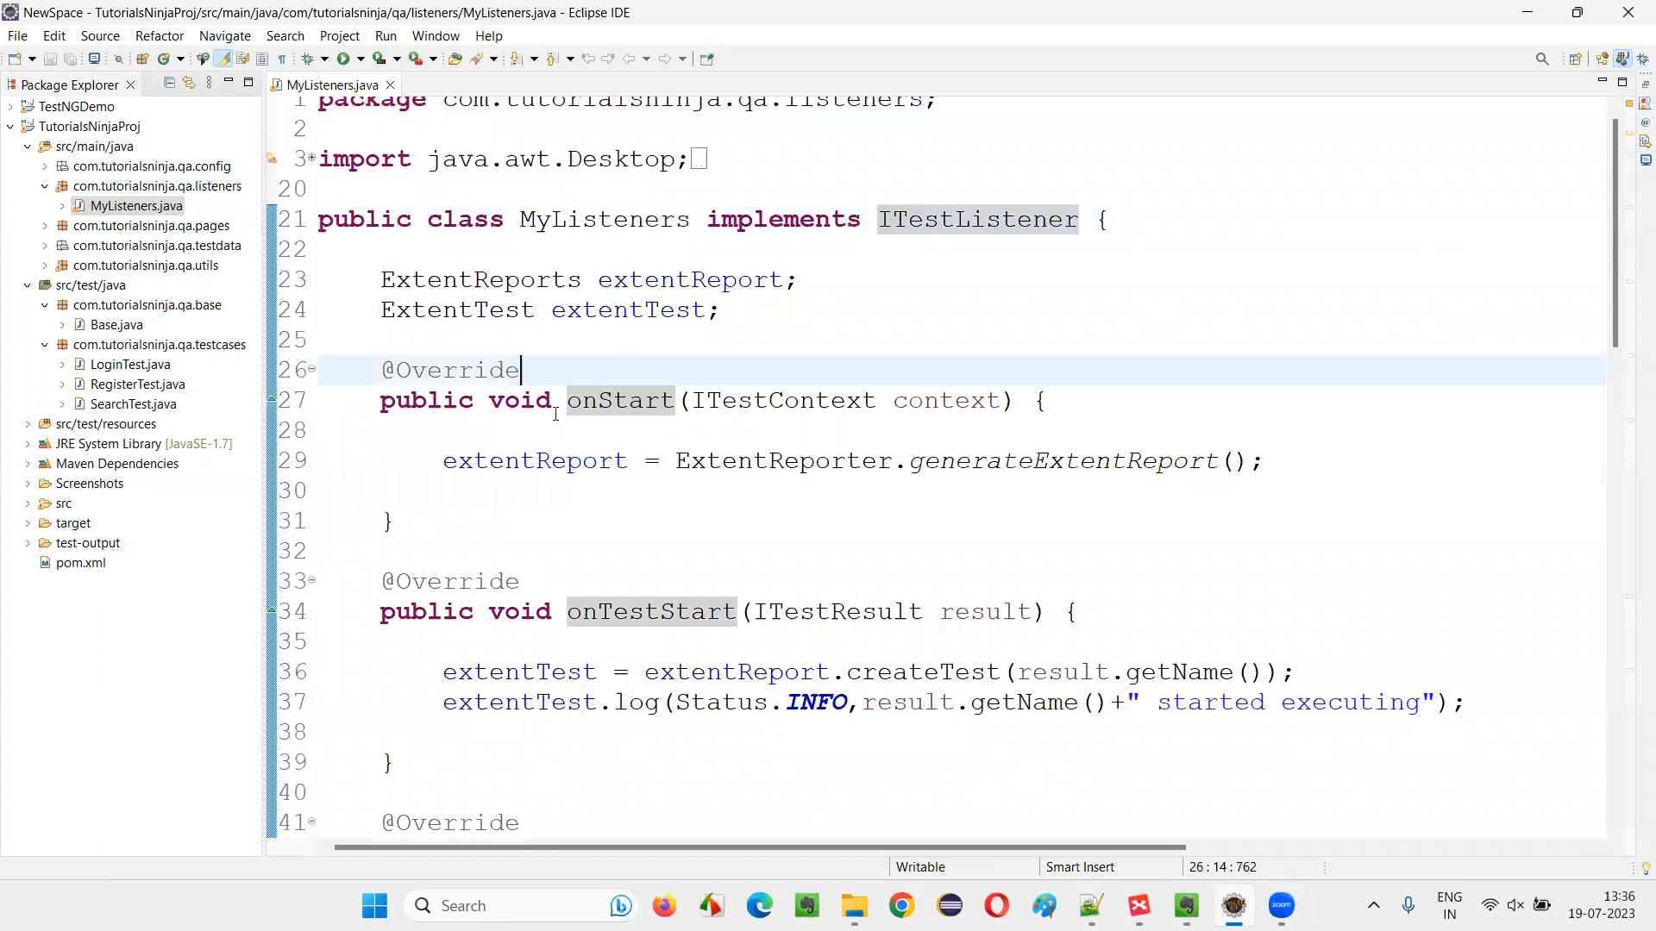
{"action": "double_click", "coordinate": [619, 401]}
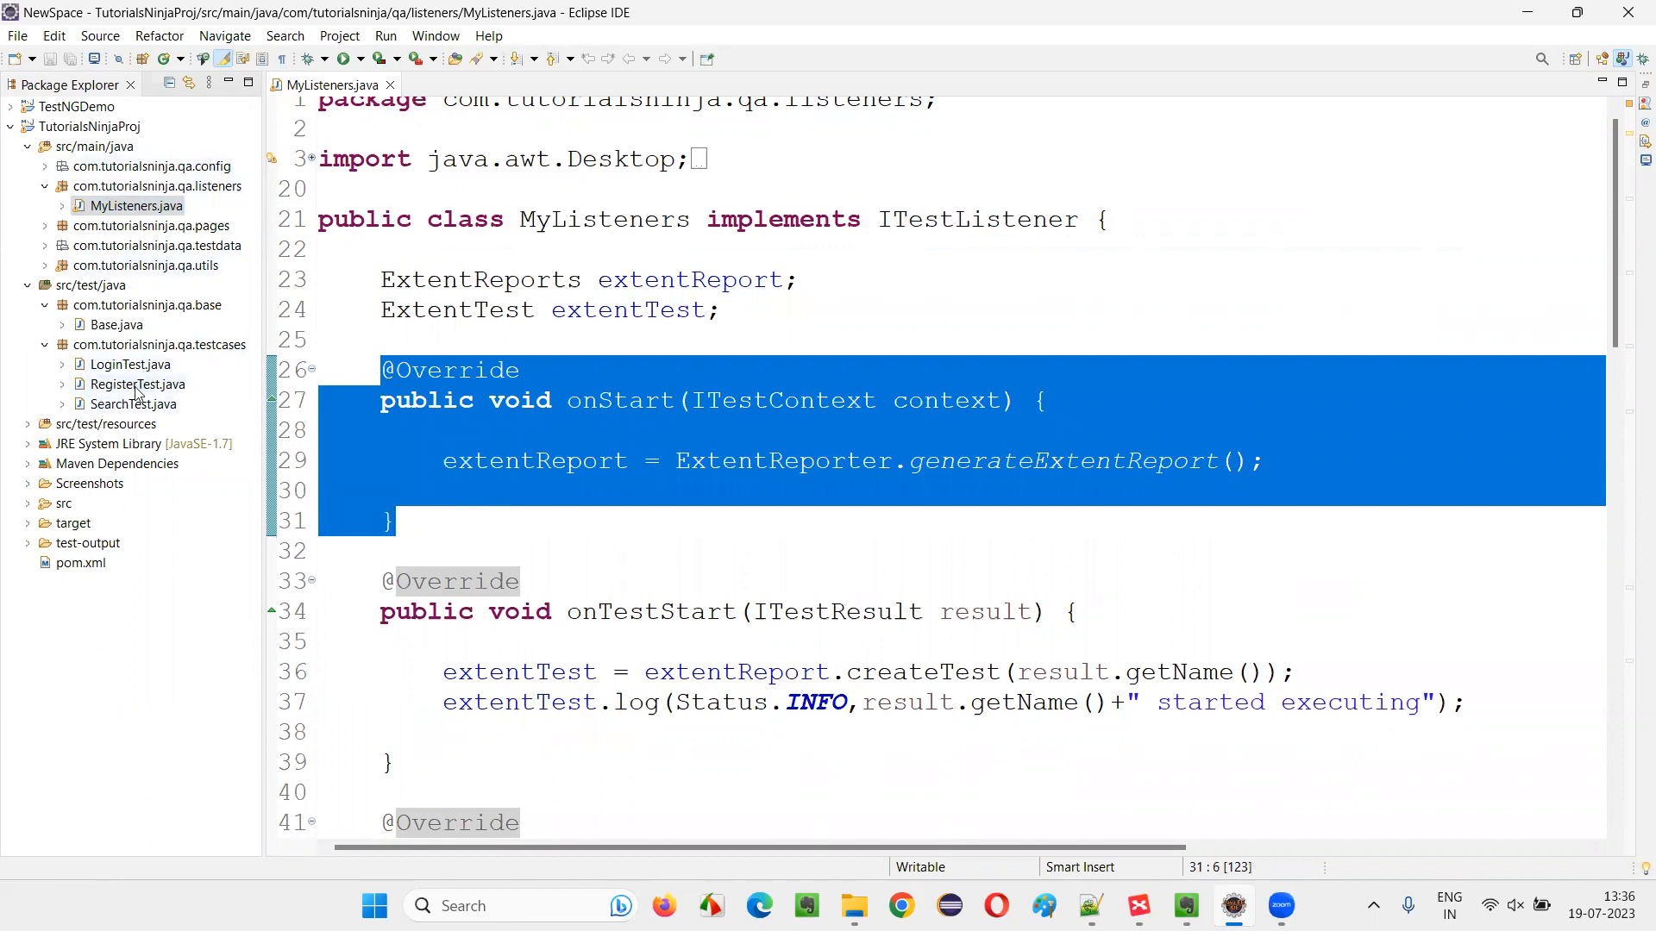
- Open SearchTest.java, select the verifySearchWithValidProduct test, then return to MyListeners.java
{"action": "double_click", "coordinate": [132, 404]}
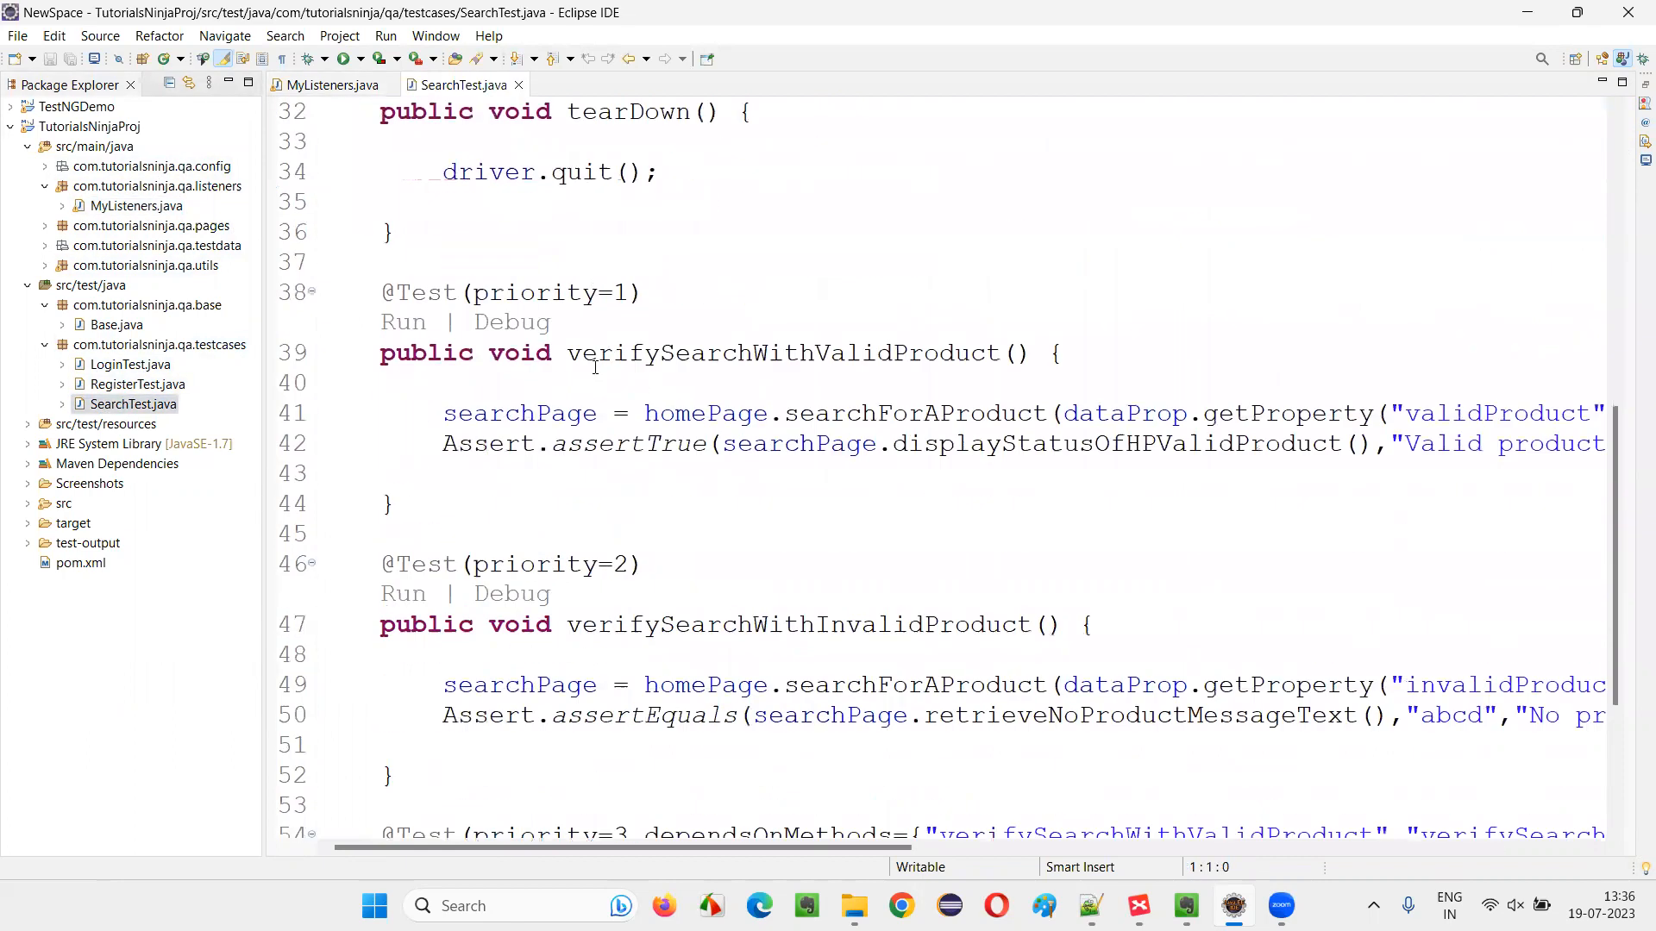
{"action": "left_click_drag", "start_coordinate": [381, 292], "coordinate": [394, 503]}
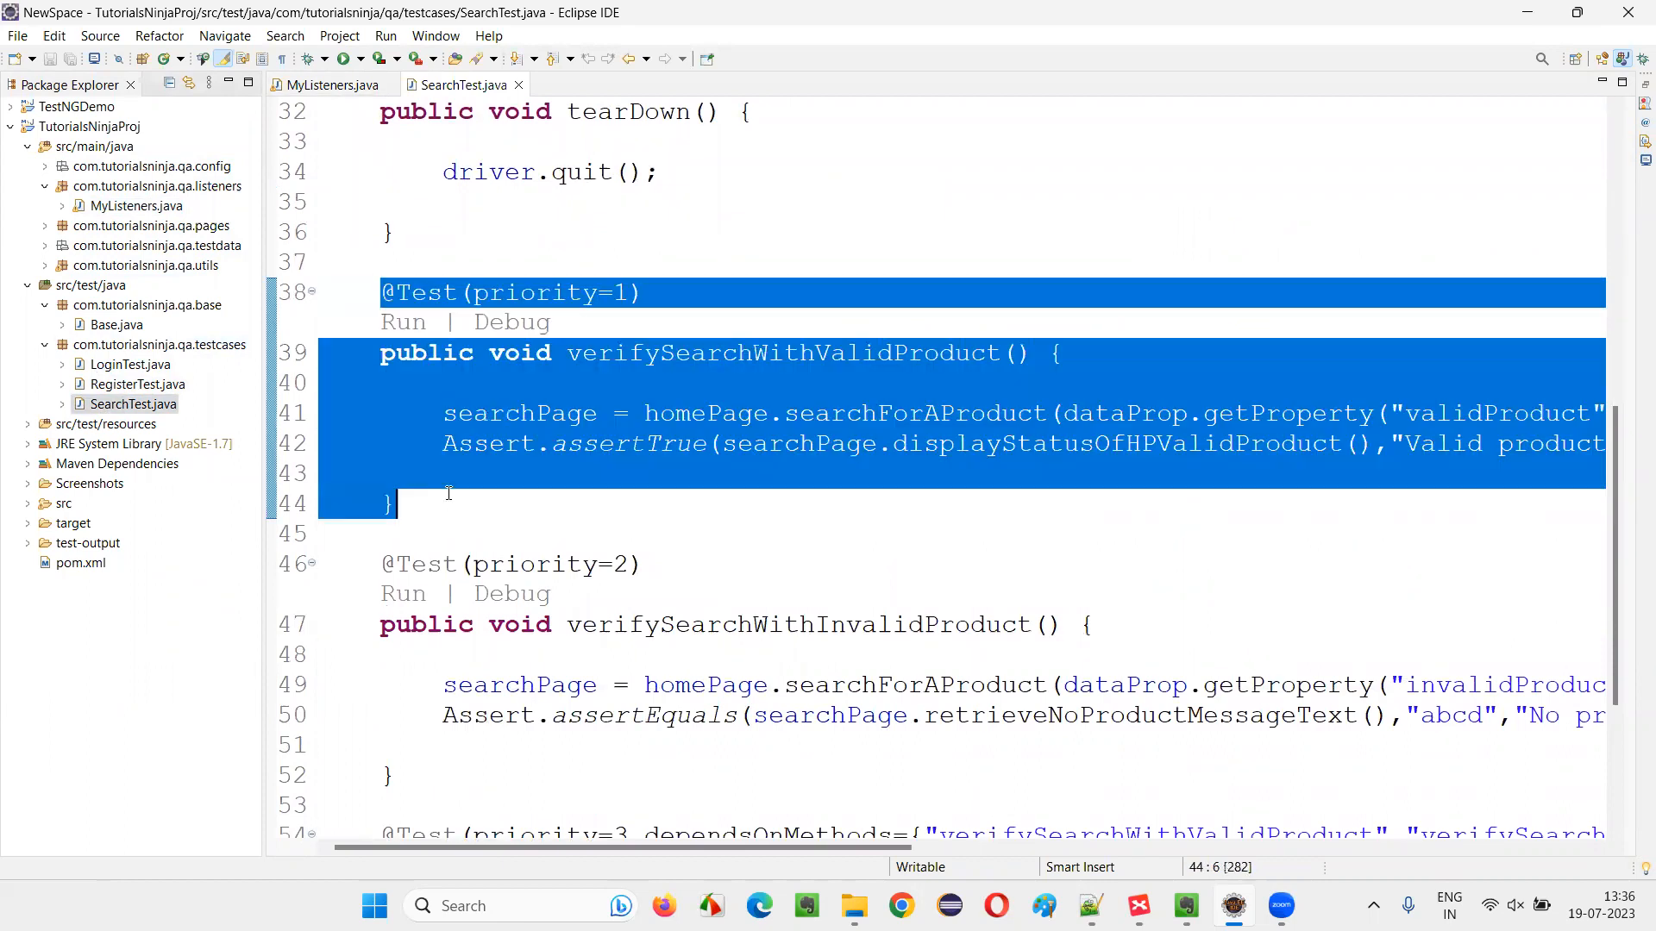
{"action": "left_click", "coordinate": [331, 85]}
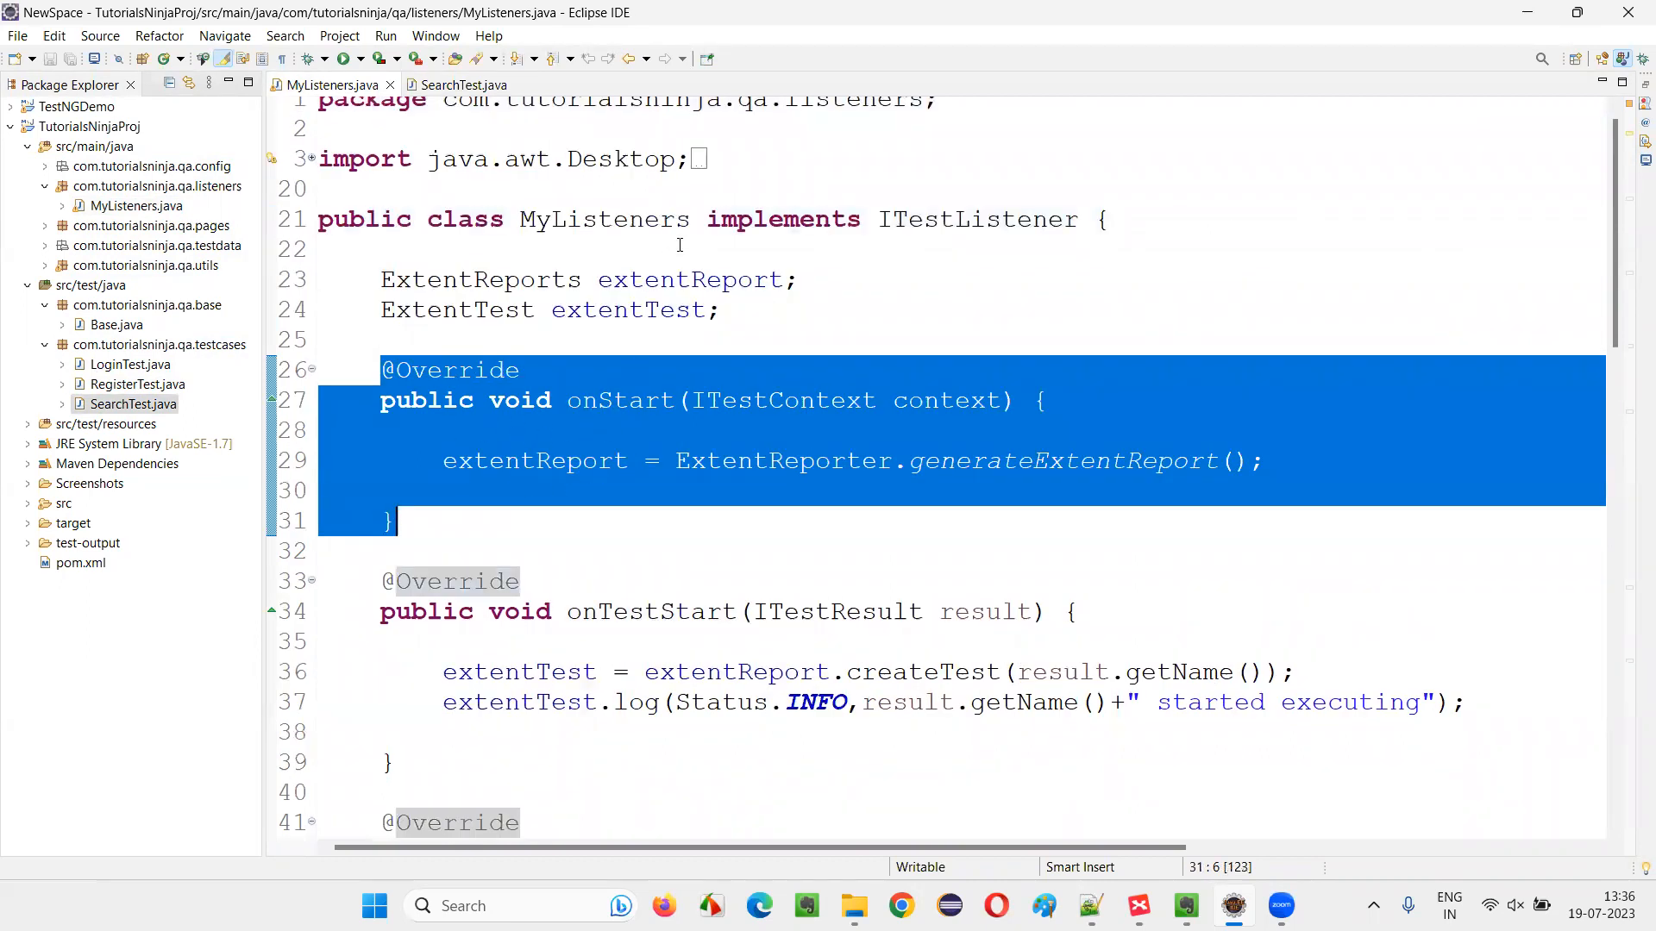
{"action": "mouse_move", "coordinate": [823, 506]}
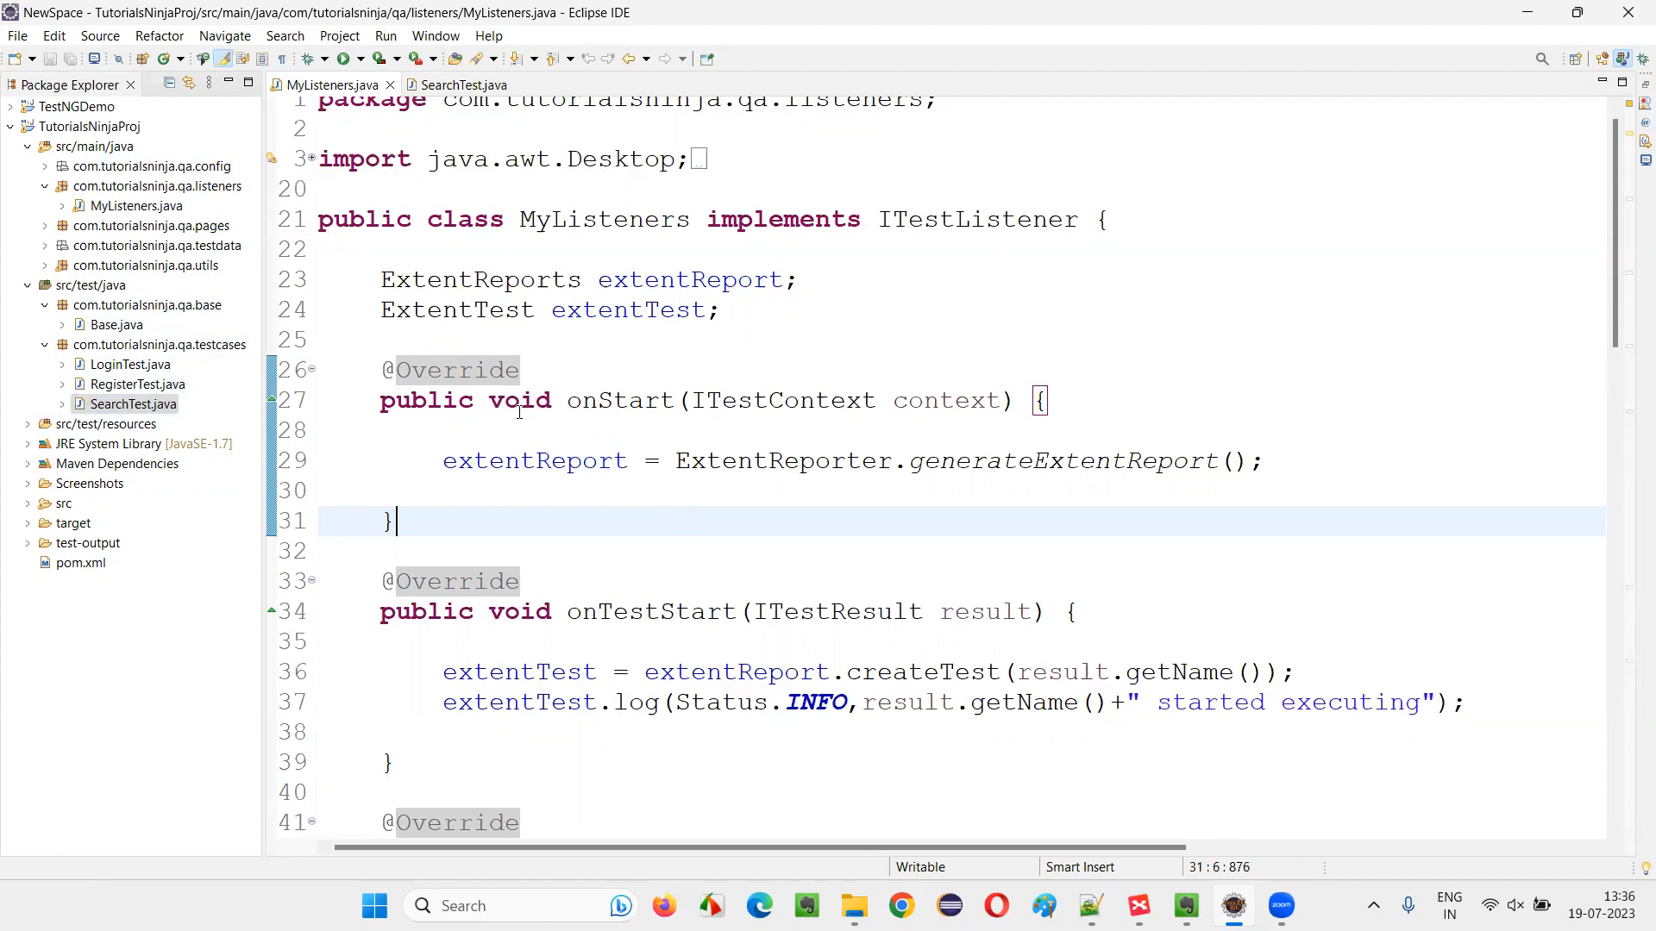
{"action": "double_click", "coordinate": [622, 400]}
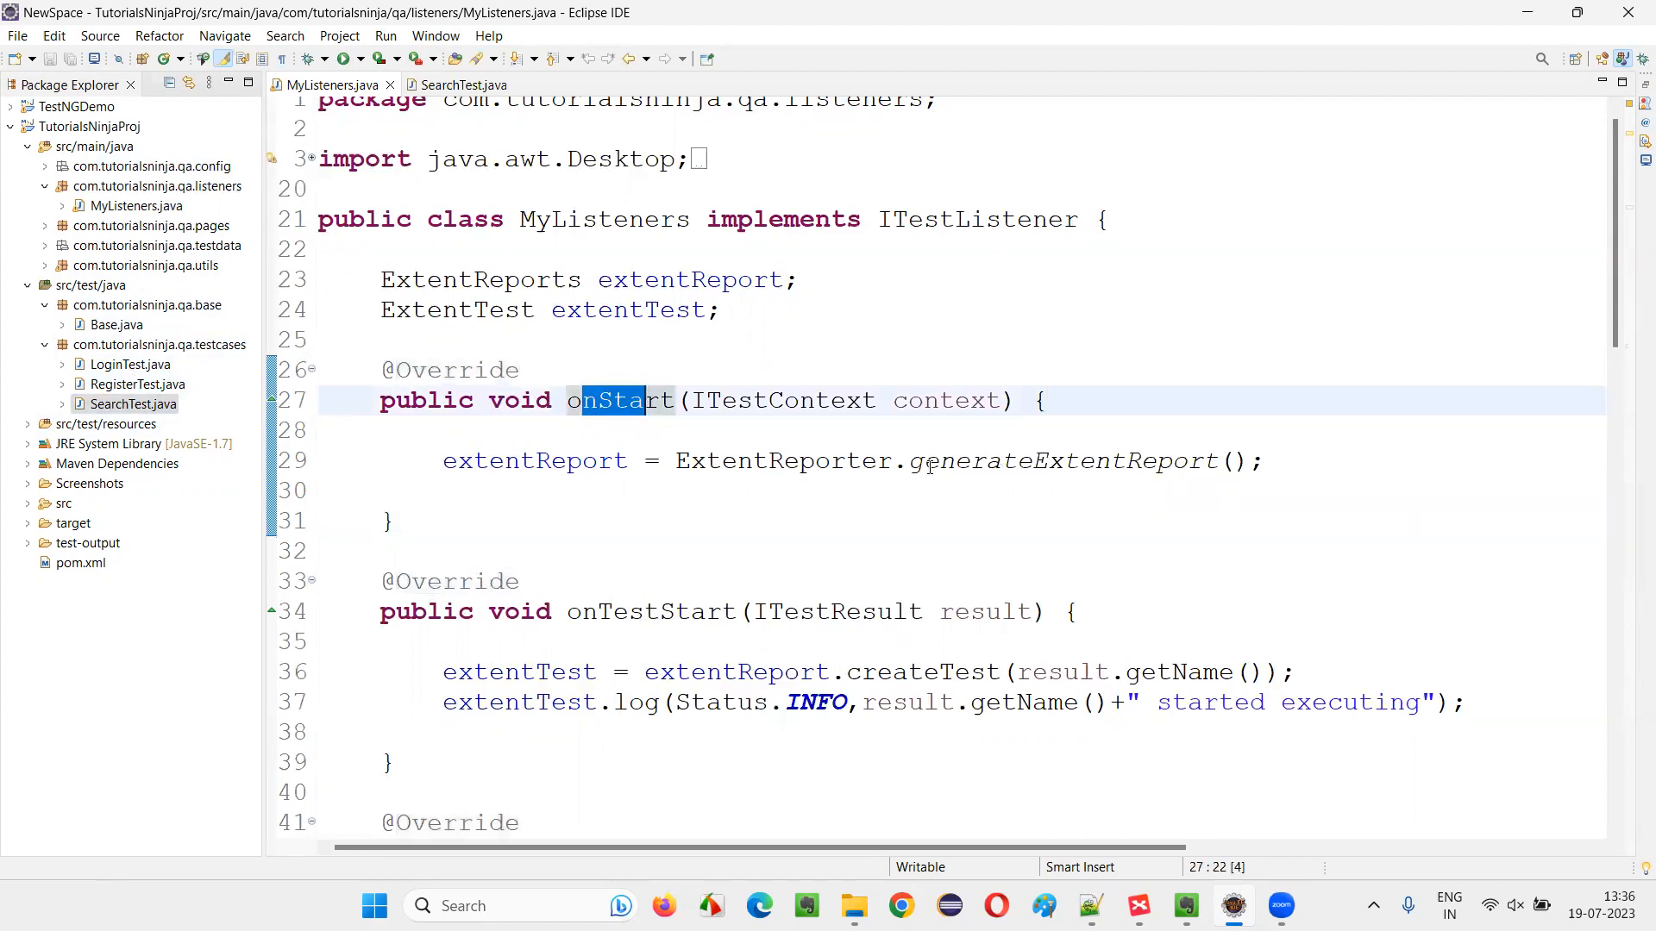
{"action": "scroll", "scroll_direction": "down", "scroll_amount": 3}
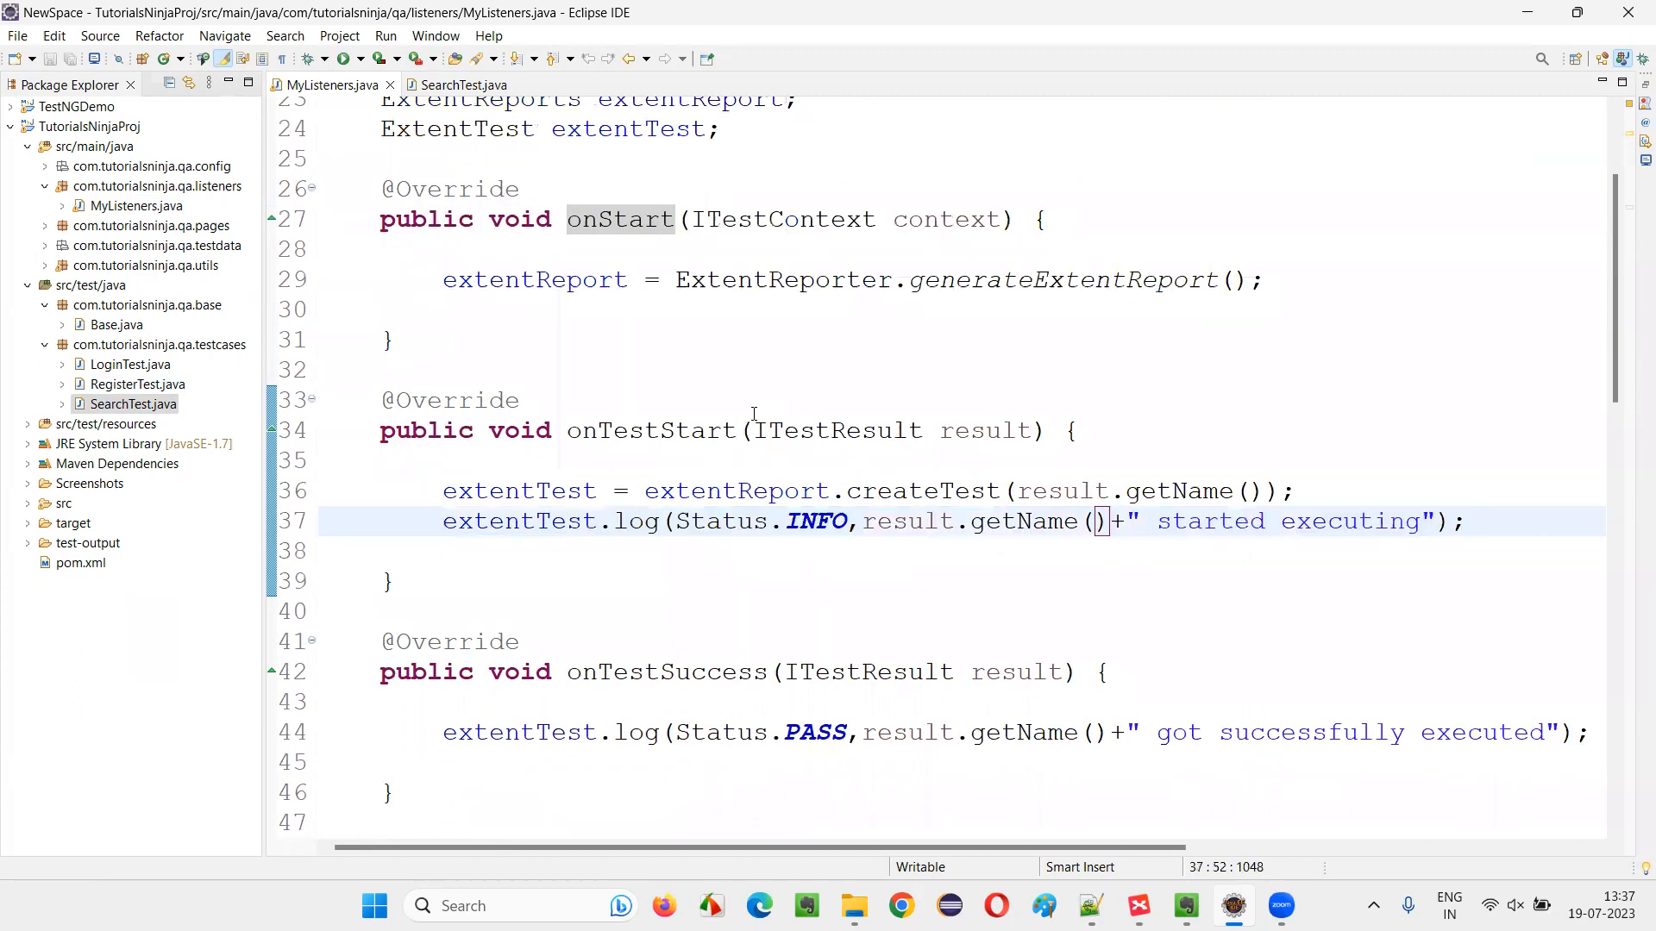
{"action": "scroll", "scroll_direction": "down", "scroll_amount": 3}
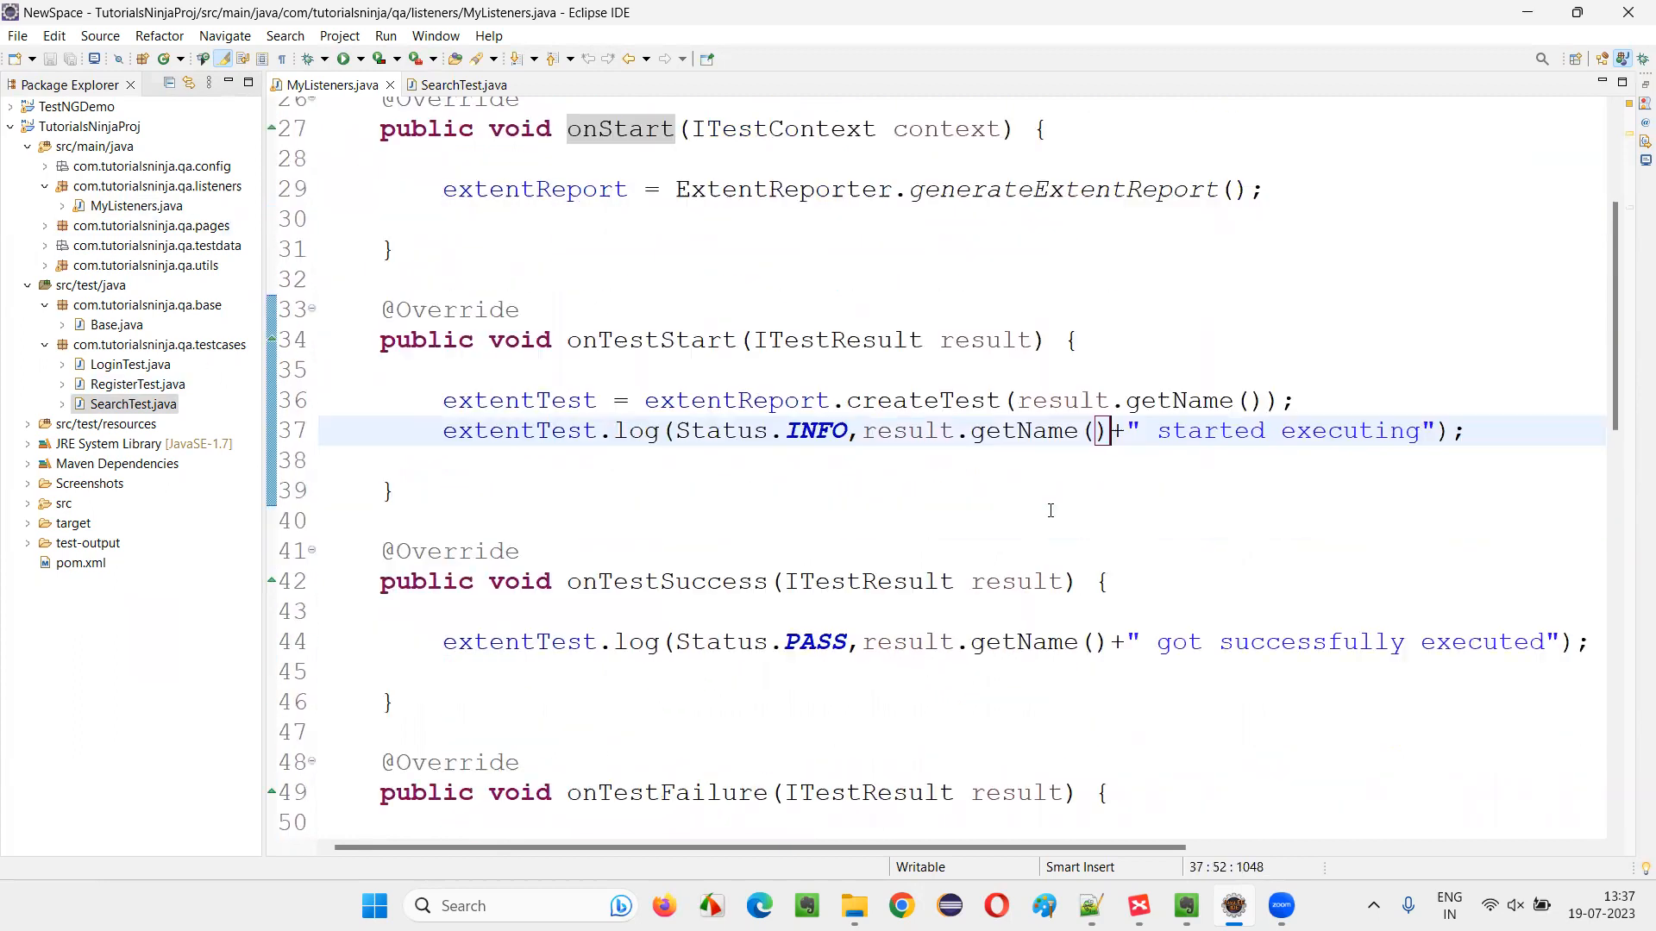
{"action": "double_click", "coordinate": [665, 399]}
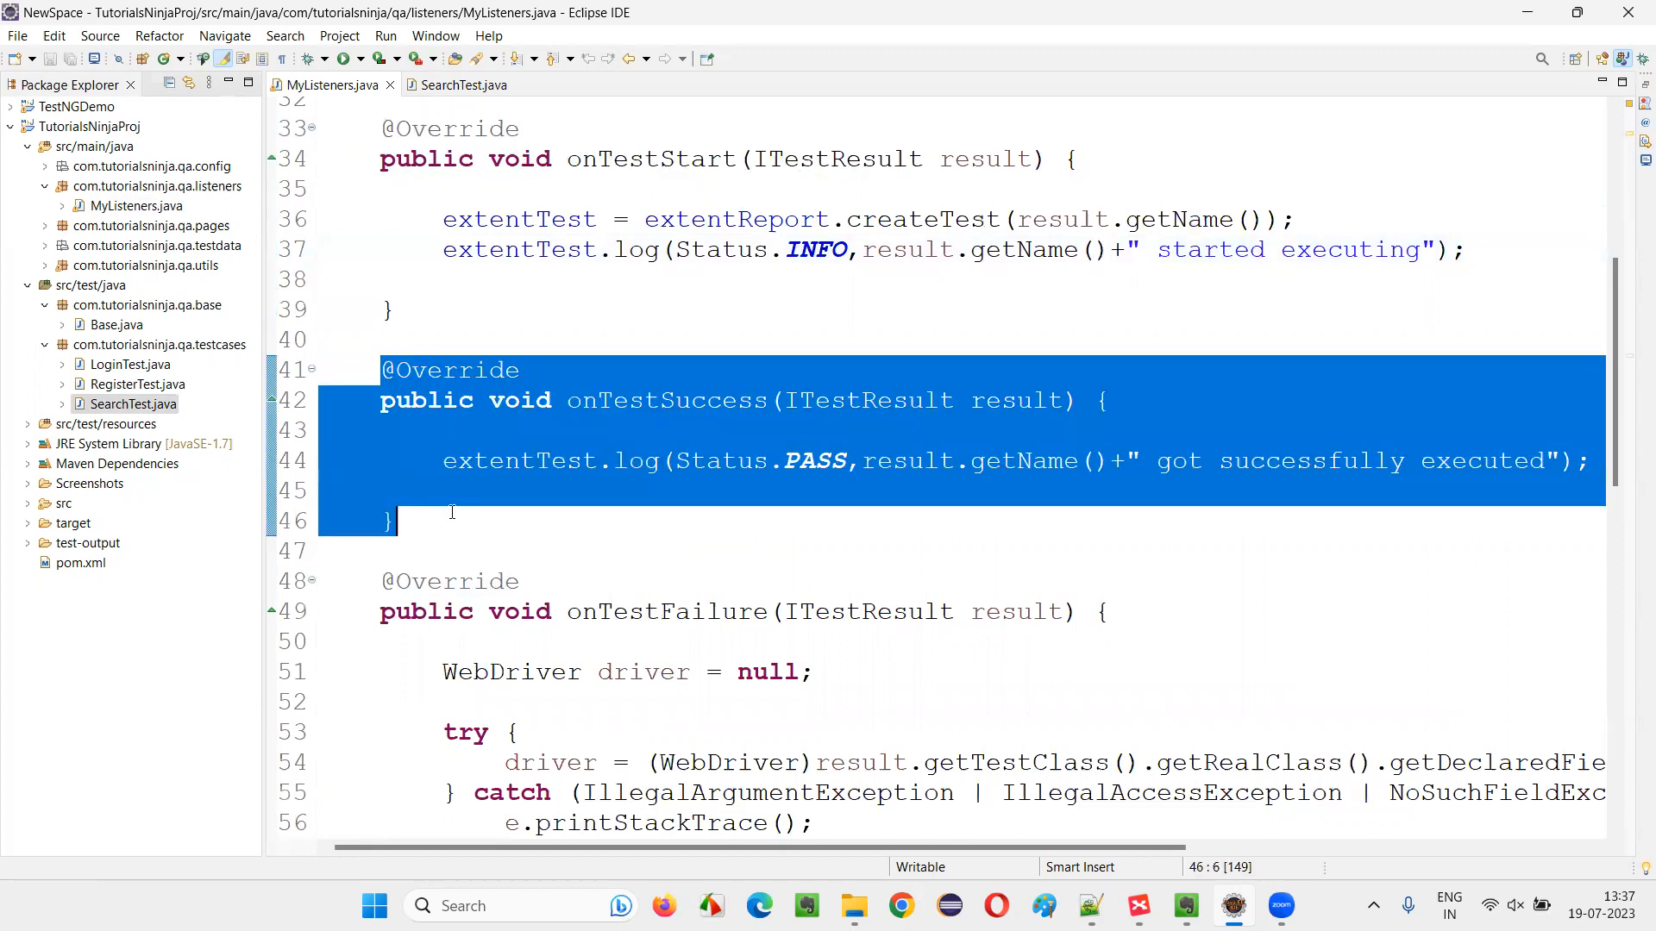
{"action": "left_click", "coordinate": [443, 489]}
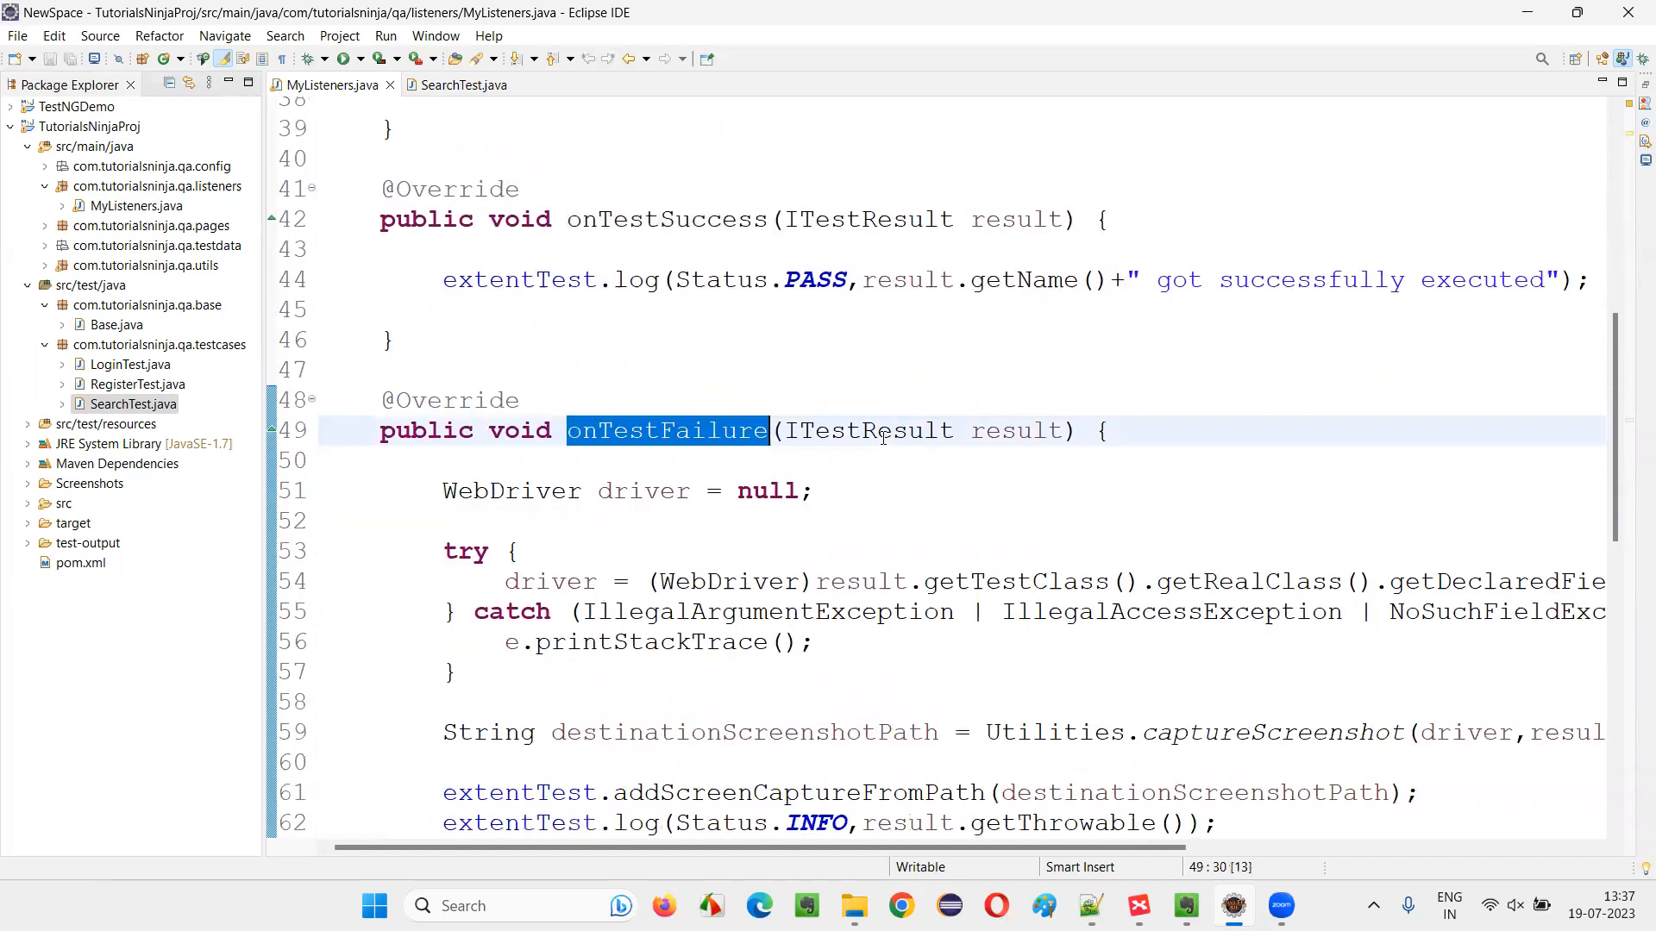
{"action": "left_click", "coordinate": [394, 339]}
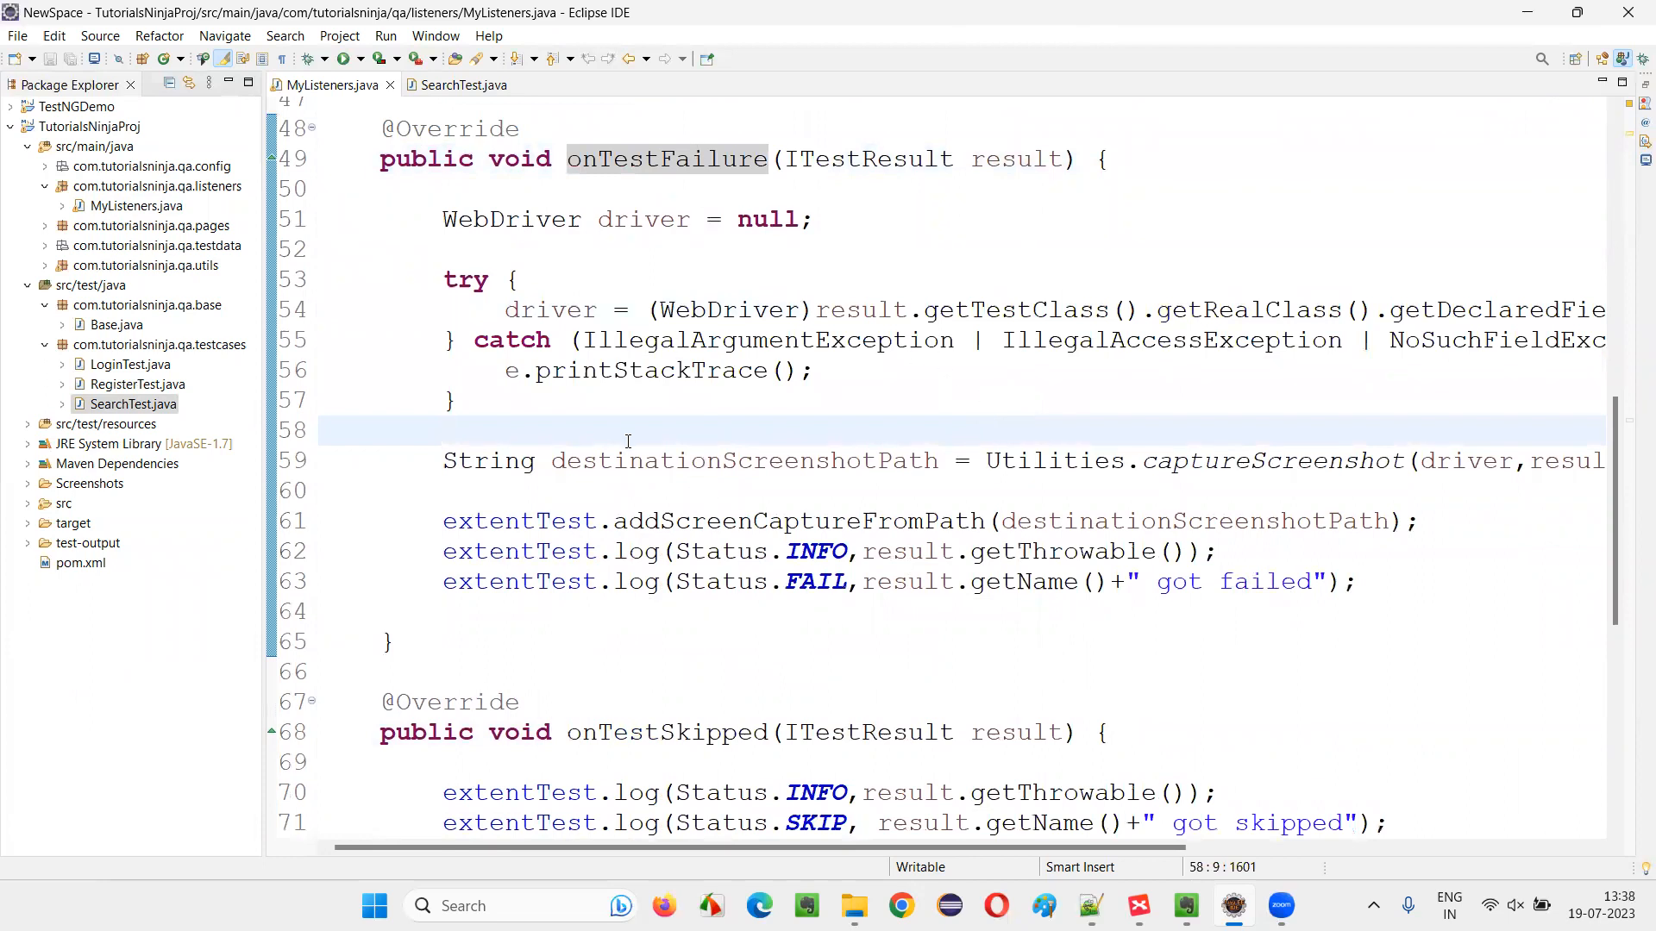
{"action": "double_click", "coordinate": [743, 460]}
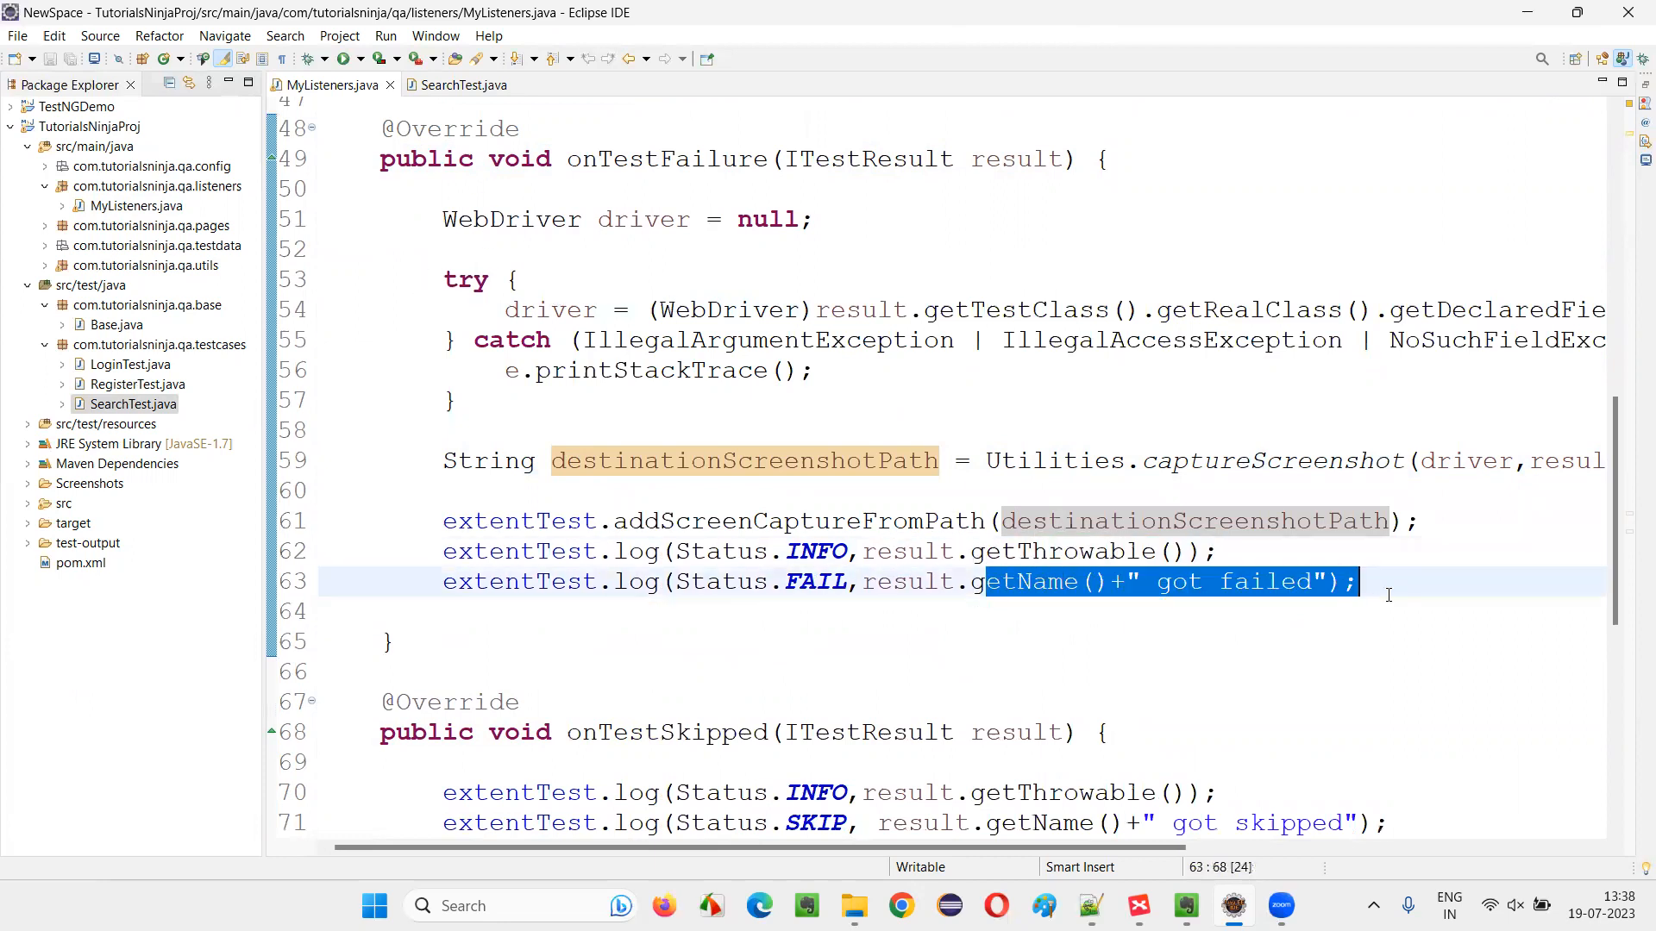
{"action": "left_click", "coordinate": [1420, 587]}
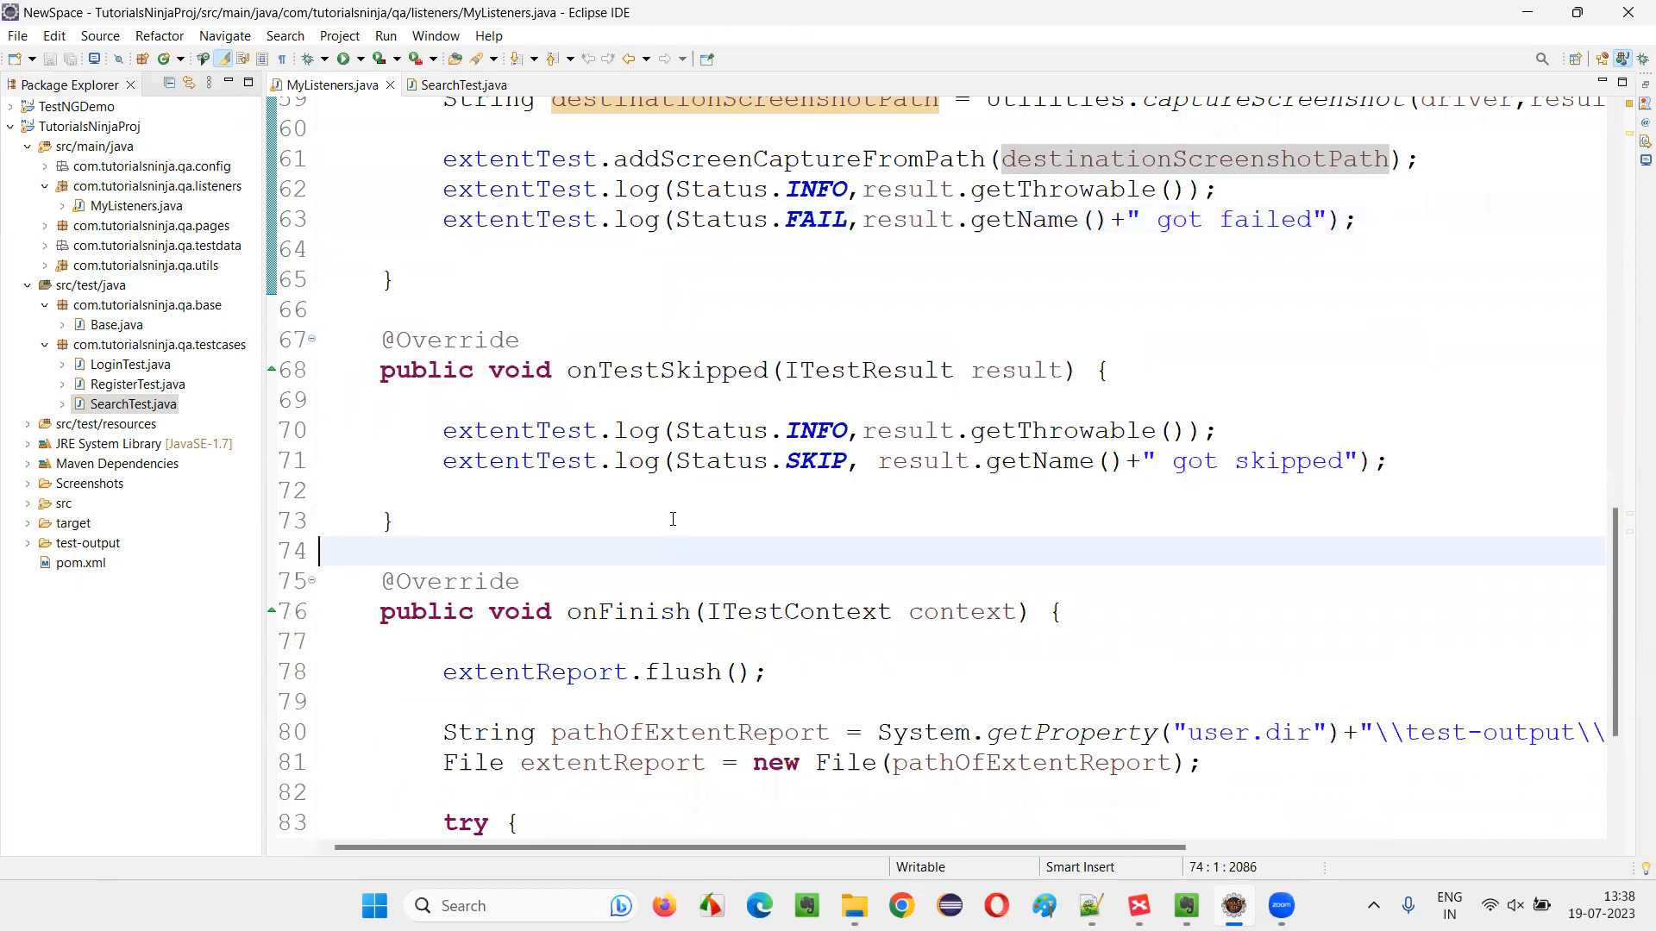
- Highlight onTestSkipped and the report flush call inside onFinish
{"action": "double_click", "coordinate": [668, 371]}
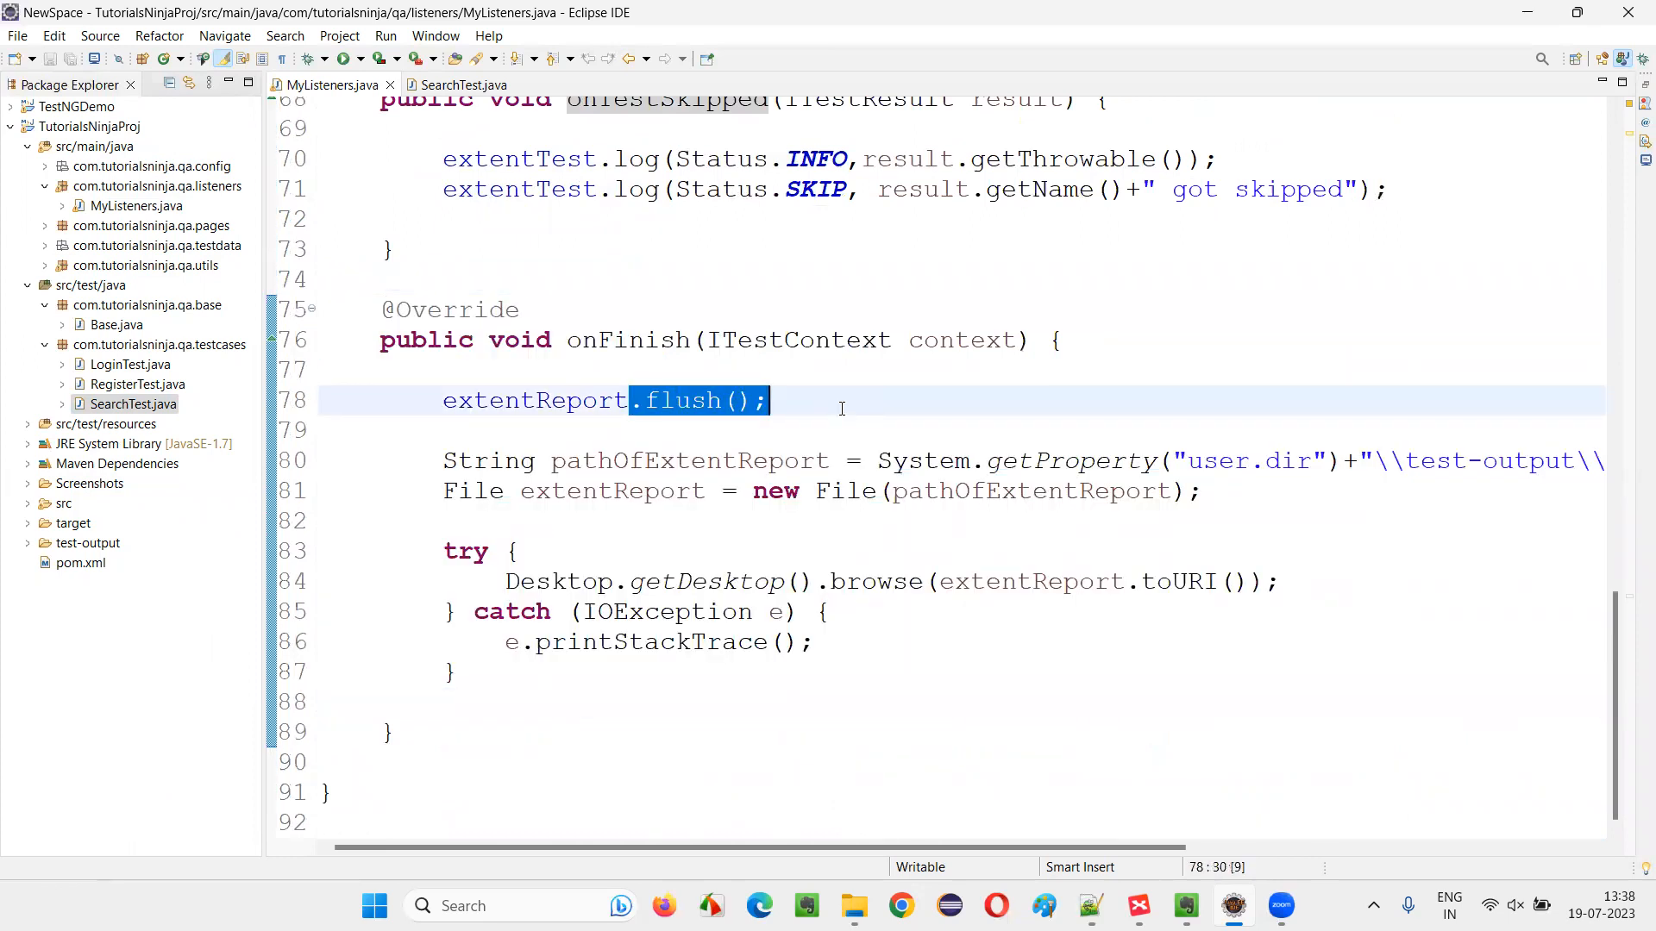
{"action": "left_click_drag", "start_coordinate": [442, 461], "coordinate": [813, 642]}
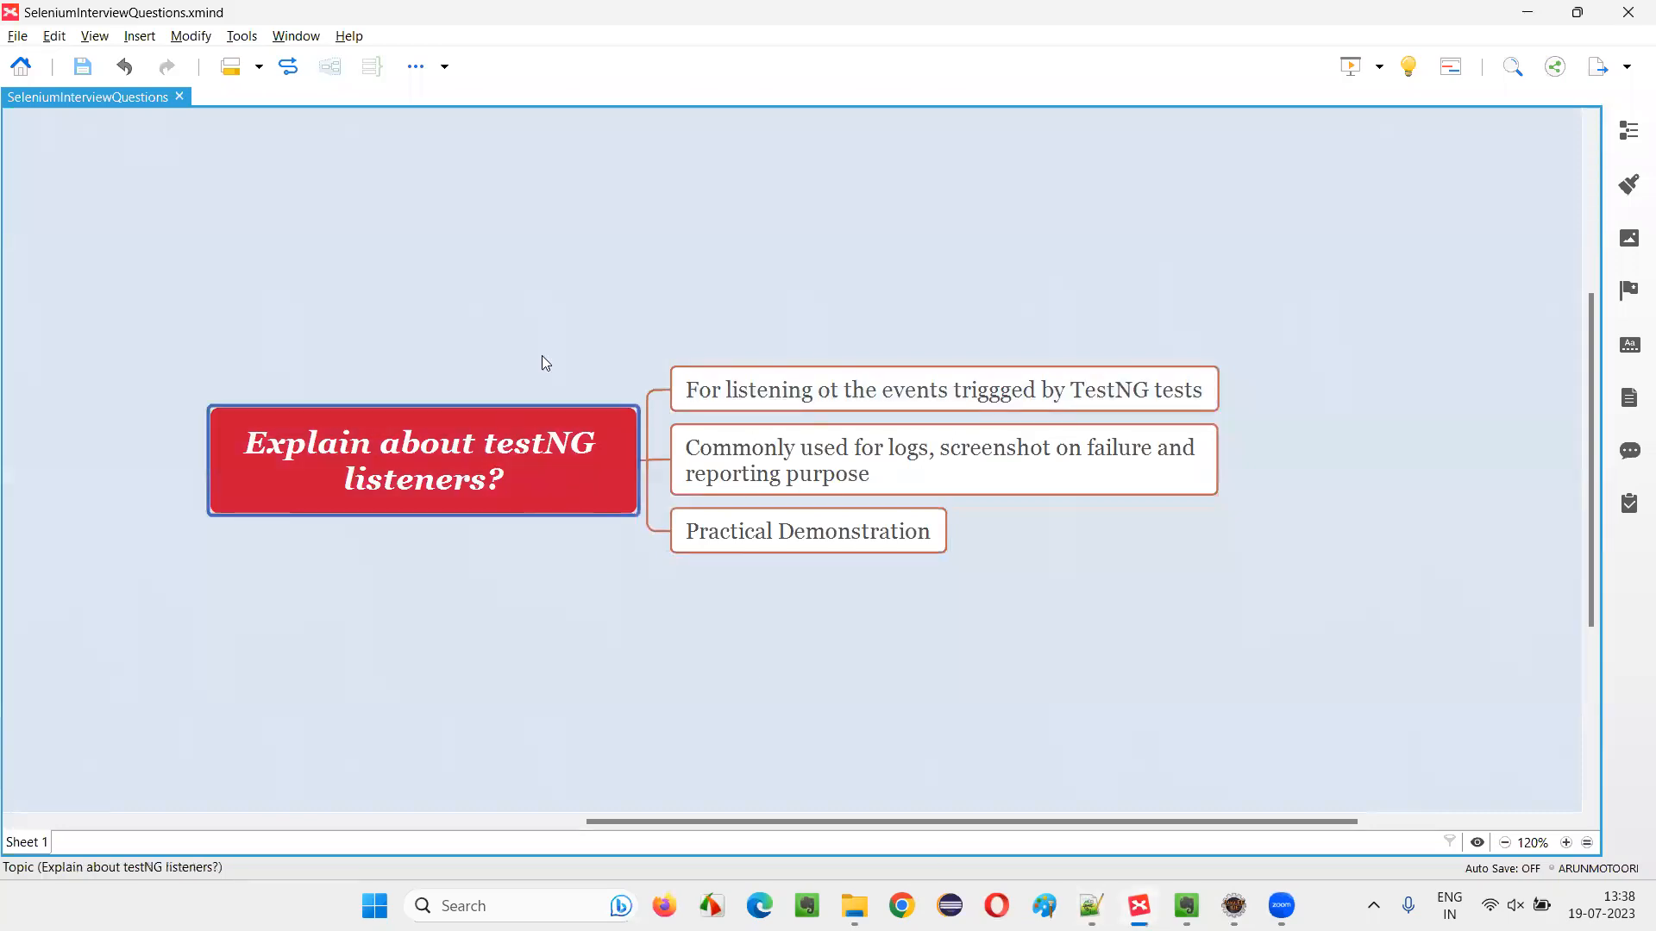
{"action": "left_click", "coordinate": [943, 390]}
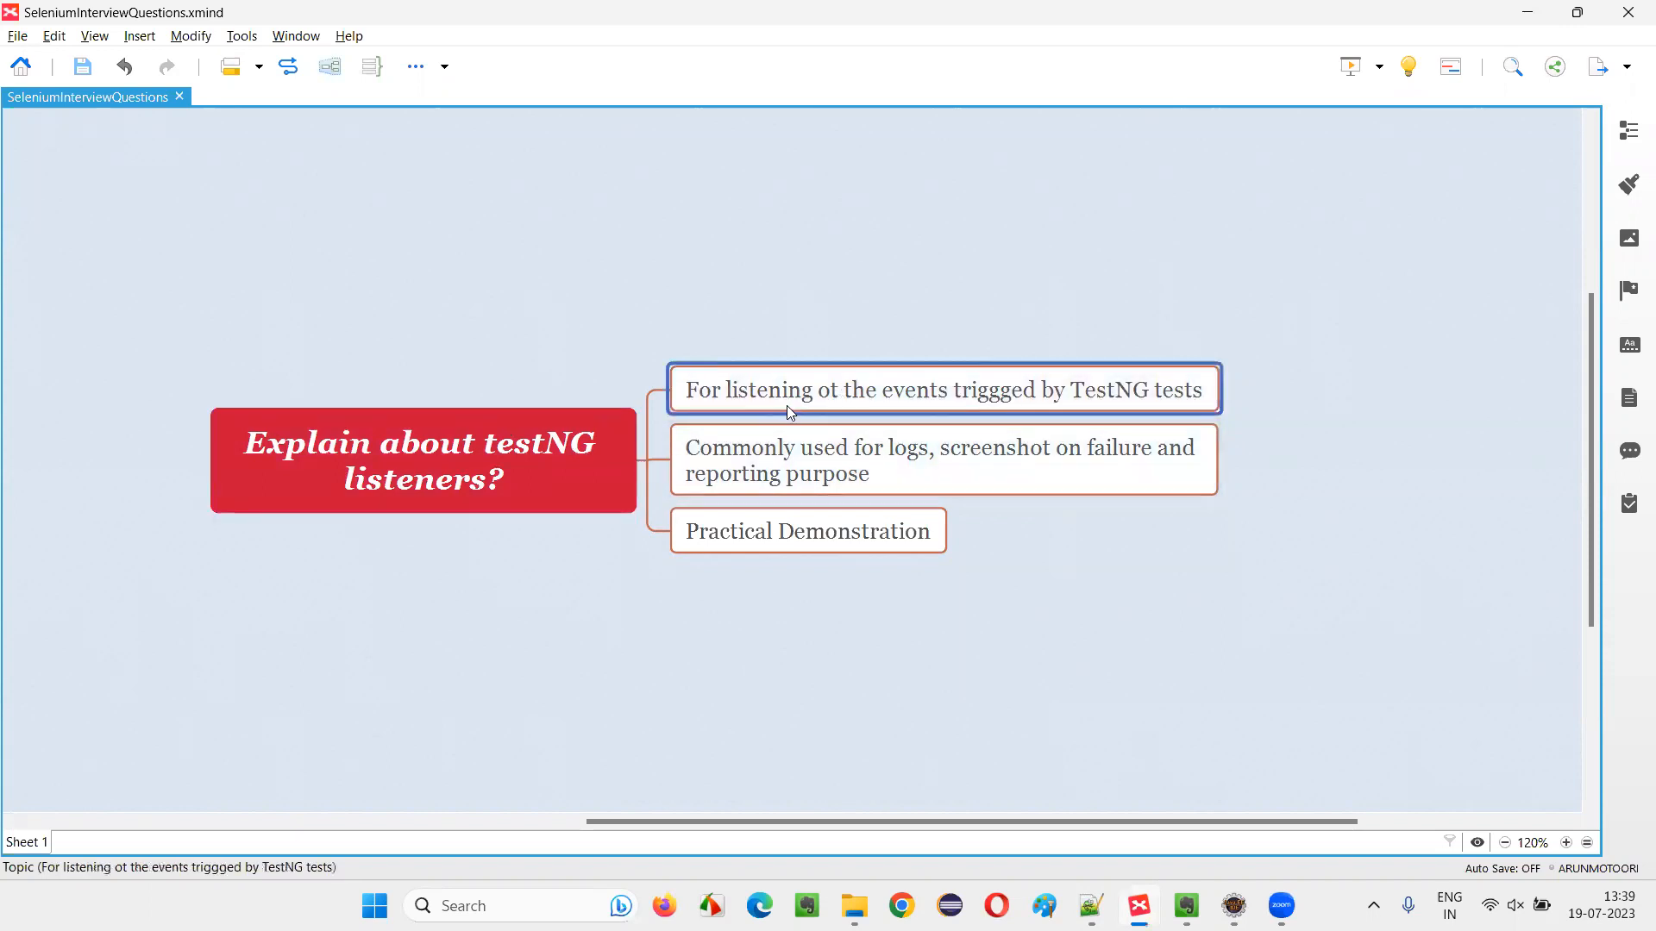
{"action": "mouse_move", "coordinate": [1151, 412]}
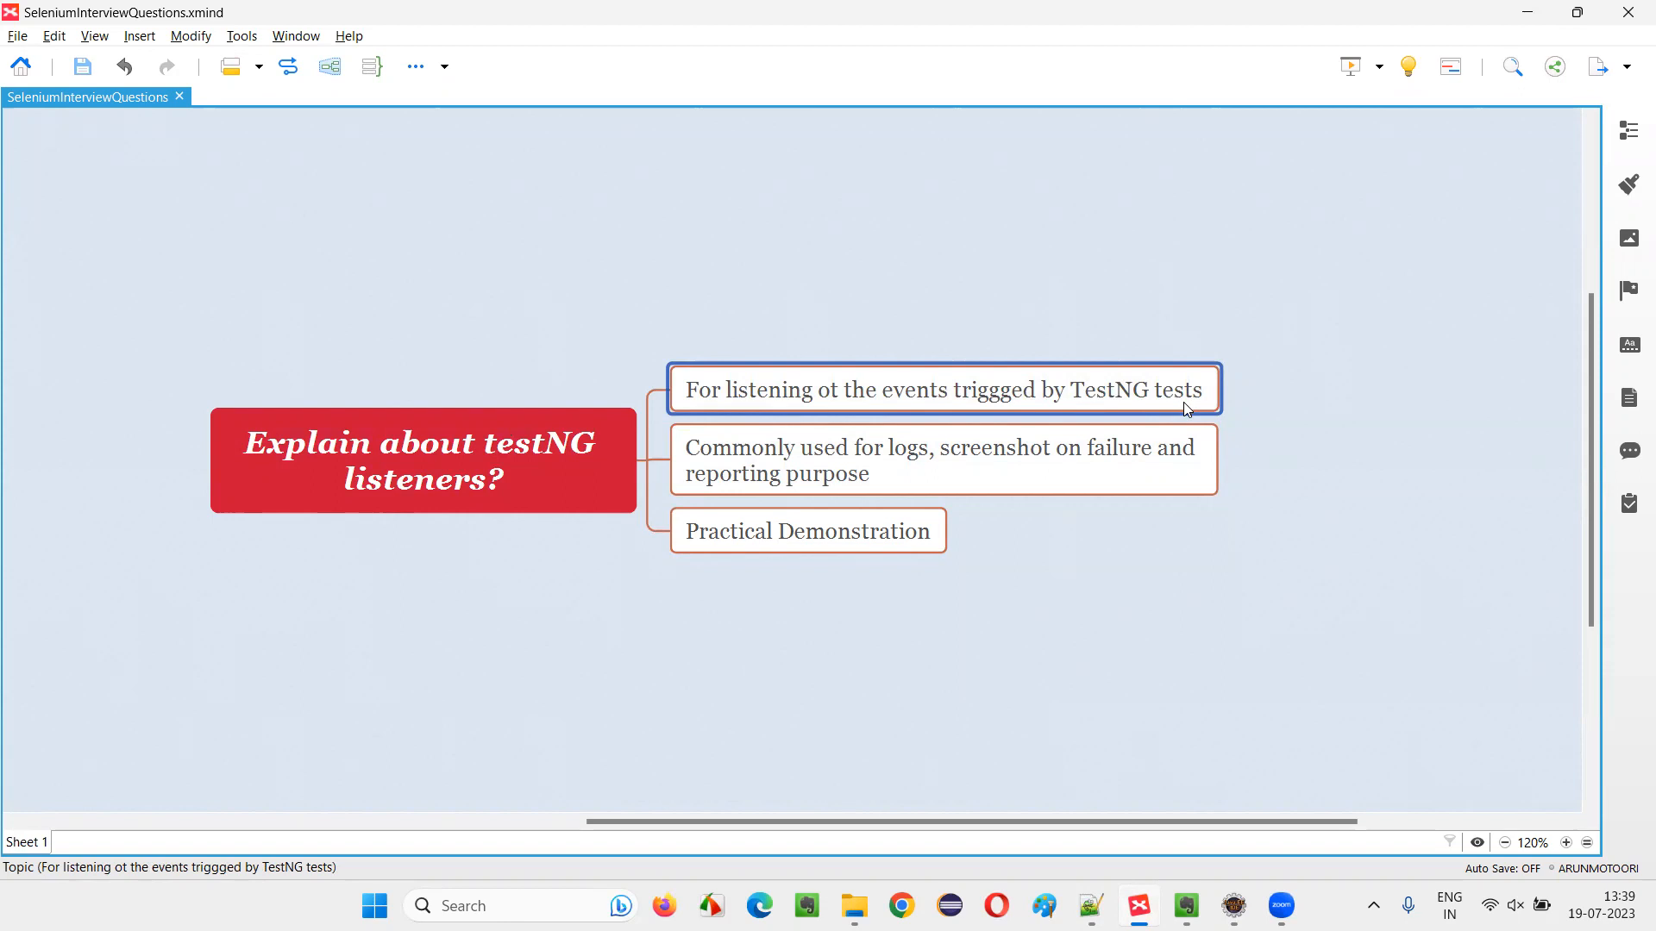
{"action": "left_click", "coordinate": [423, 461]}
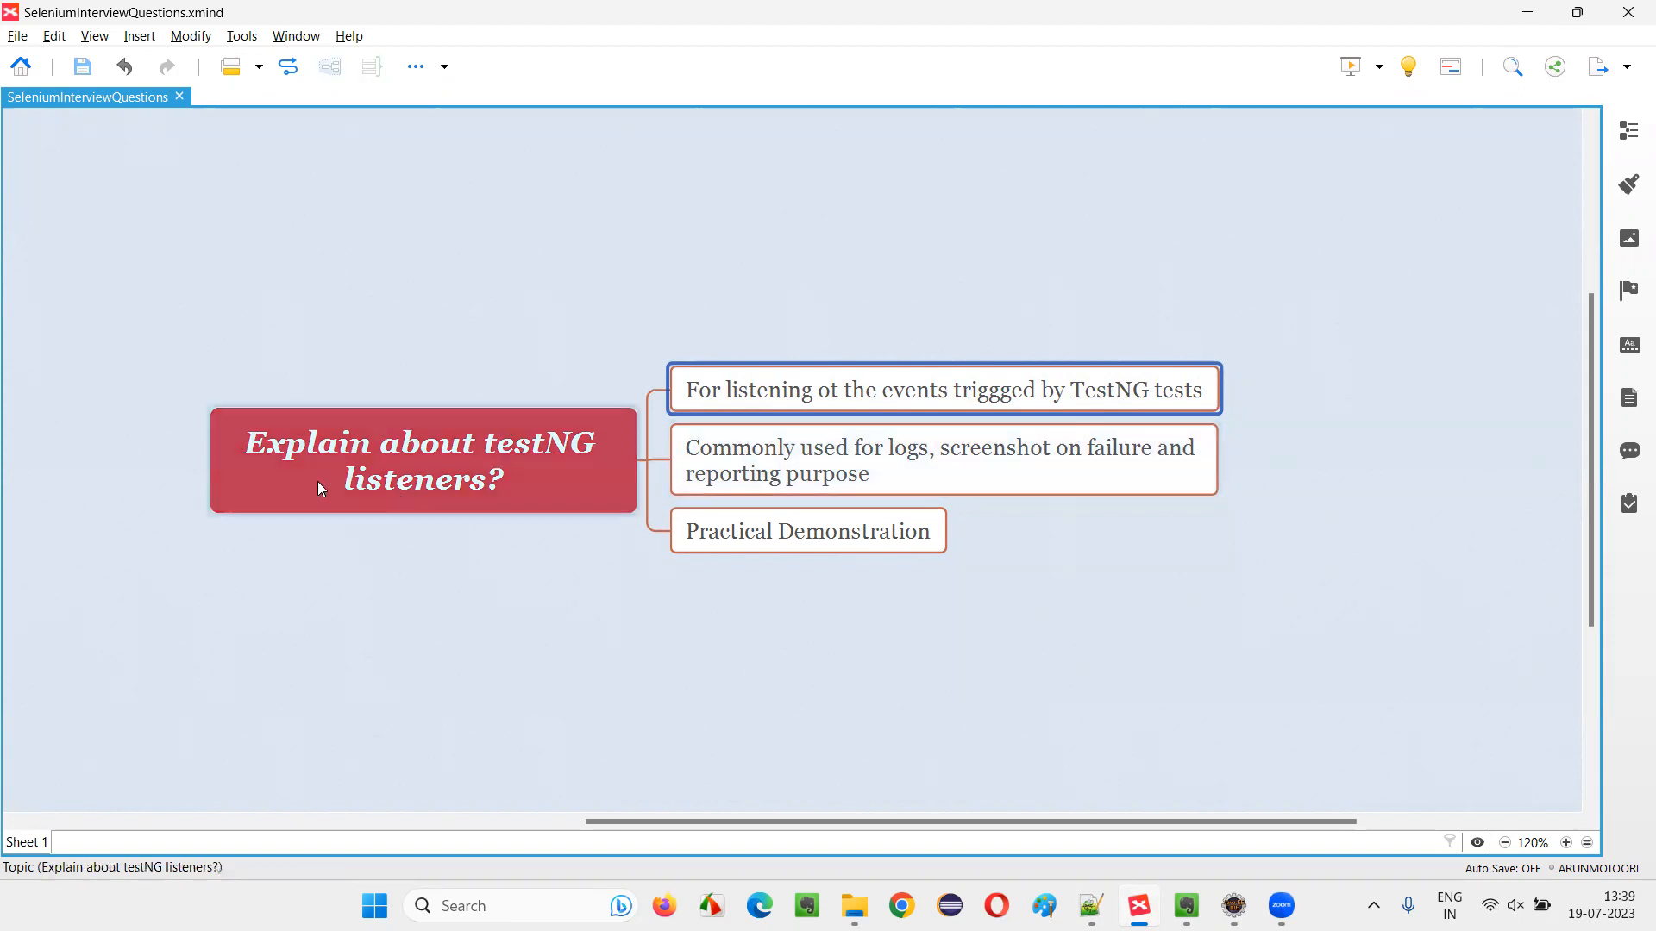
{"action": "left_click", "coordinate": [944, 389]}
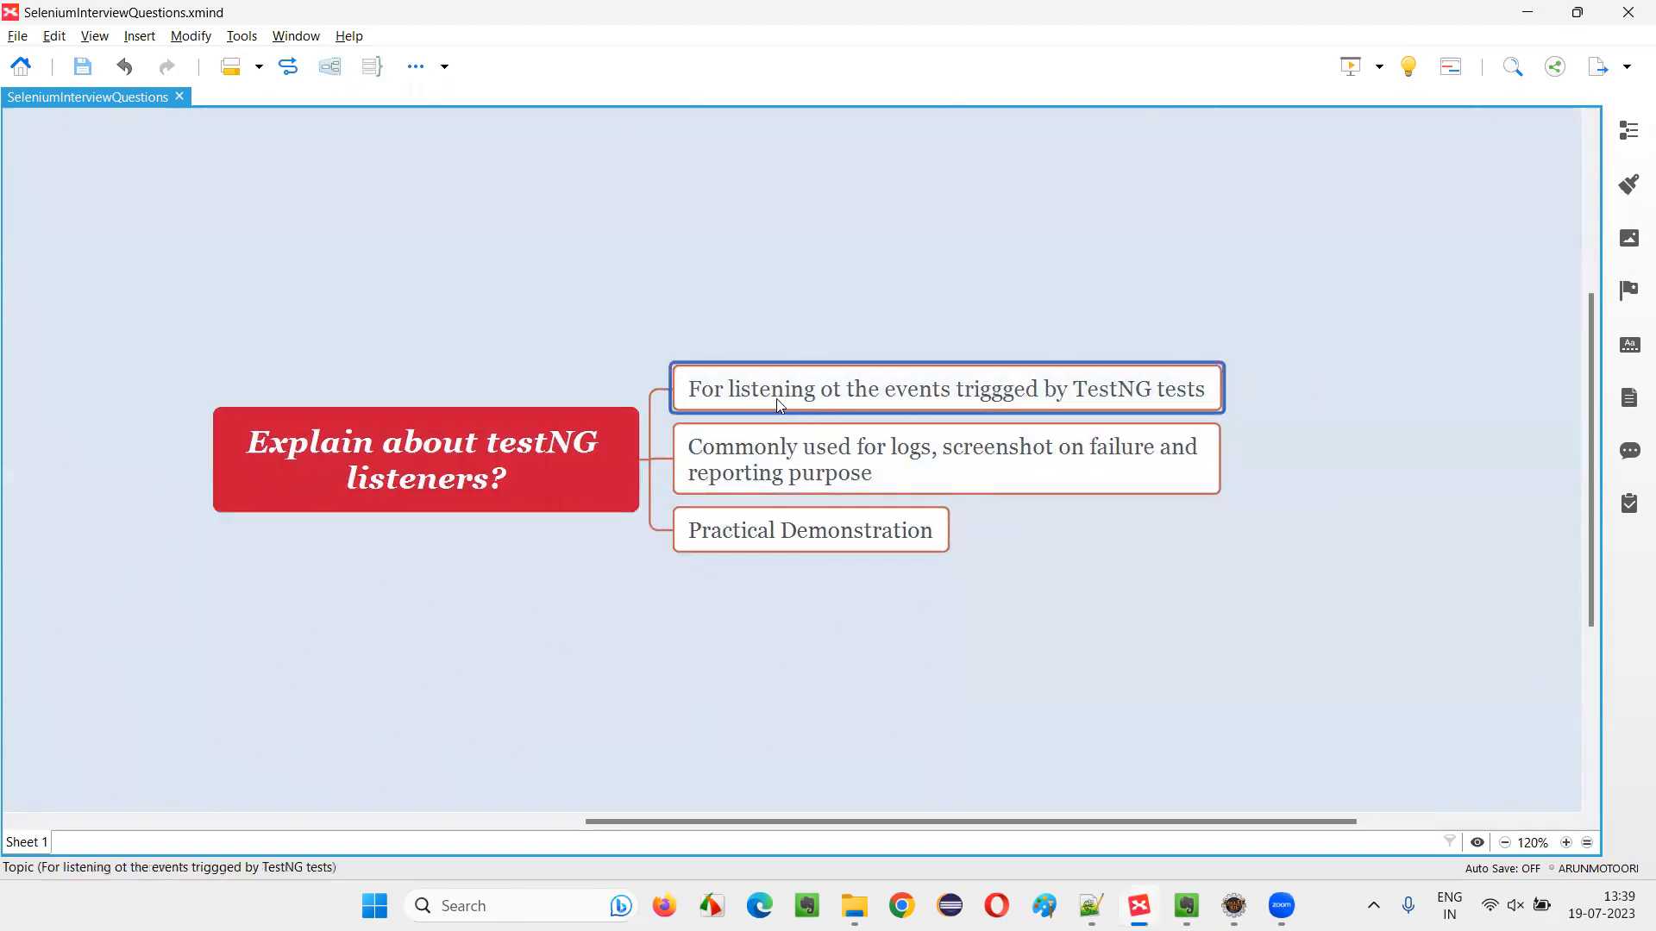
{"action": "mouse_move", "coordinate": [714, 414]}
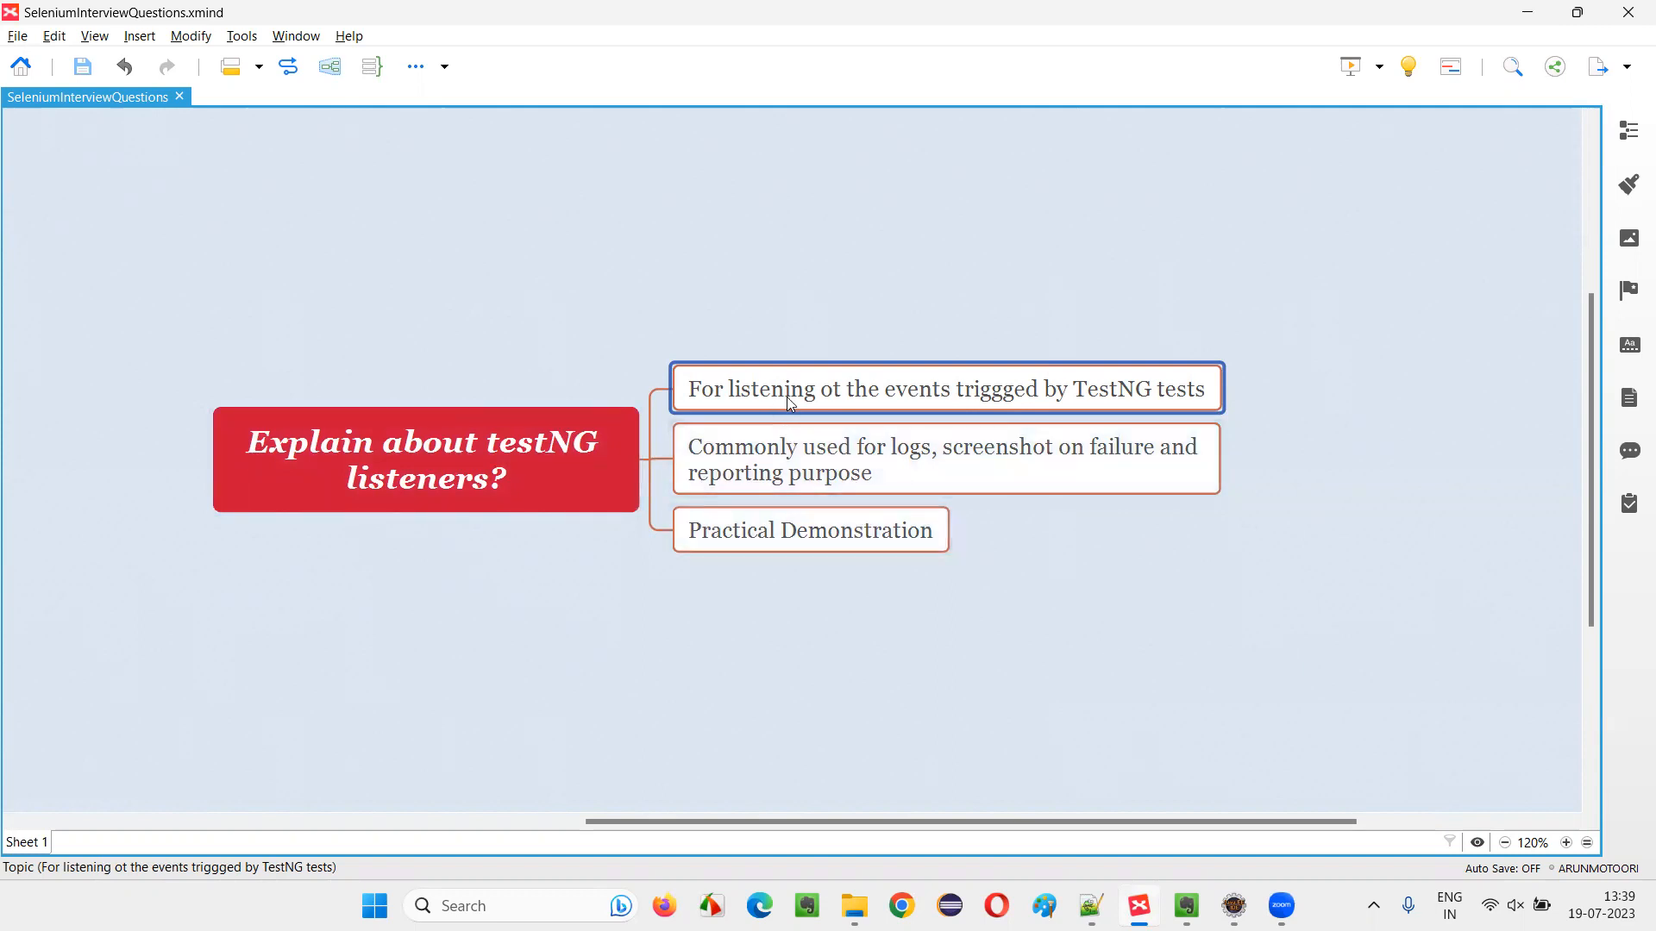
{"action": "mouse_move", "coordinate": [795, 403]}
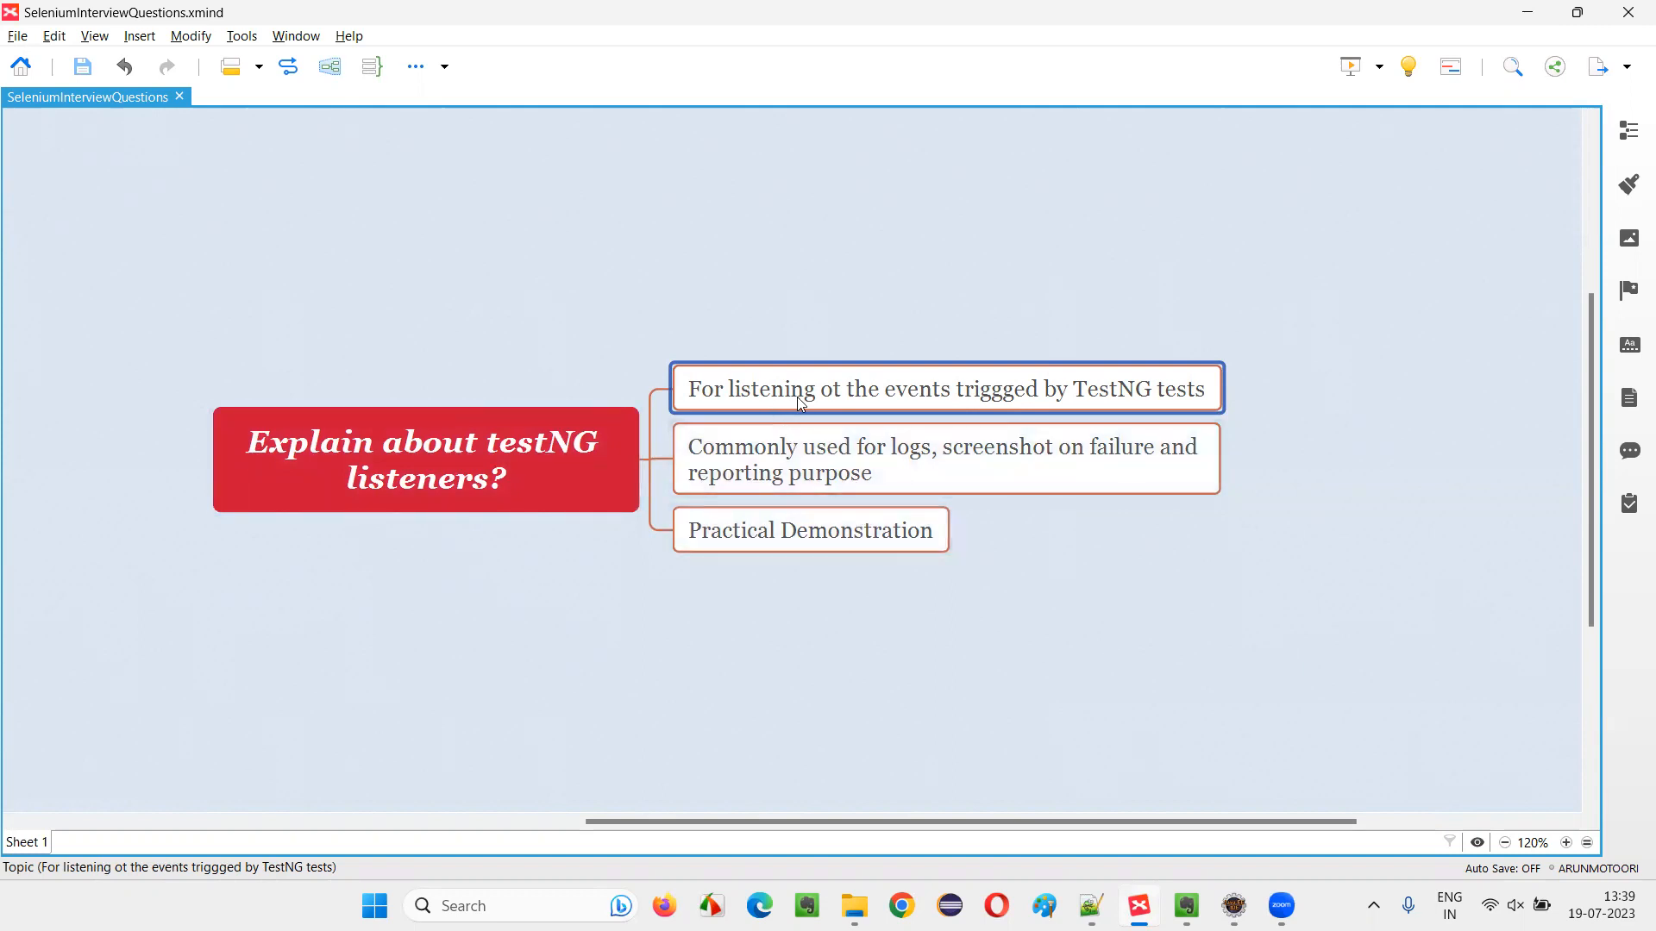
{"action": "left_click", "coordinate": [940, 457]}
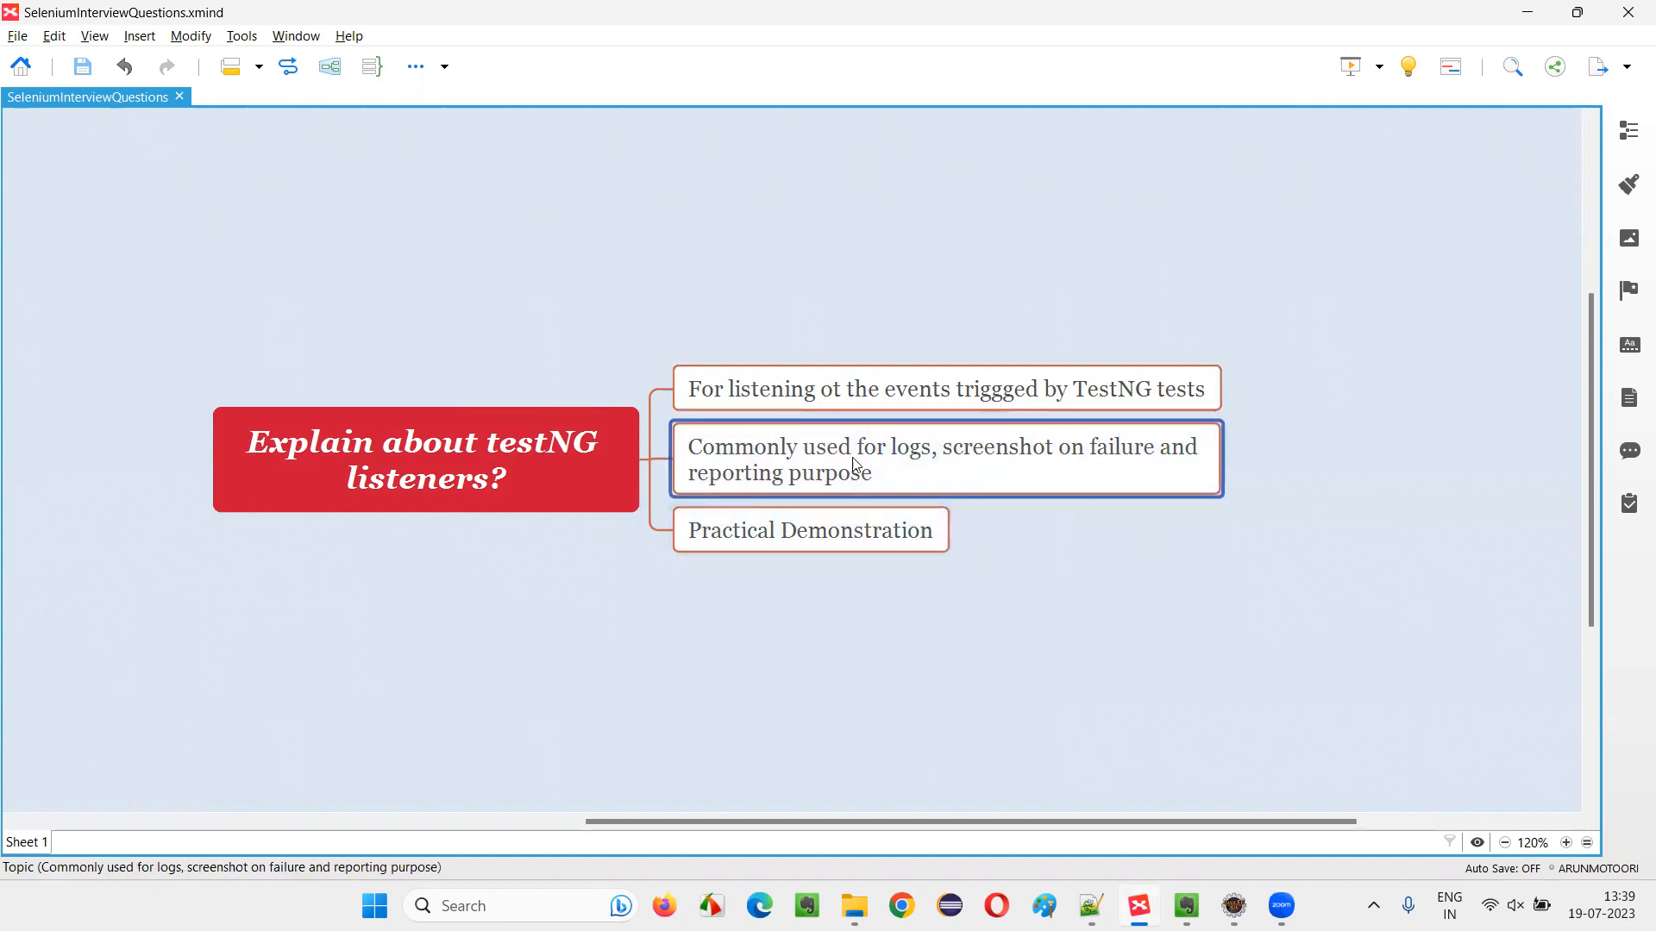
{"action": "mouse_move", "coordinate": [909, 461]}
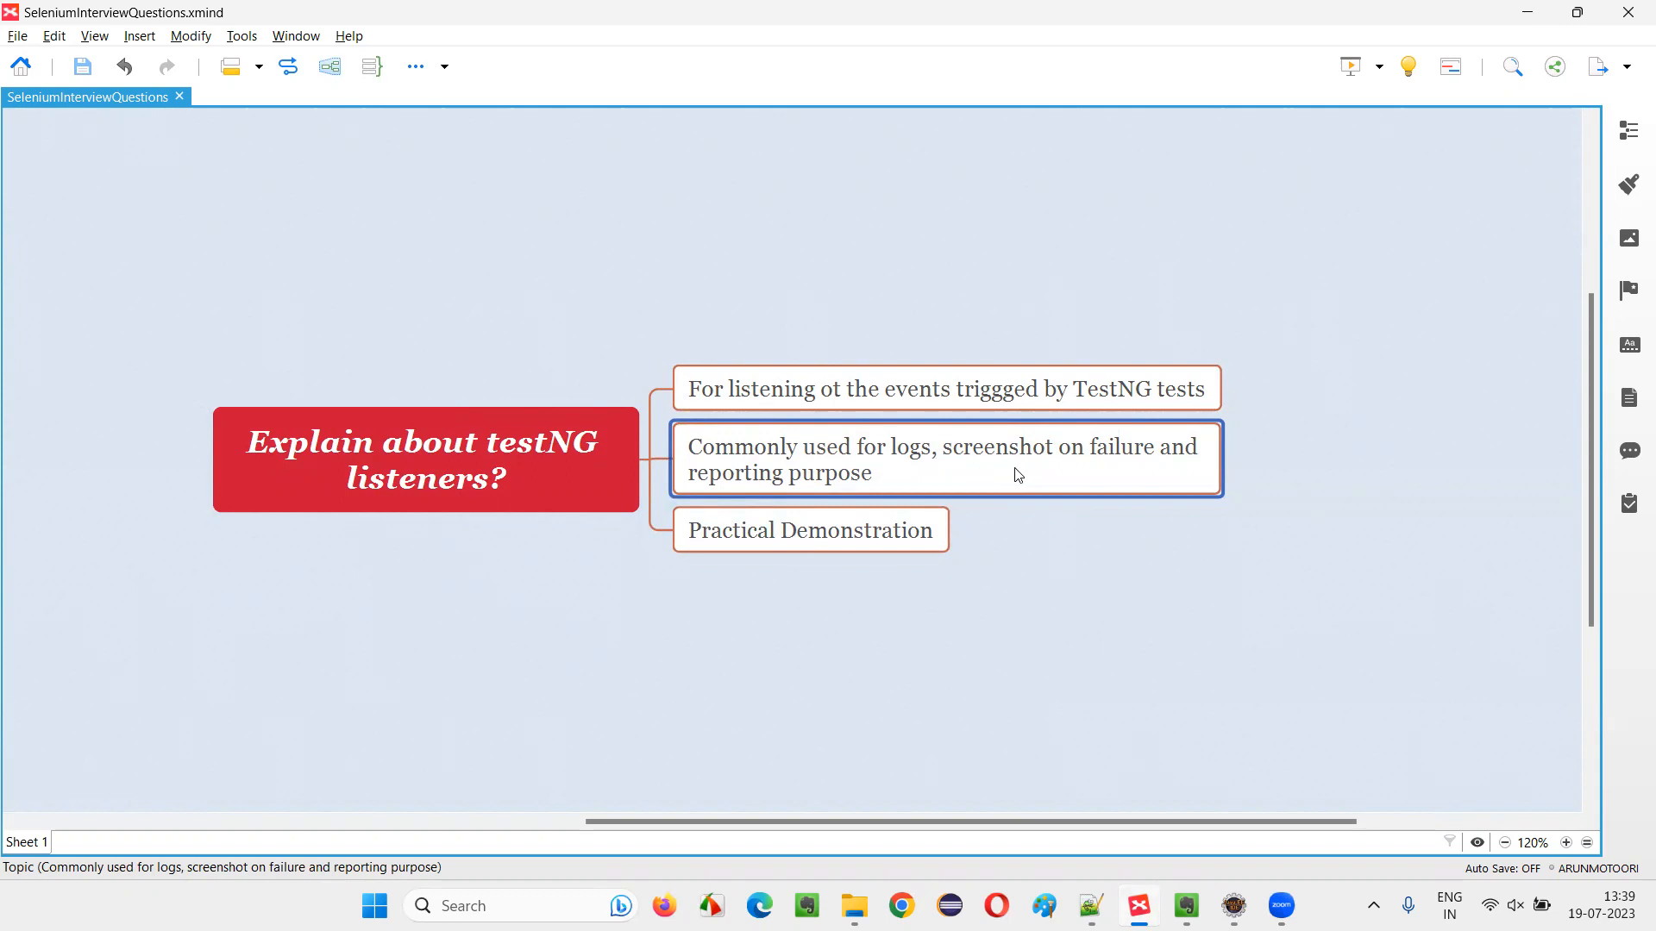
{"action": "mouse_move", "coordinate": [1138, 468]}
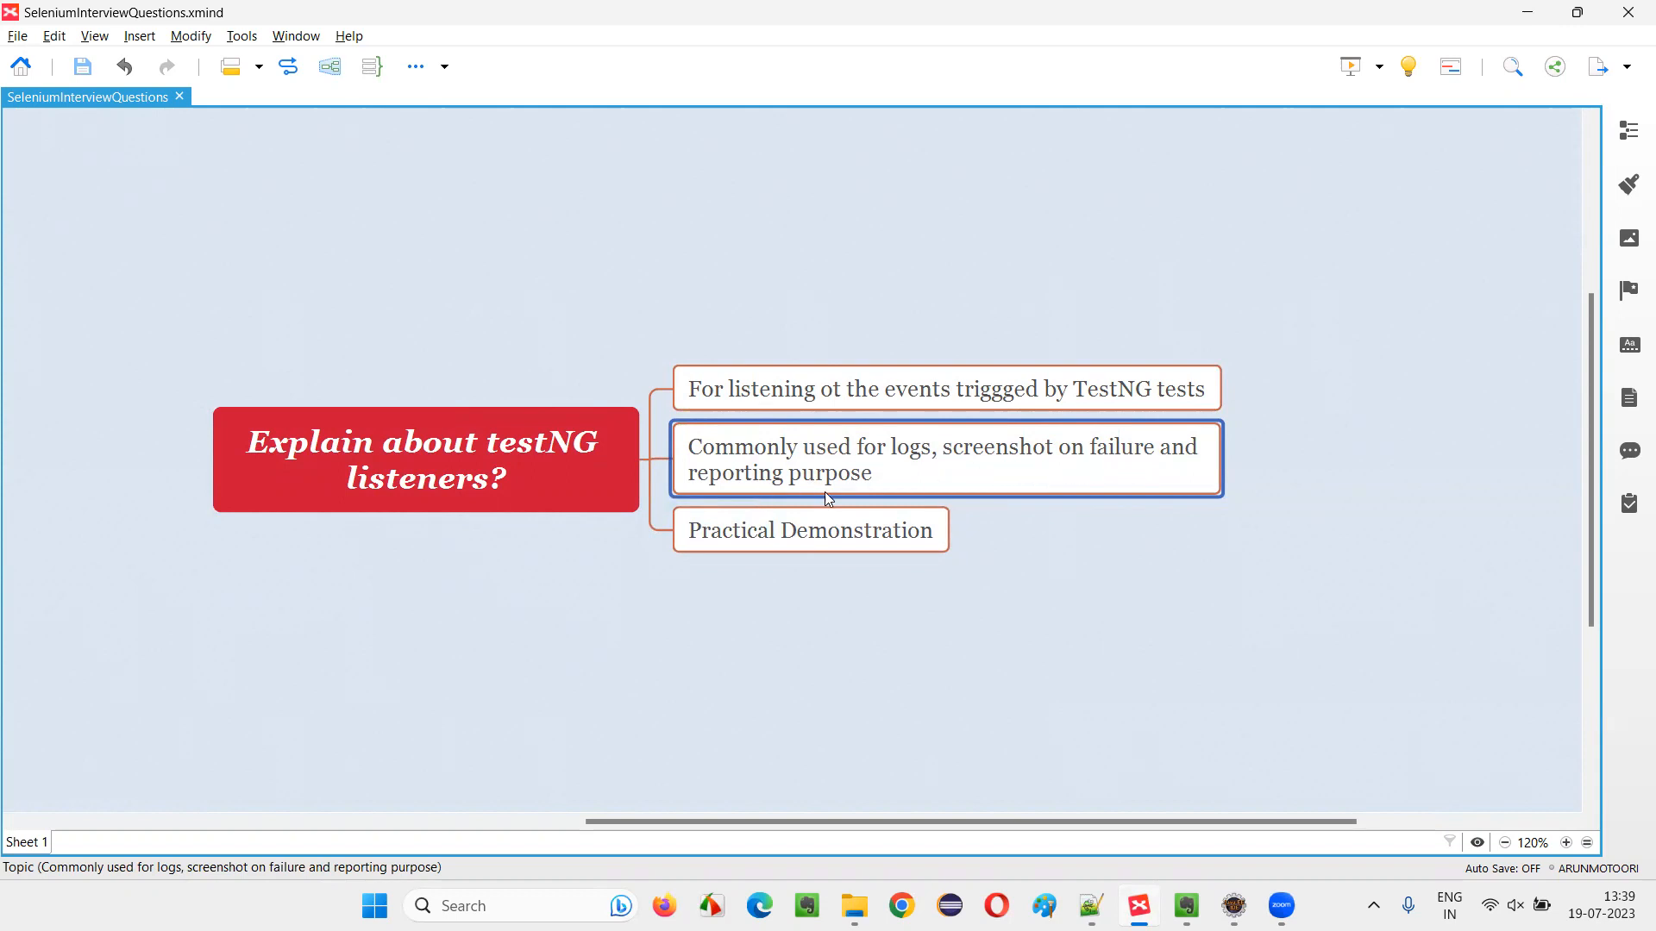
{"action": "left_click", "coordinate": [423, 459]}
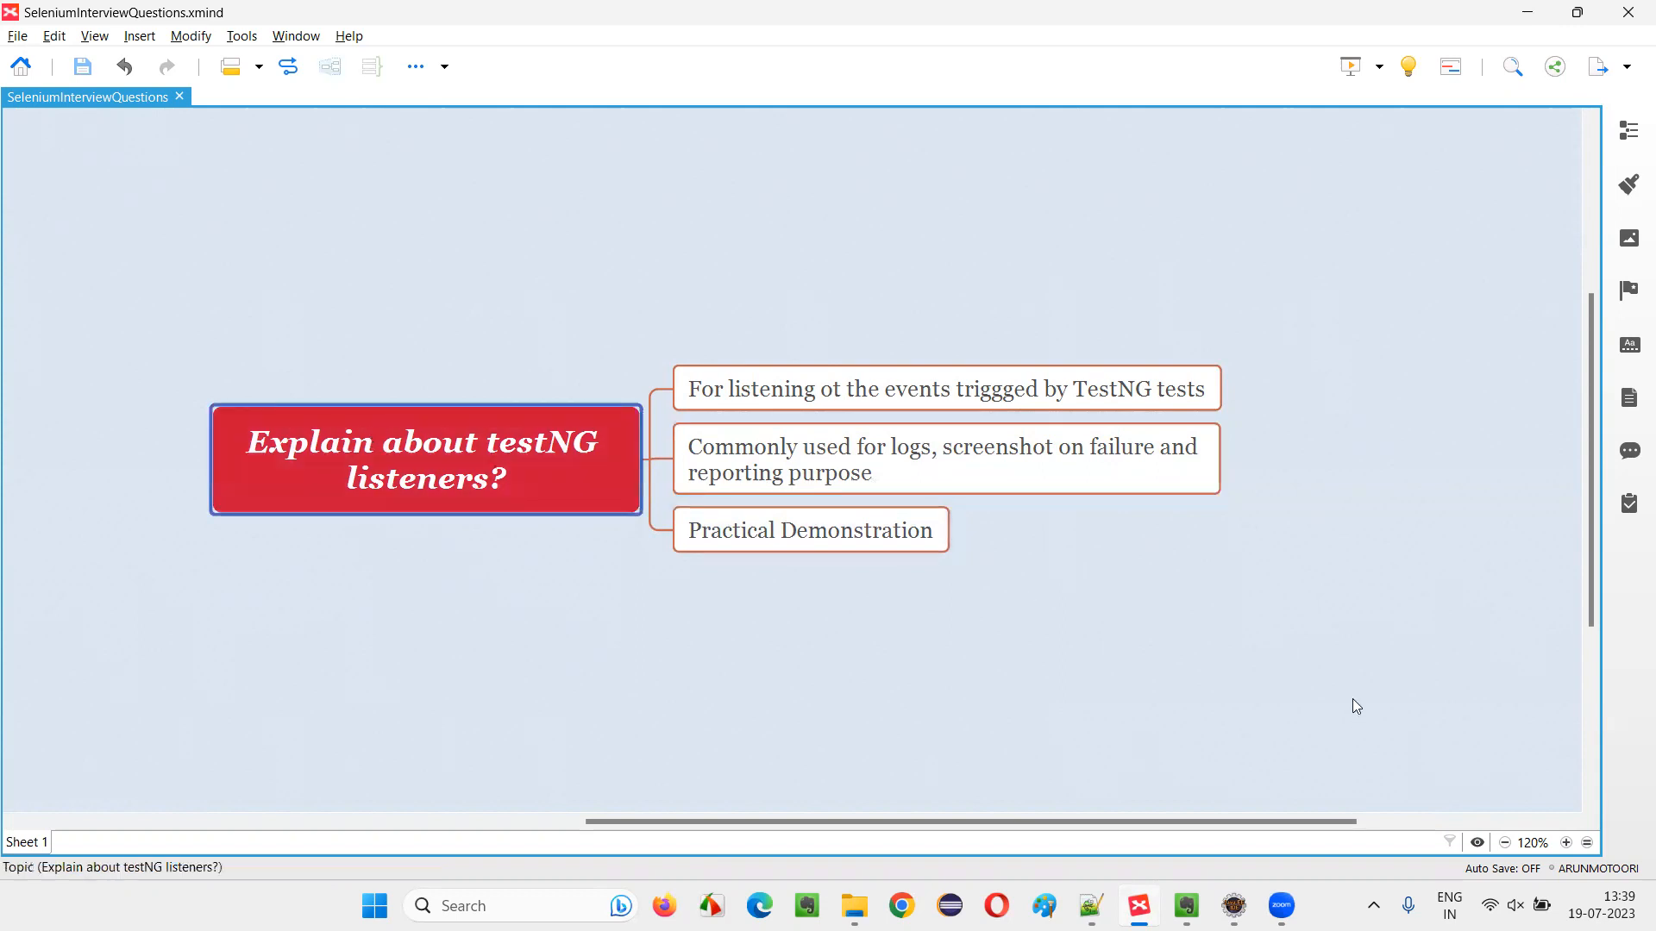
{"action": "mouse_move", "coordinate": [1199, 502]}
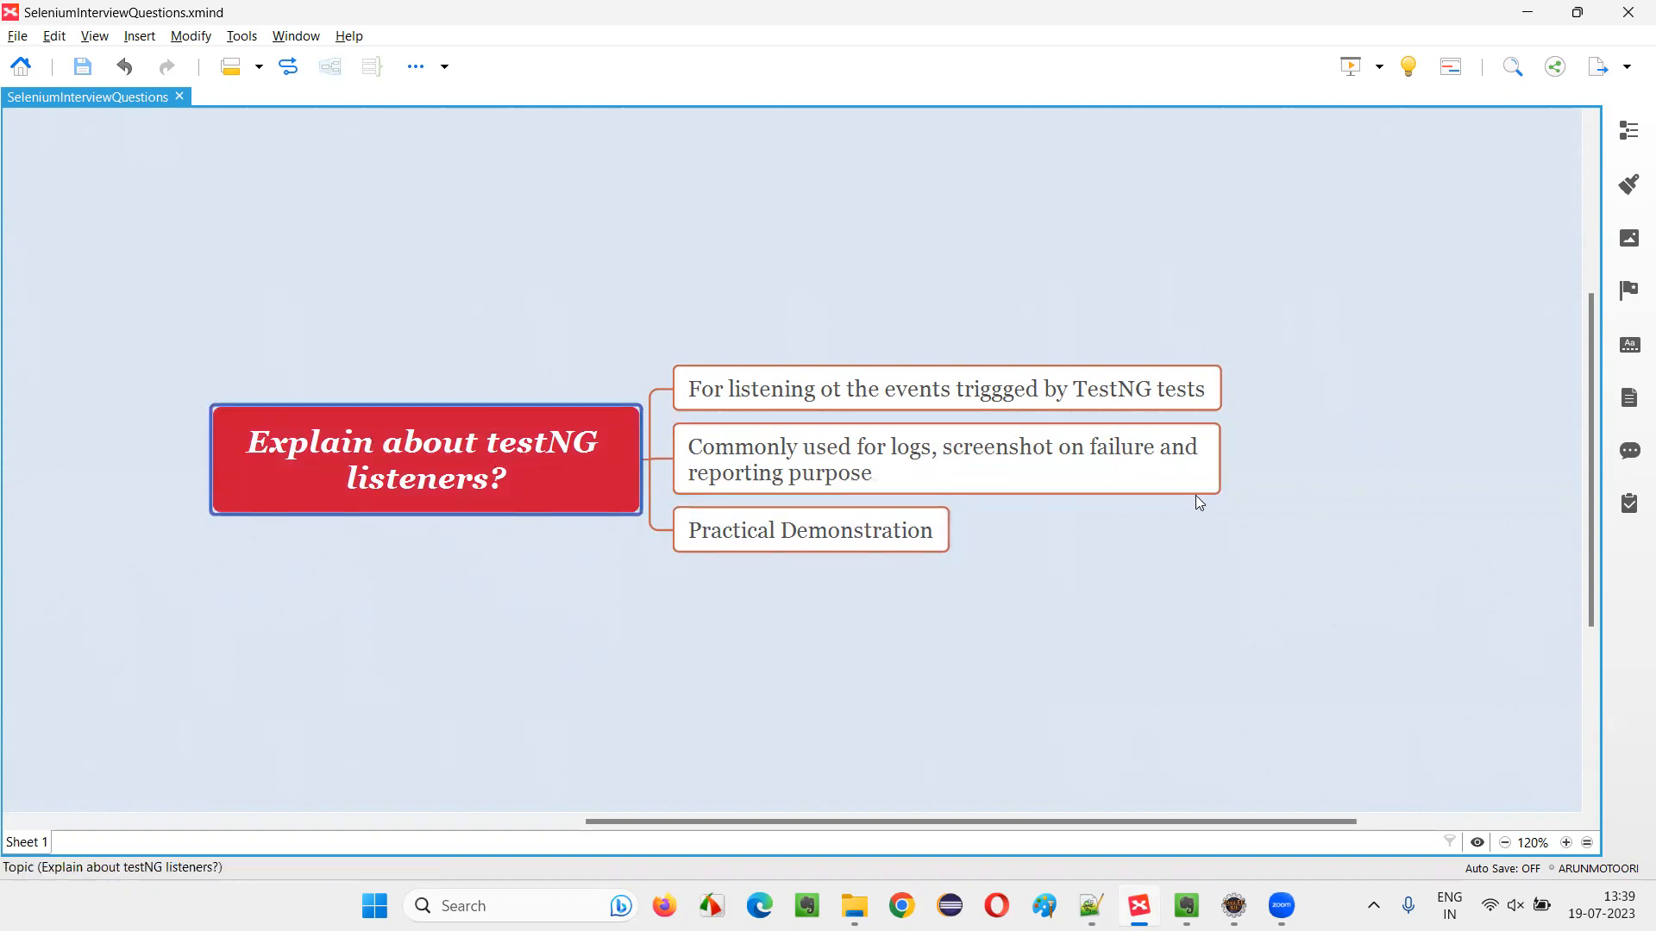